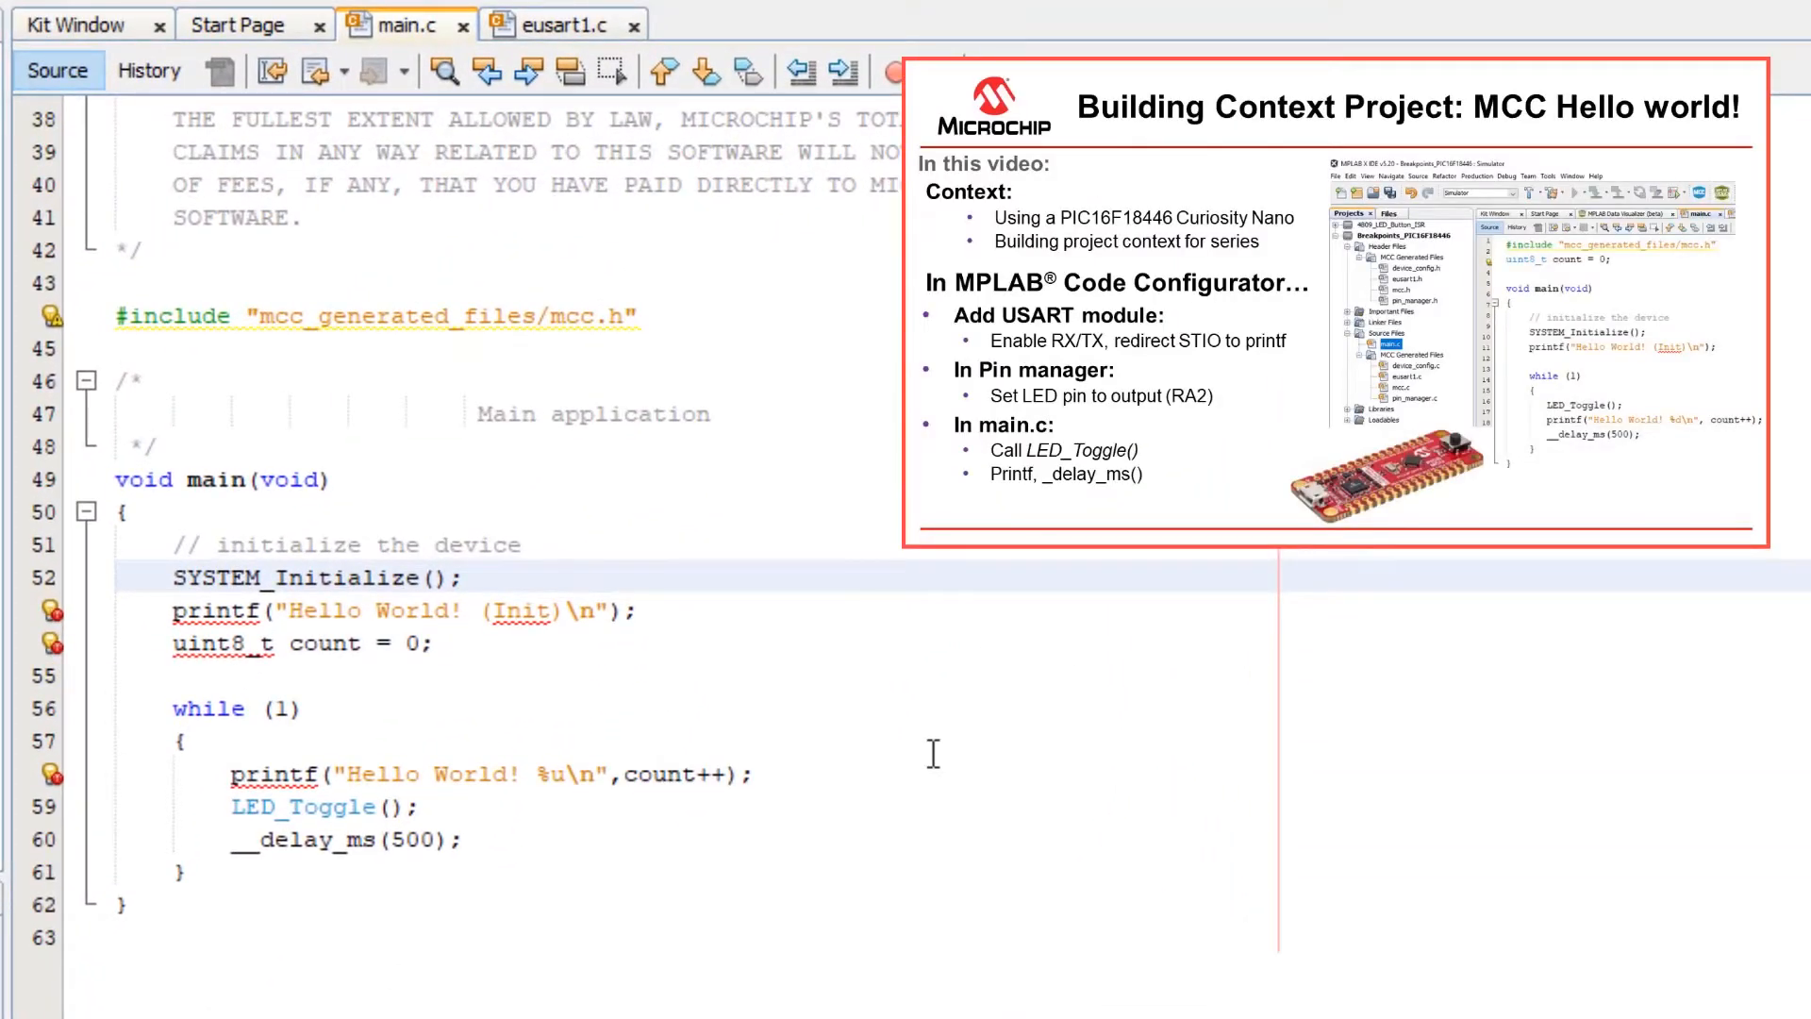
mouse_move(106, 817)
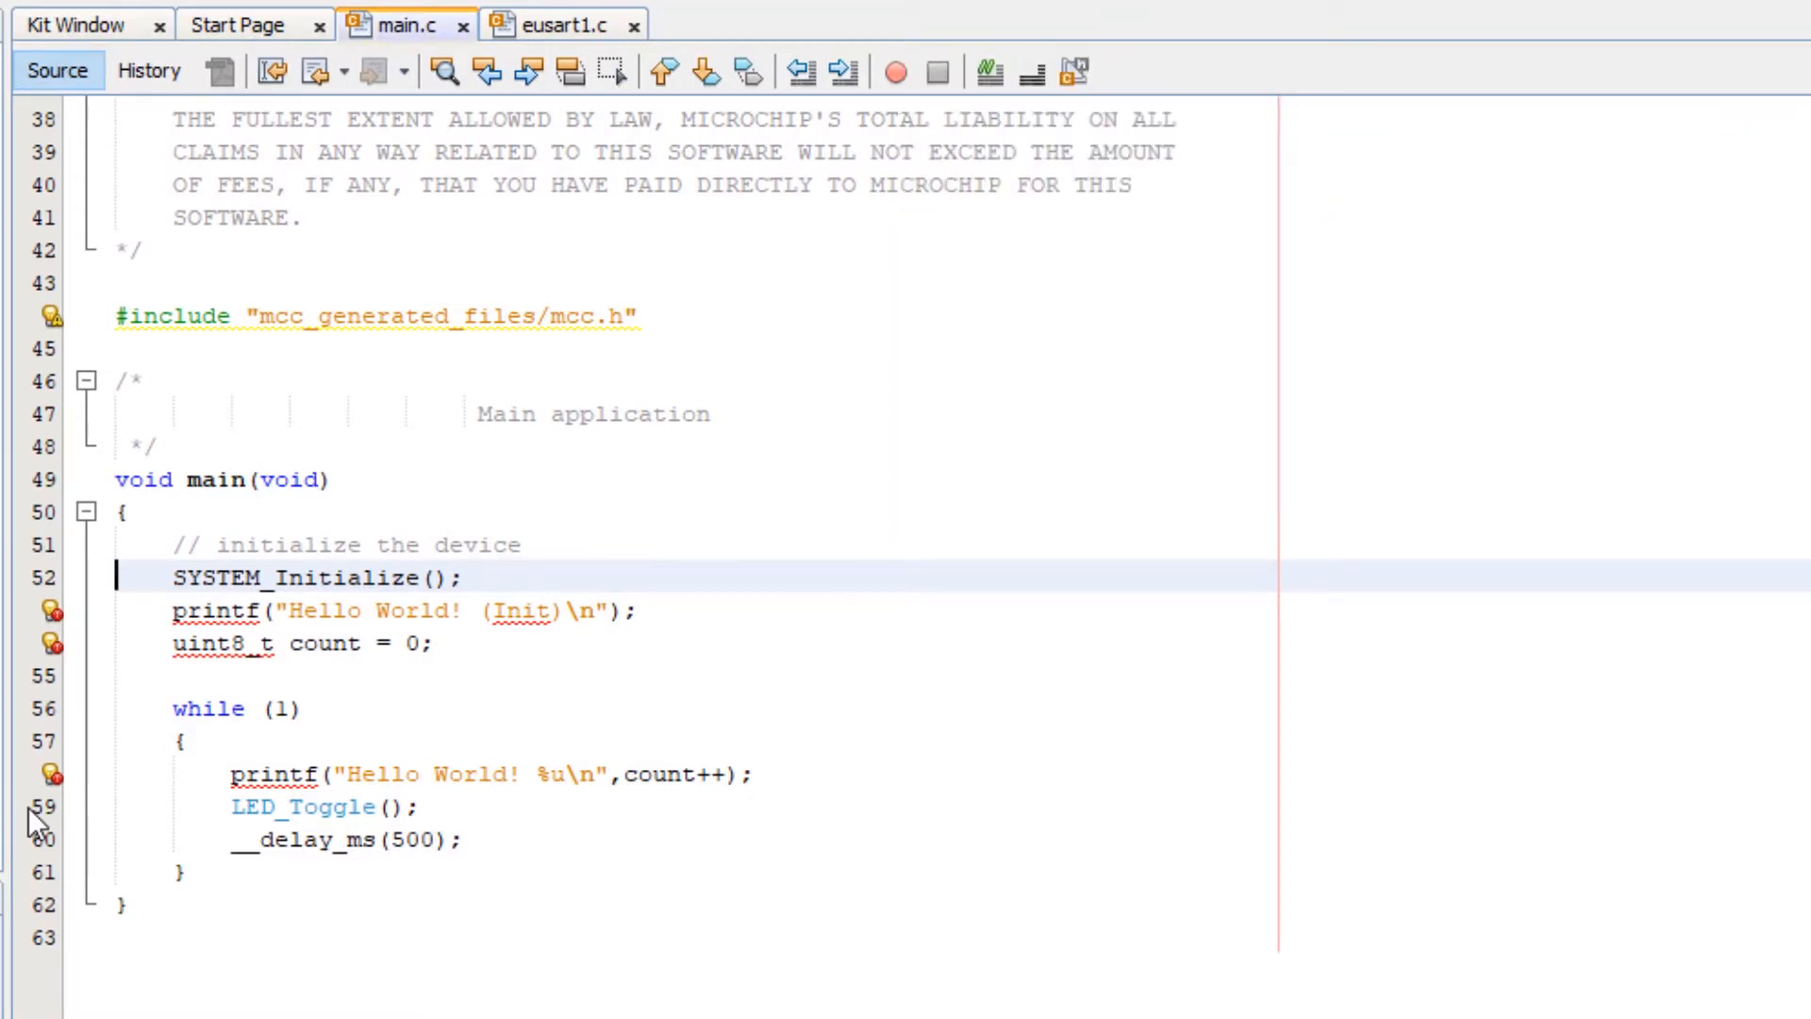
Set a breakpoint on the LED_Toggle line 59 and debug until it halts there.
left_click(43, 806)
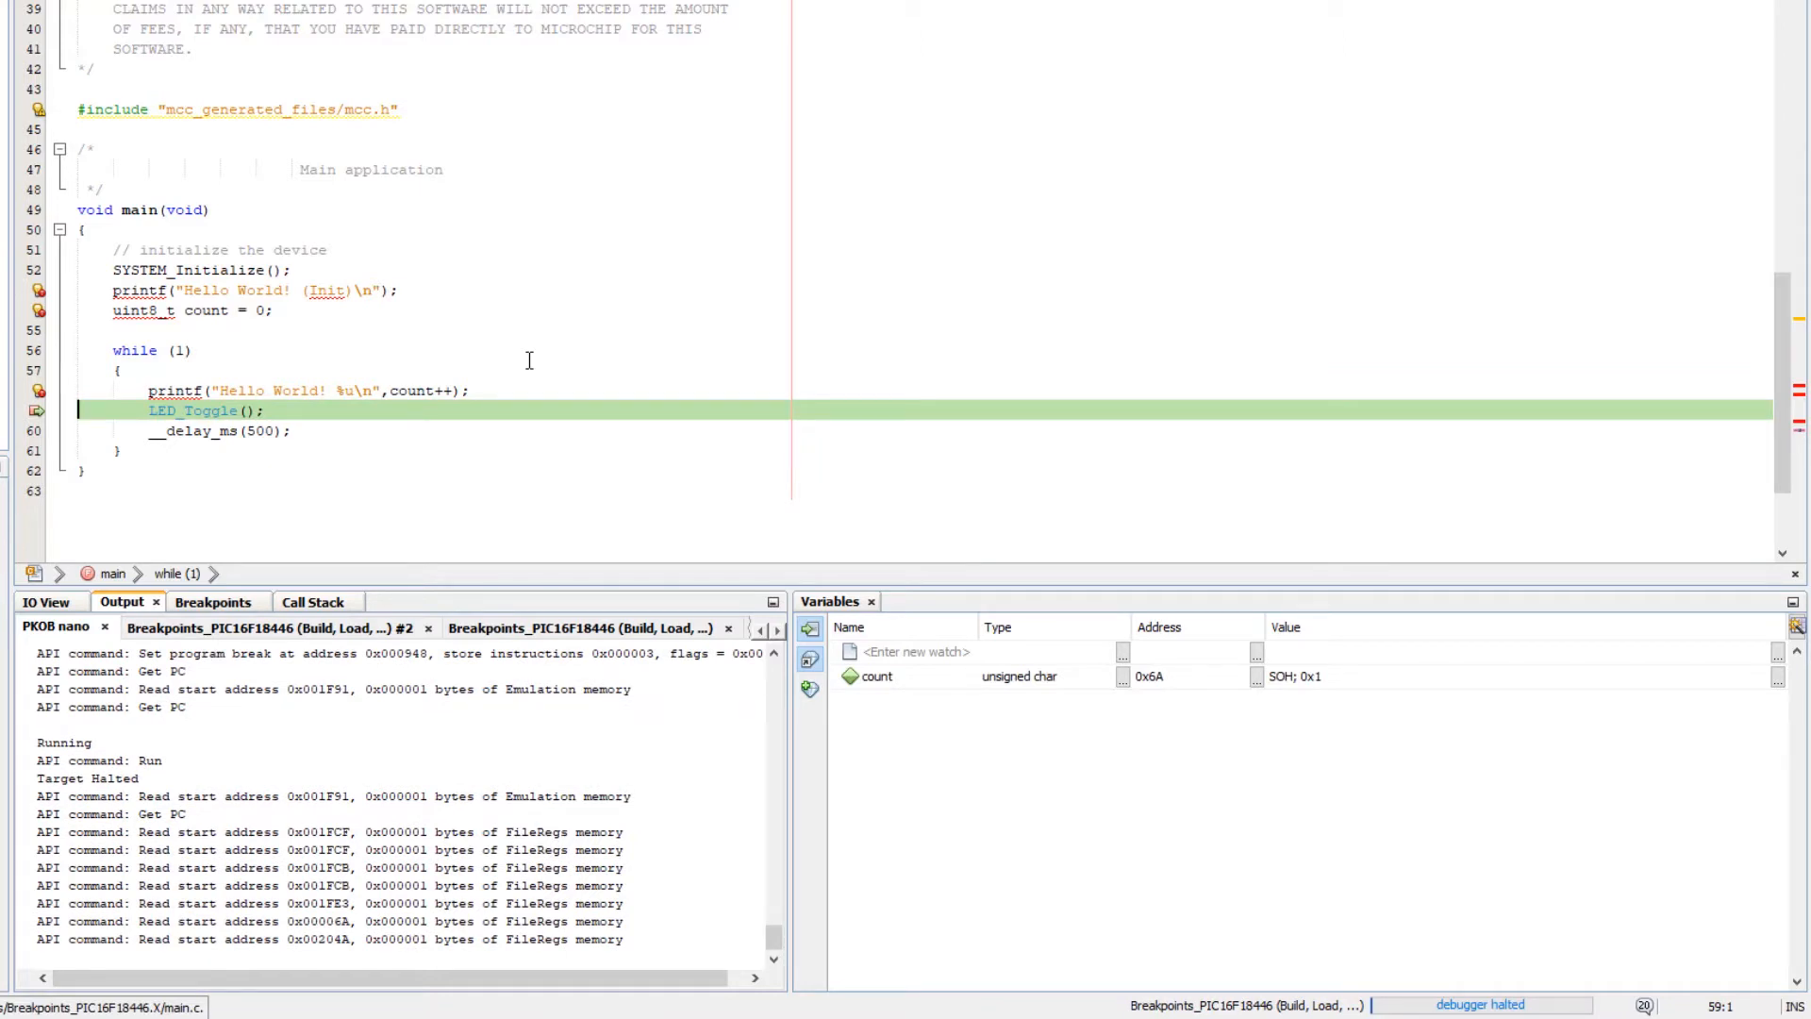
mouse_move(767, 470)
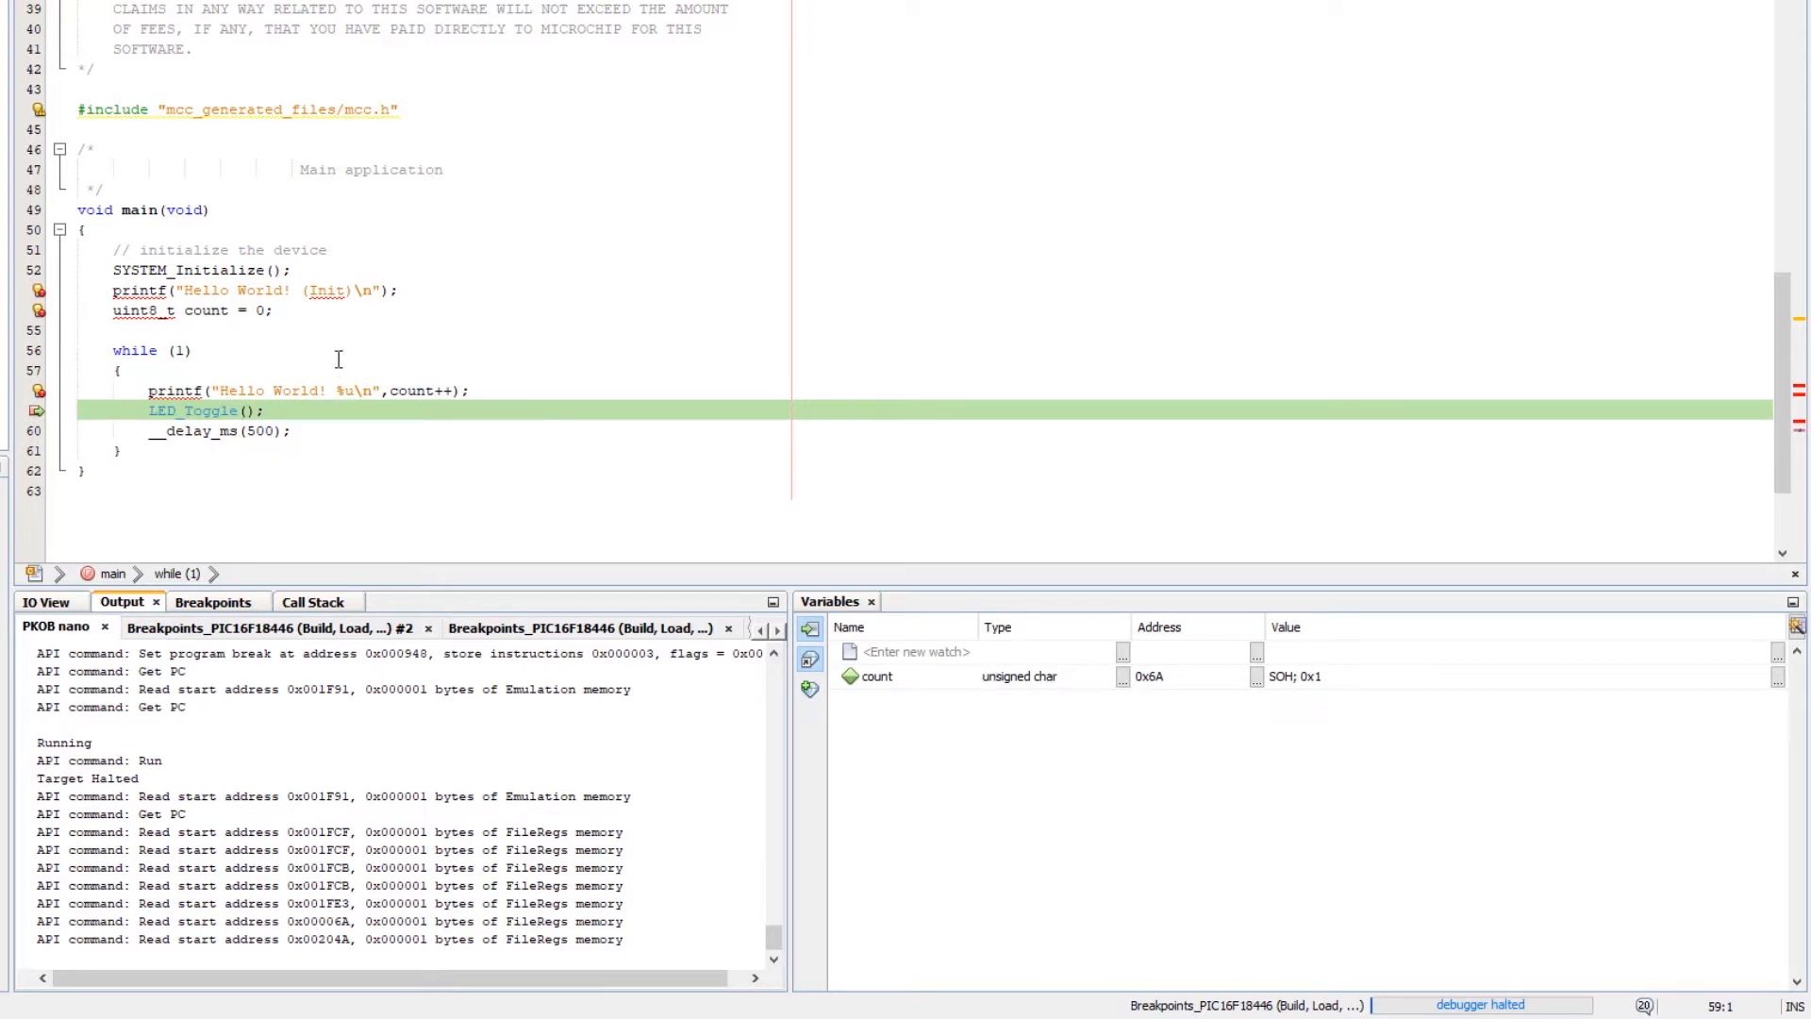
mouse_move(404, 391)
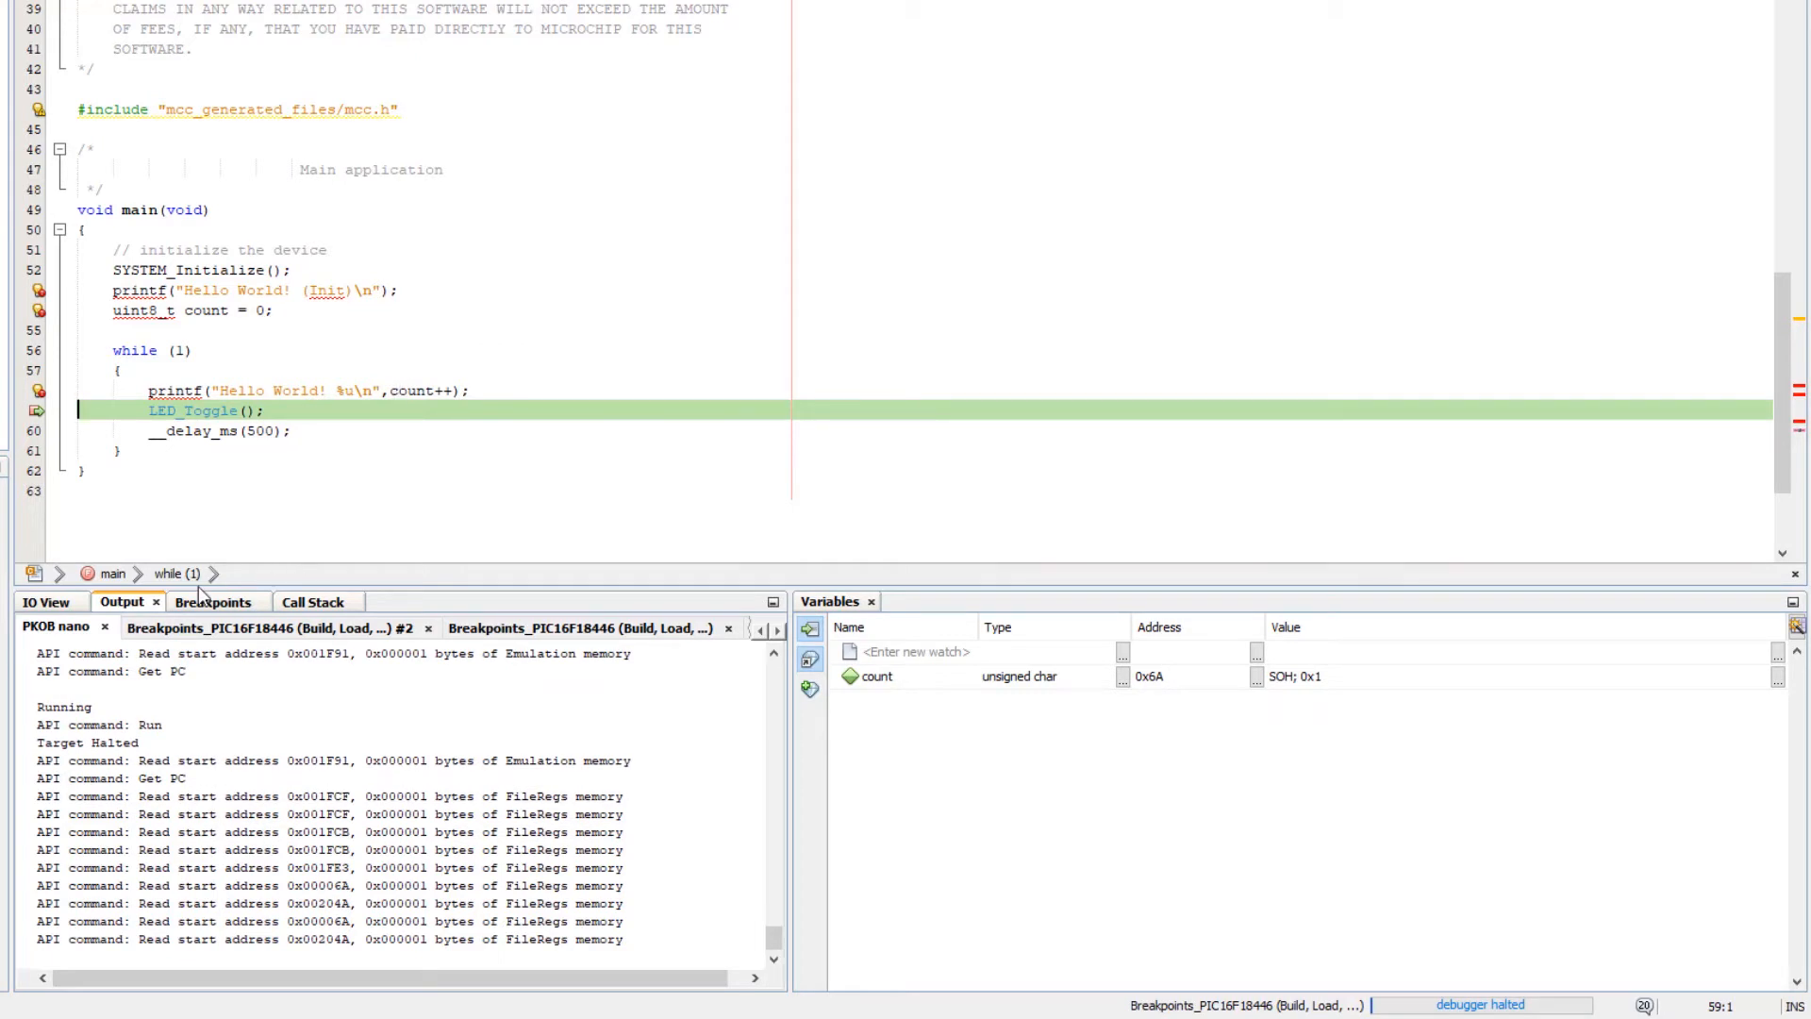
Find the Breakpoints window via the command search 'brea' and customize the line 59 breakpoint.
left_click(1698, 37)
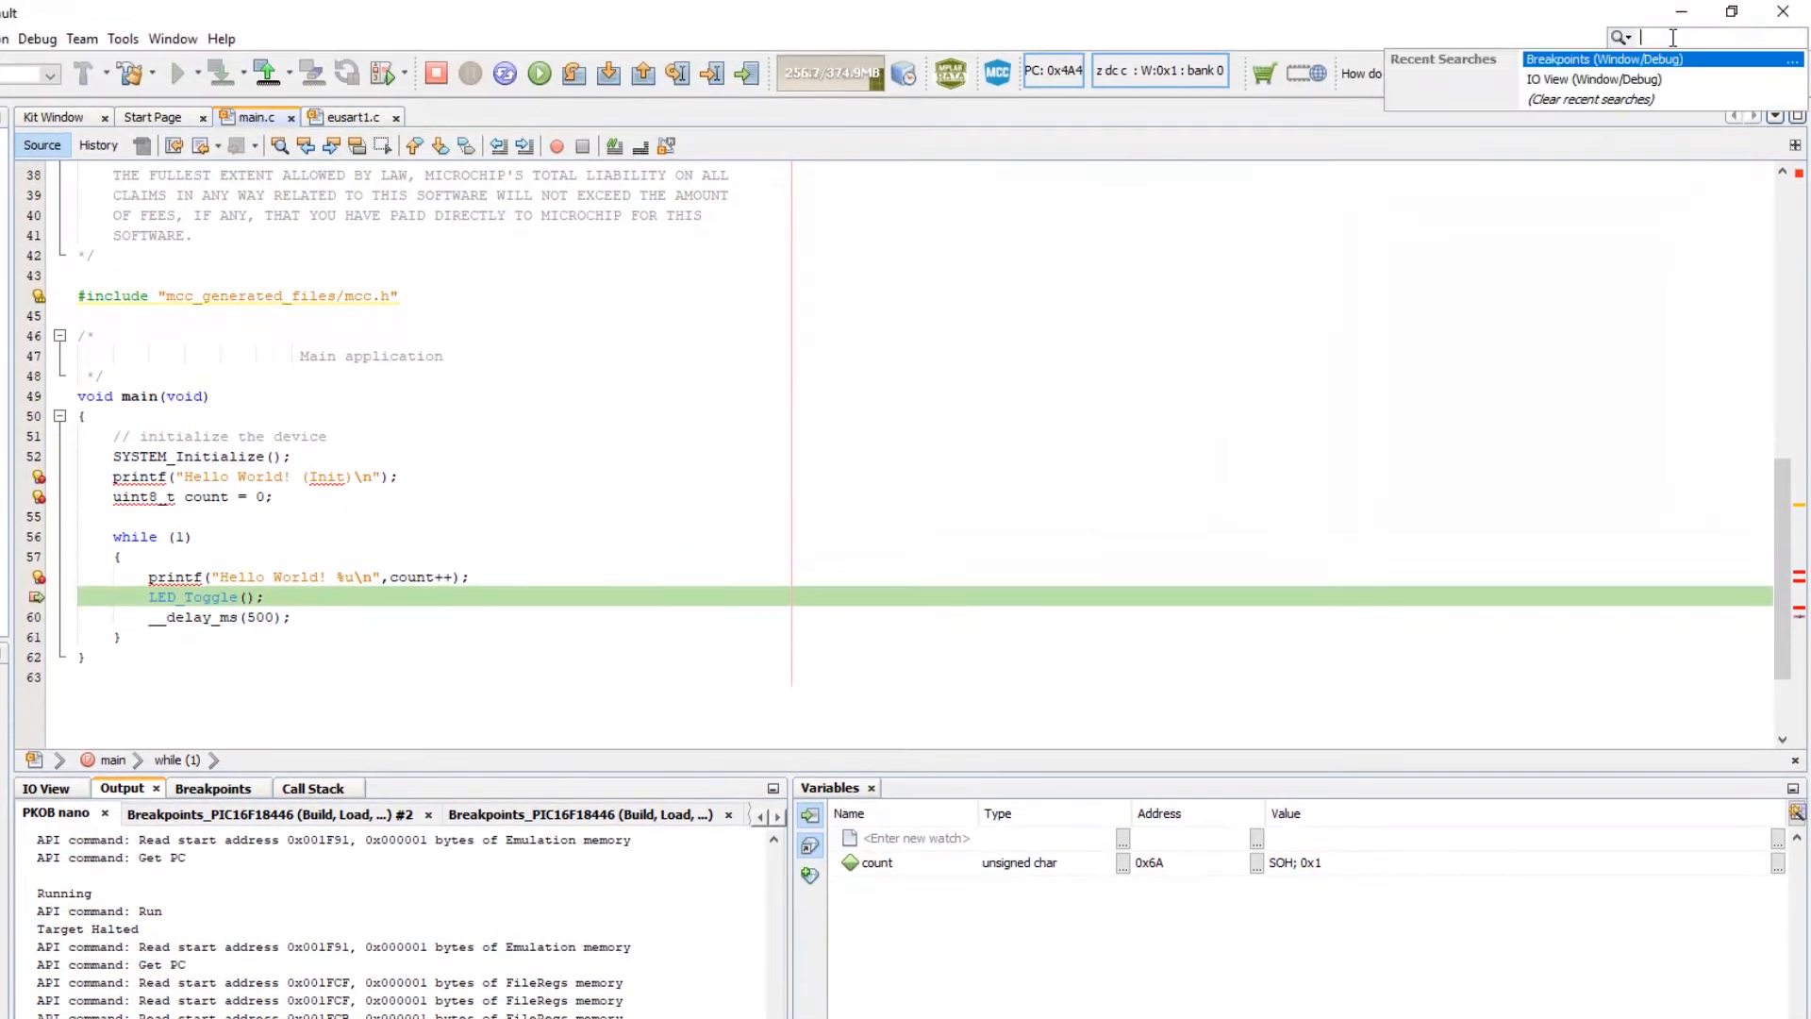
type("brea")
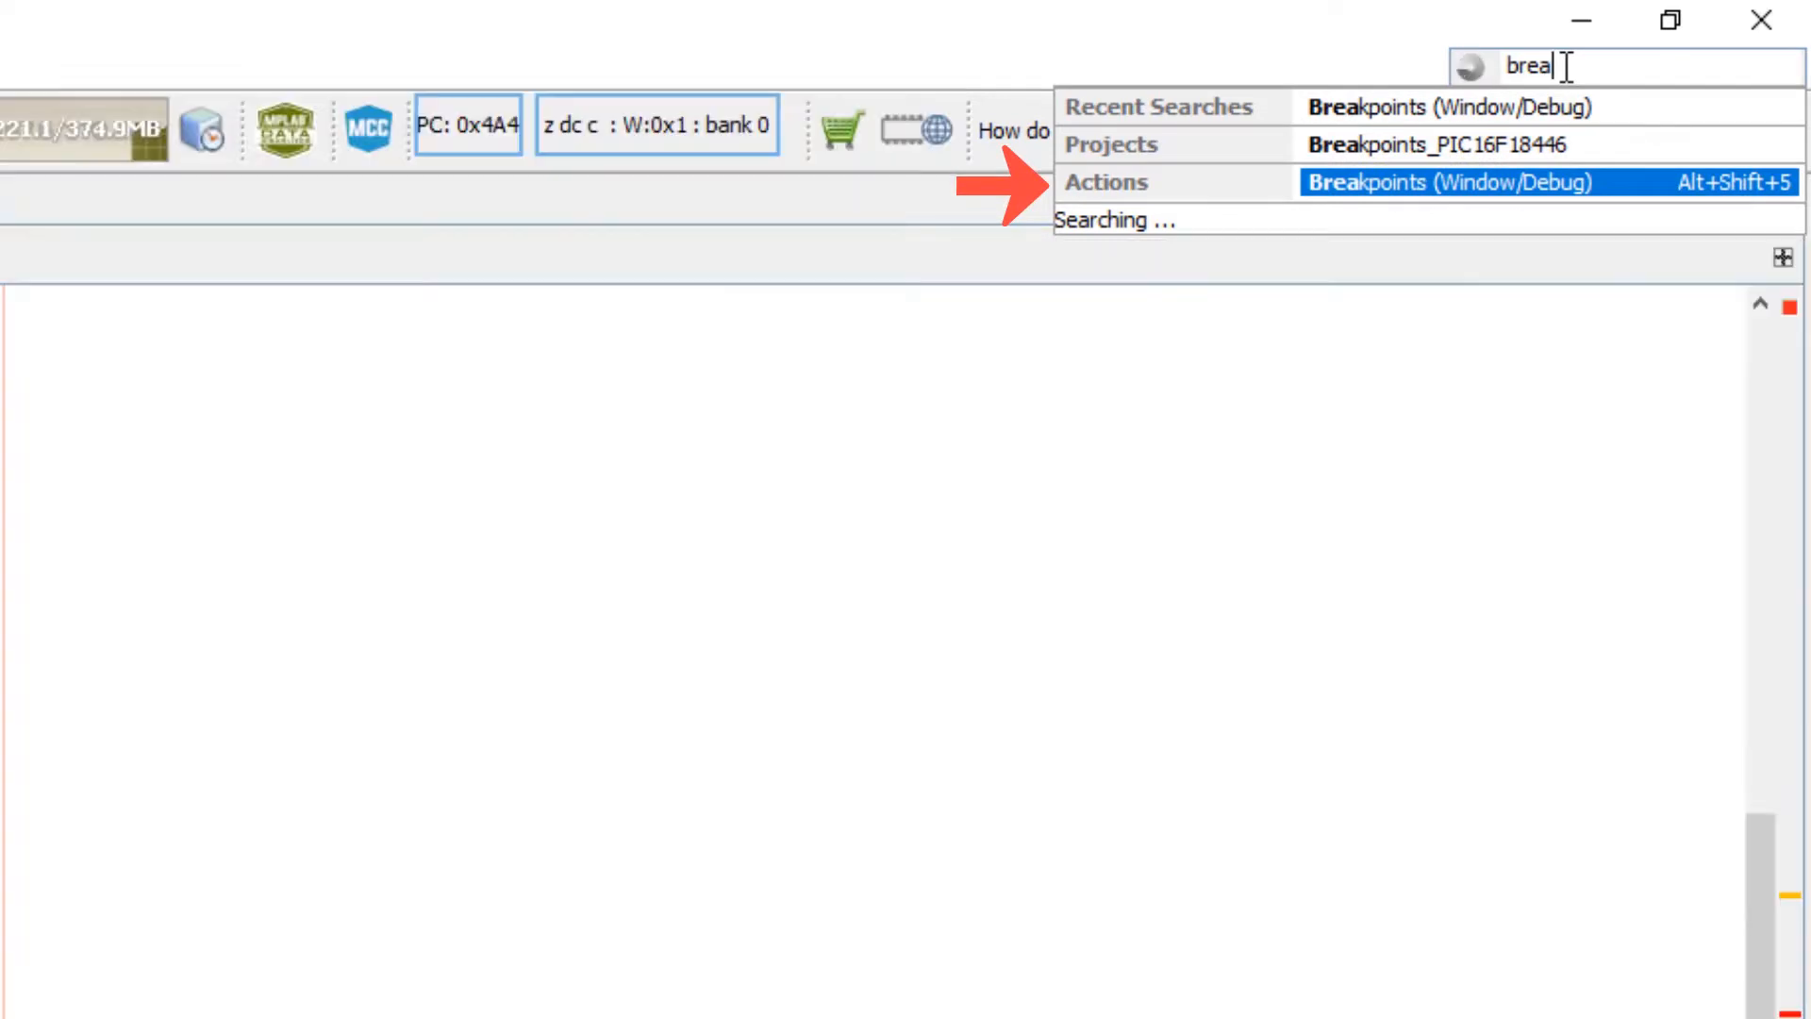
left_click(1452, 181)
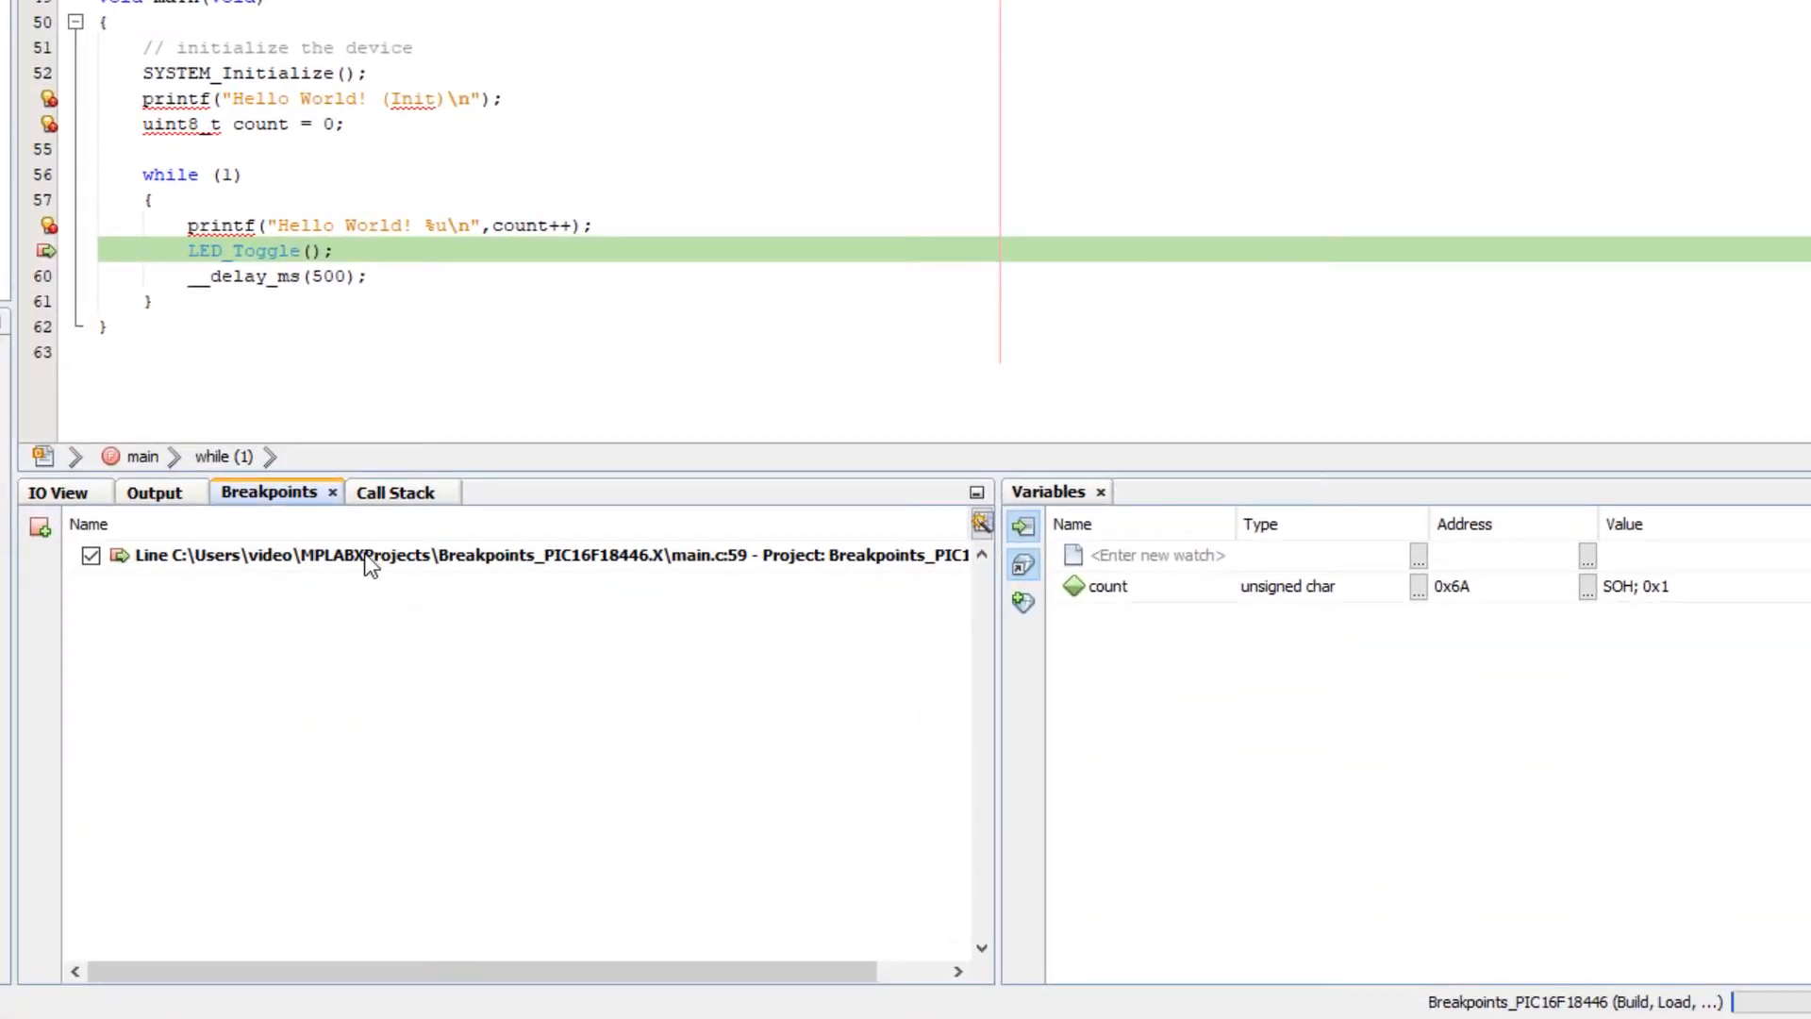
left_click(347, 554)
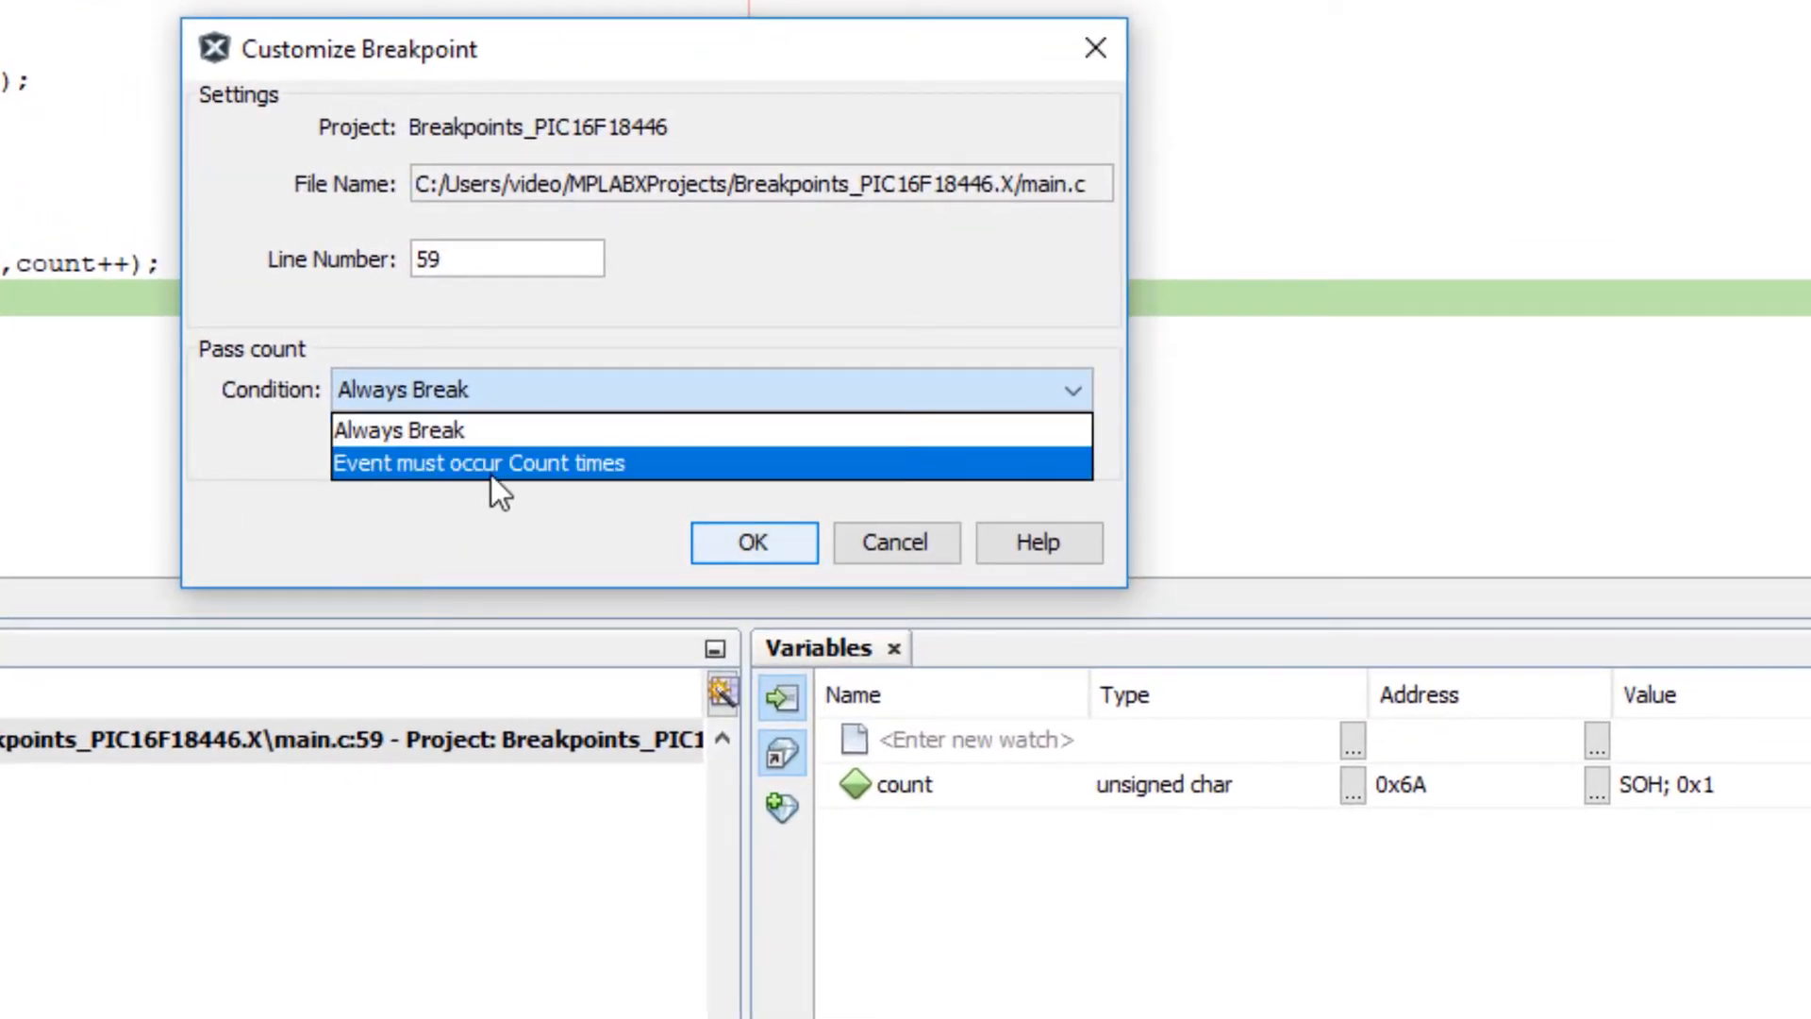
Set the breakpoint condition to 'Event must occur Count times' with Count 9.
left_click(477, 462)
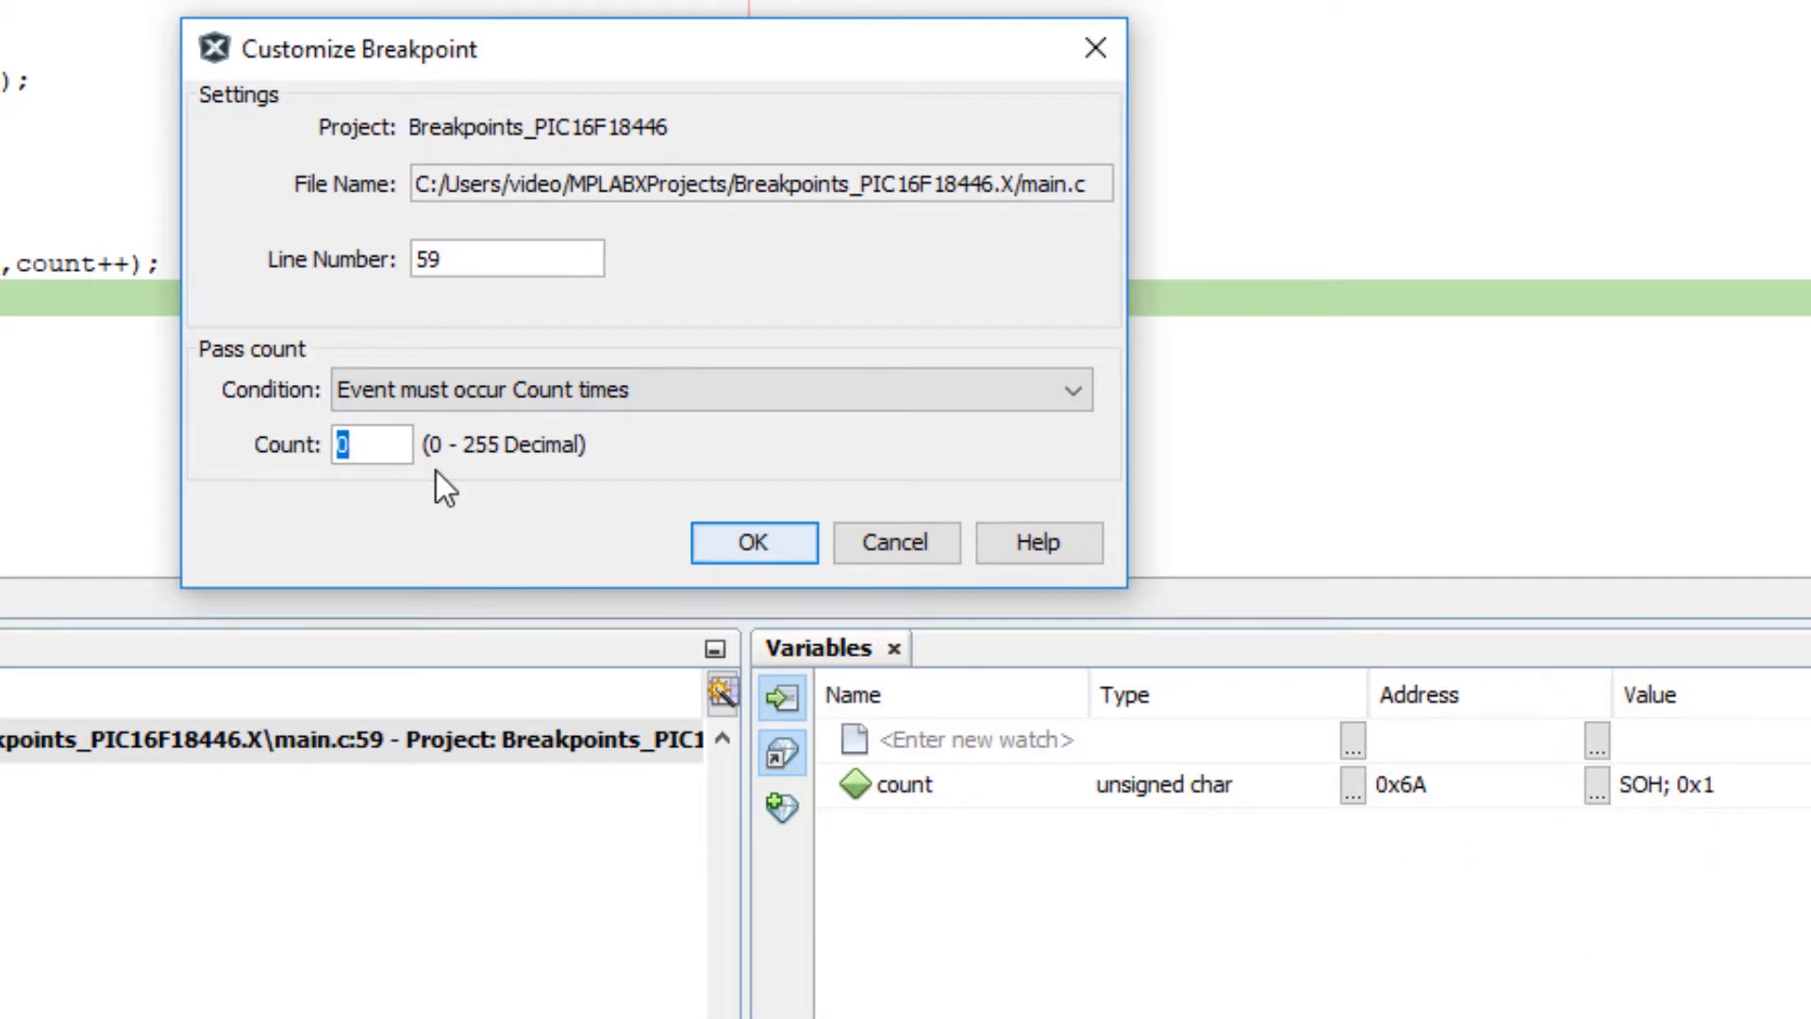
type("9")
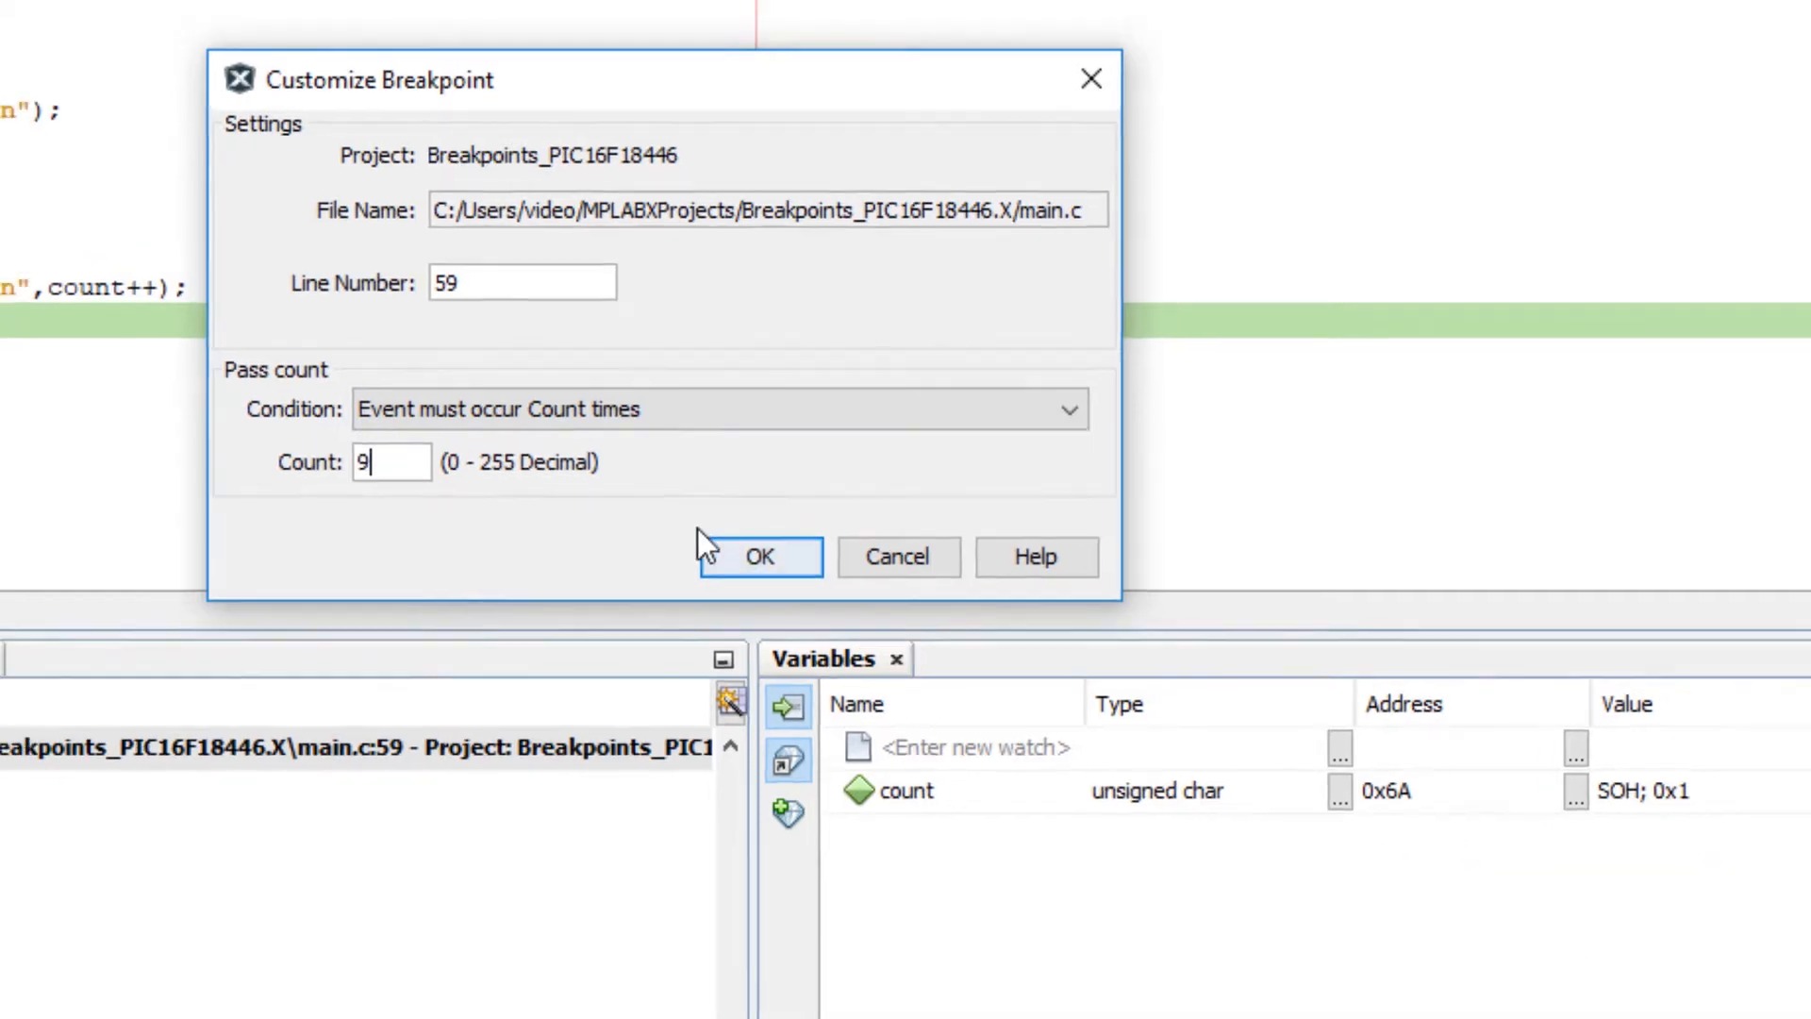
left_click(759, 554)
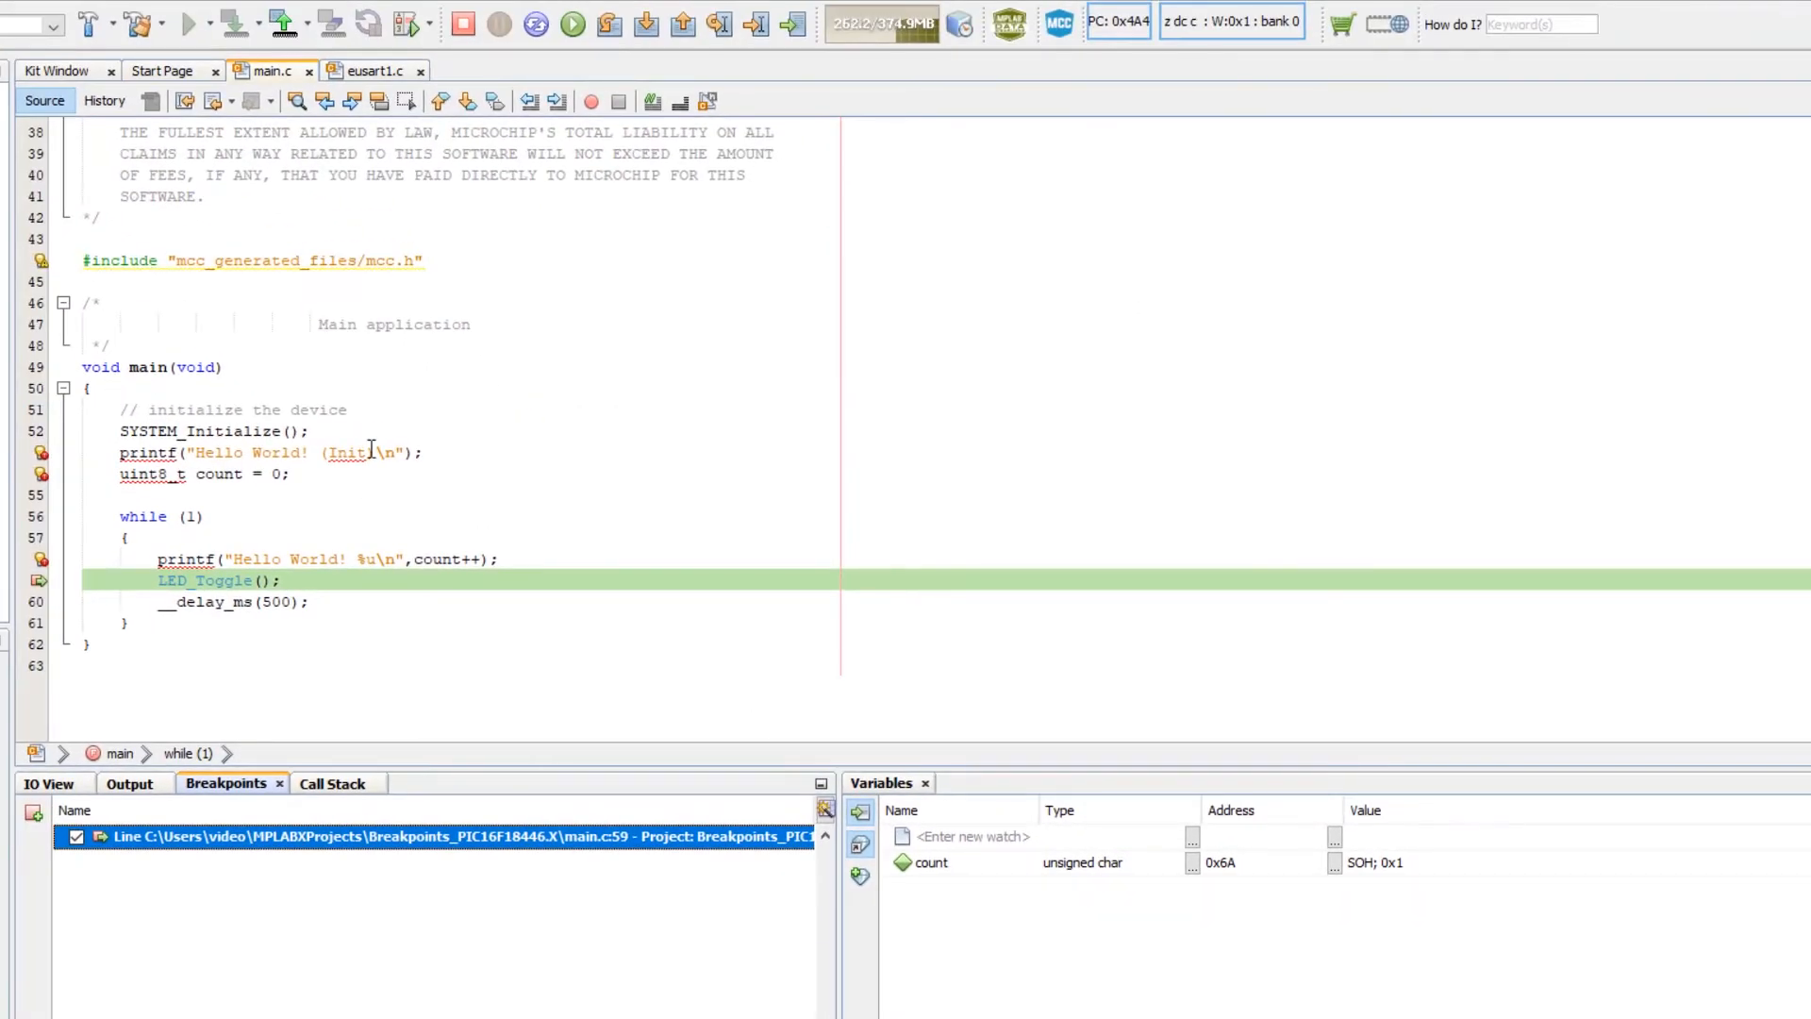
Continue execution until LED_Toggle breaks again with count at 0xa.
left_click(573, 23)
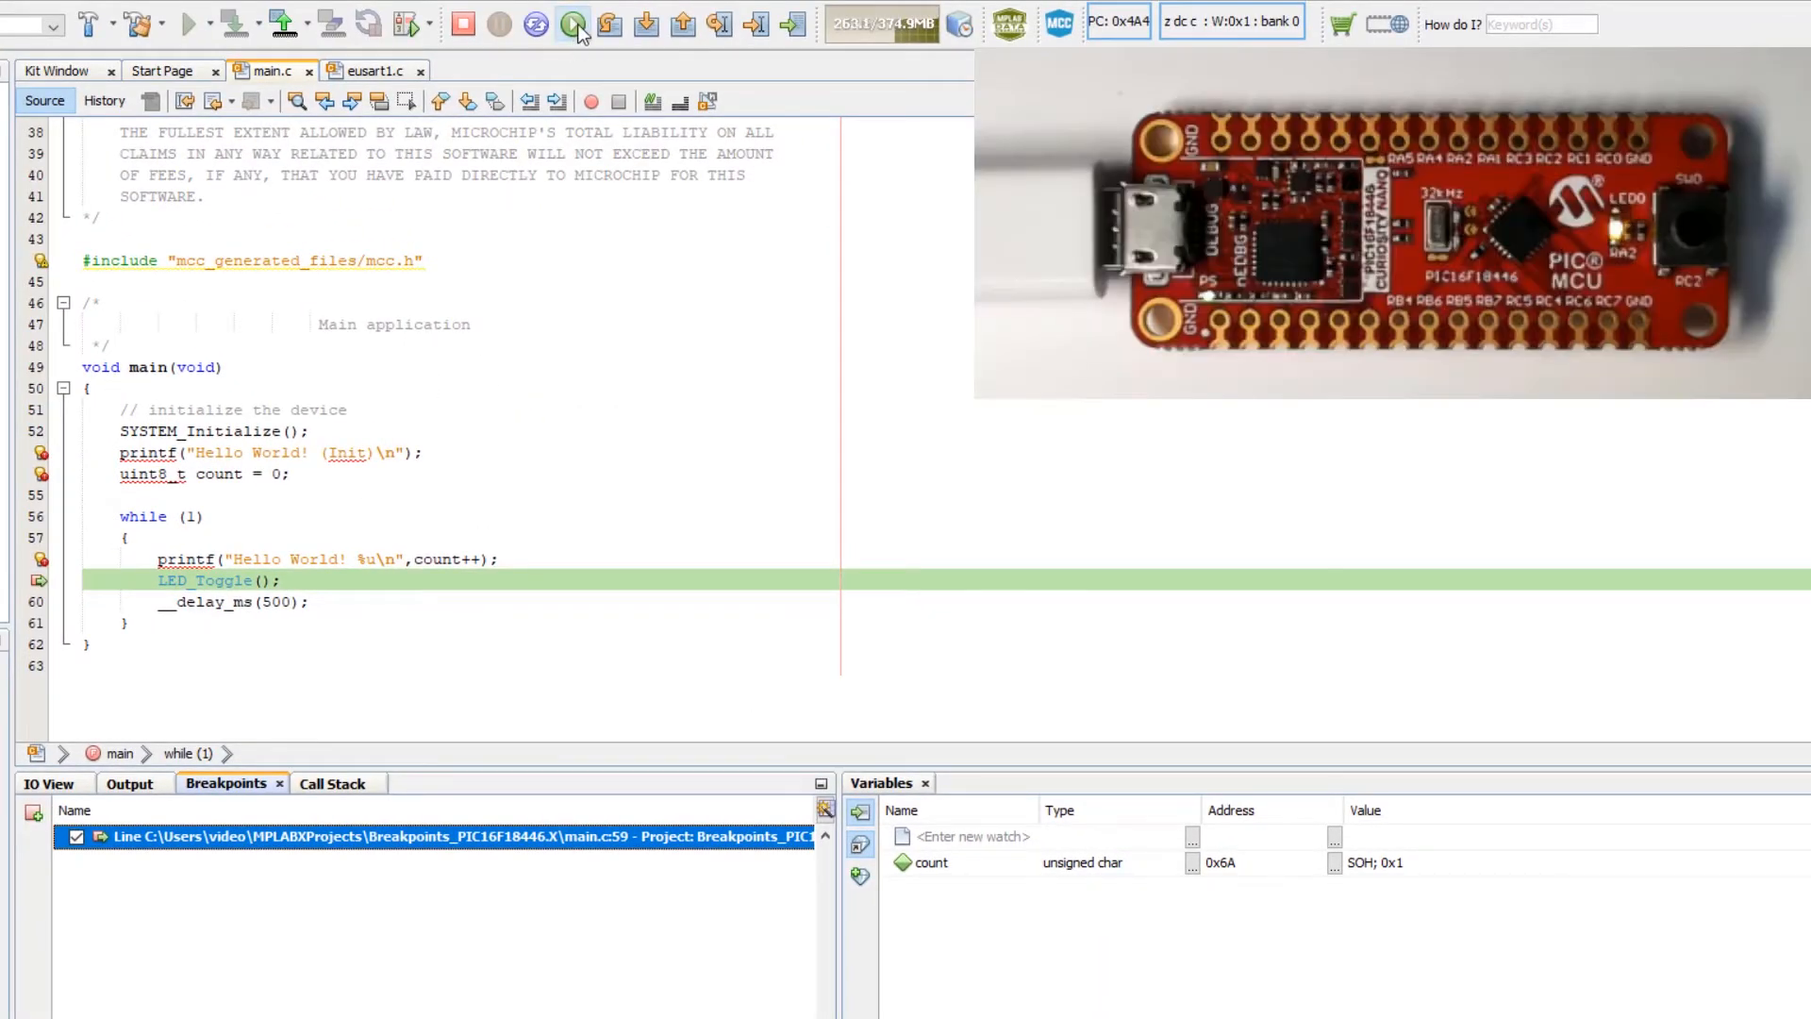
left_click(573, 23)
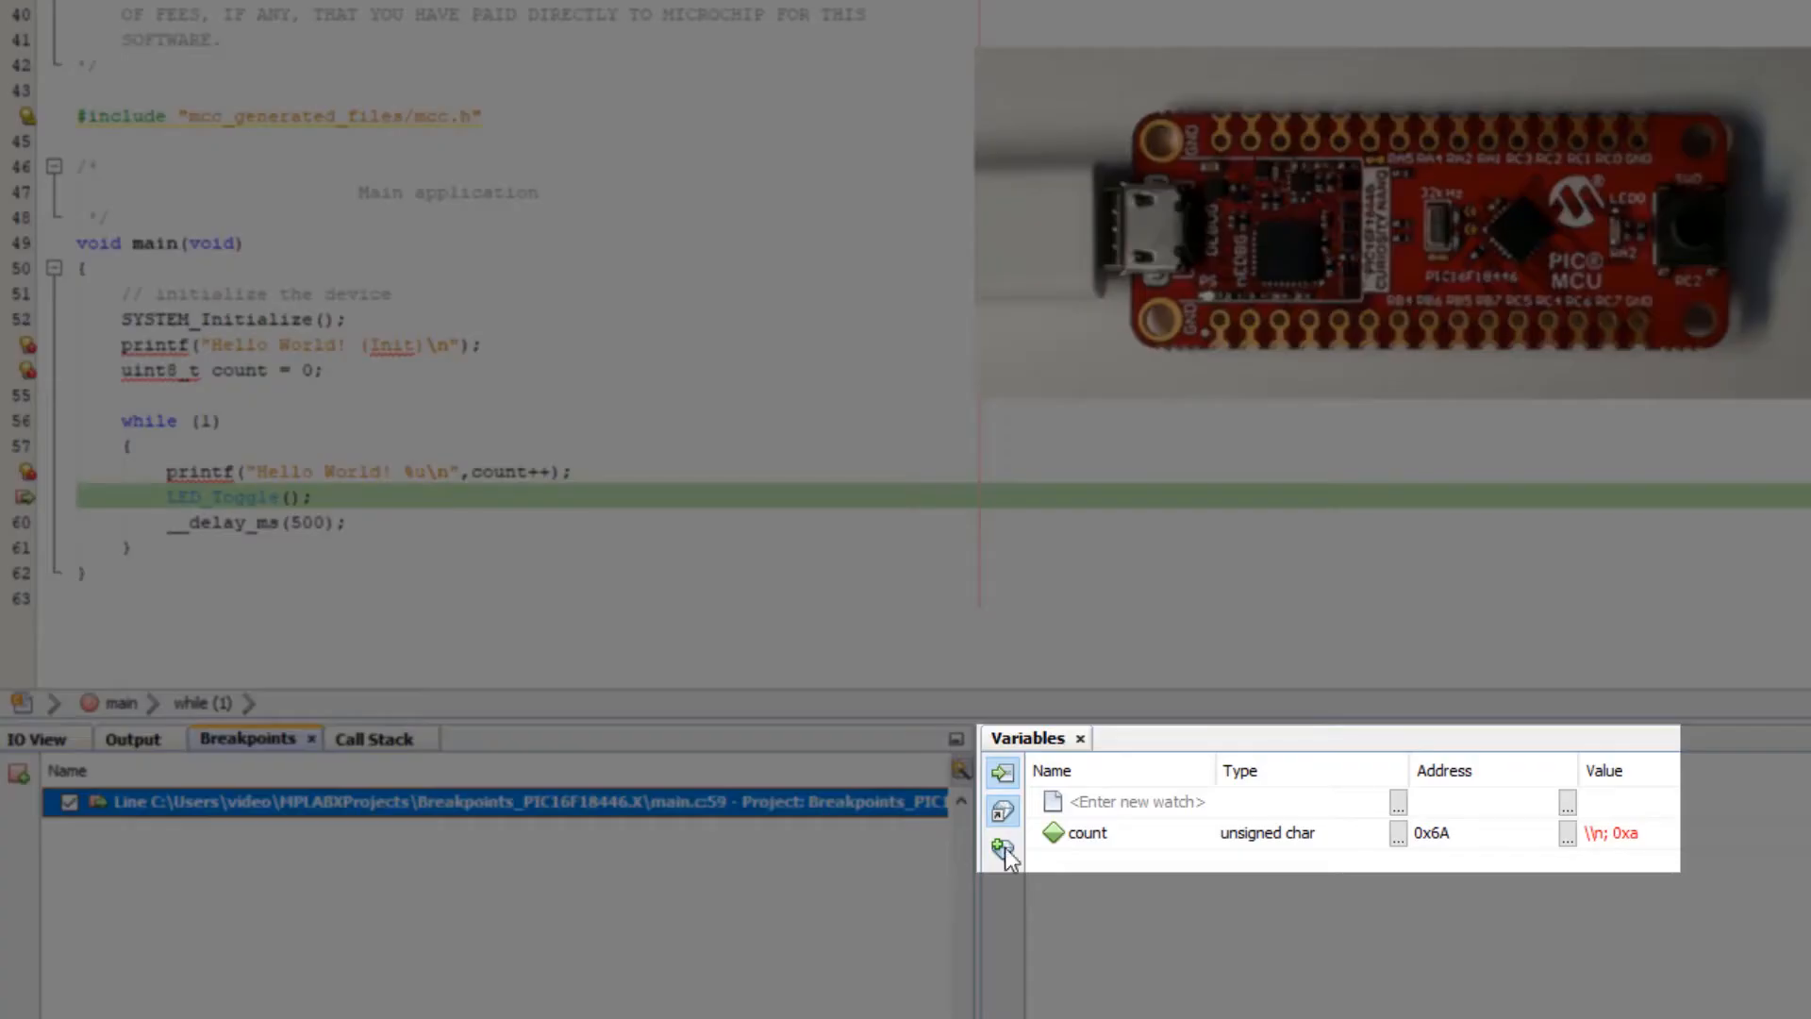
mouse_move(690, 894)
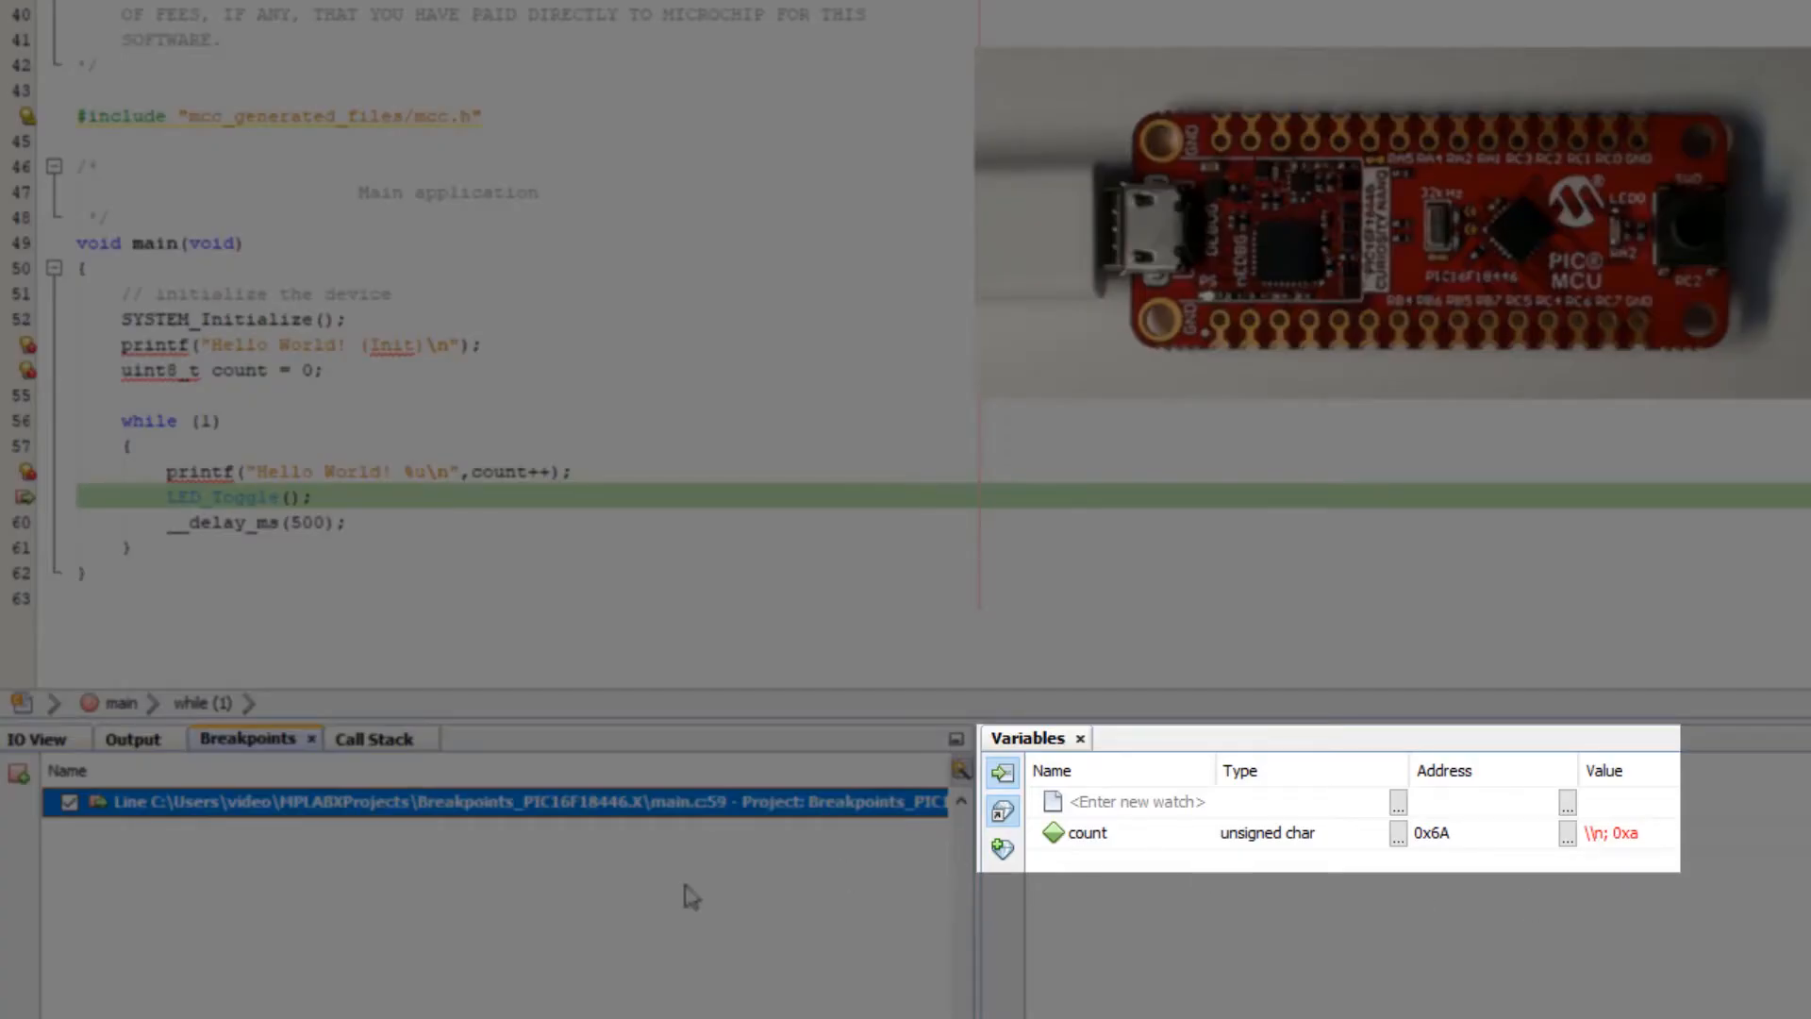
mouse_move(642, 899)
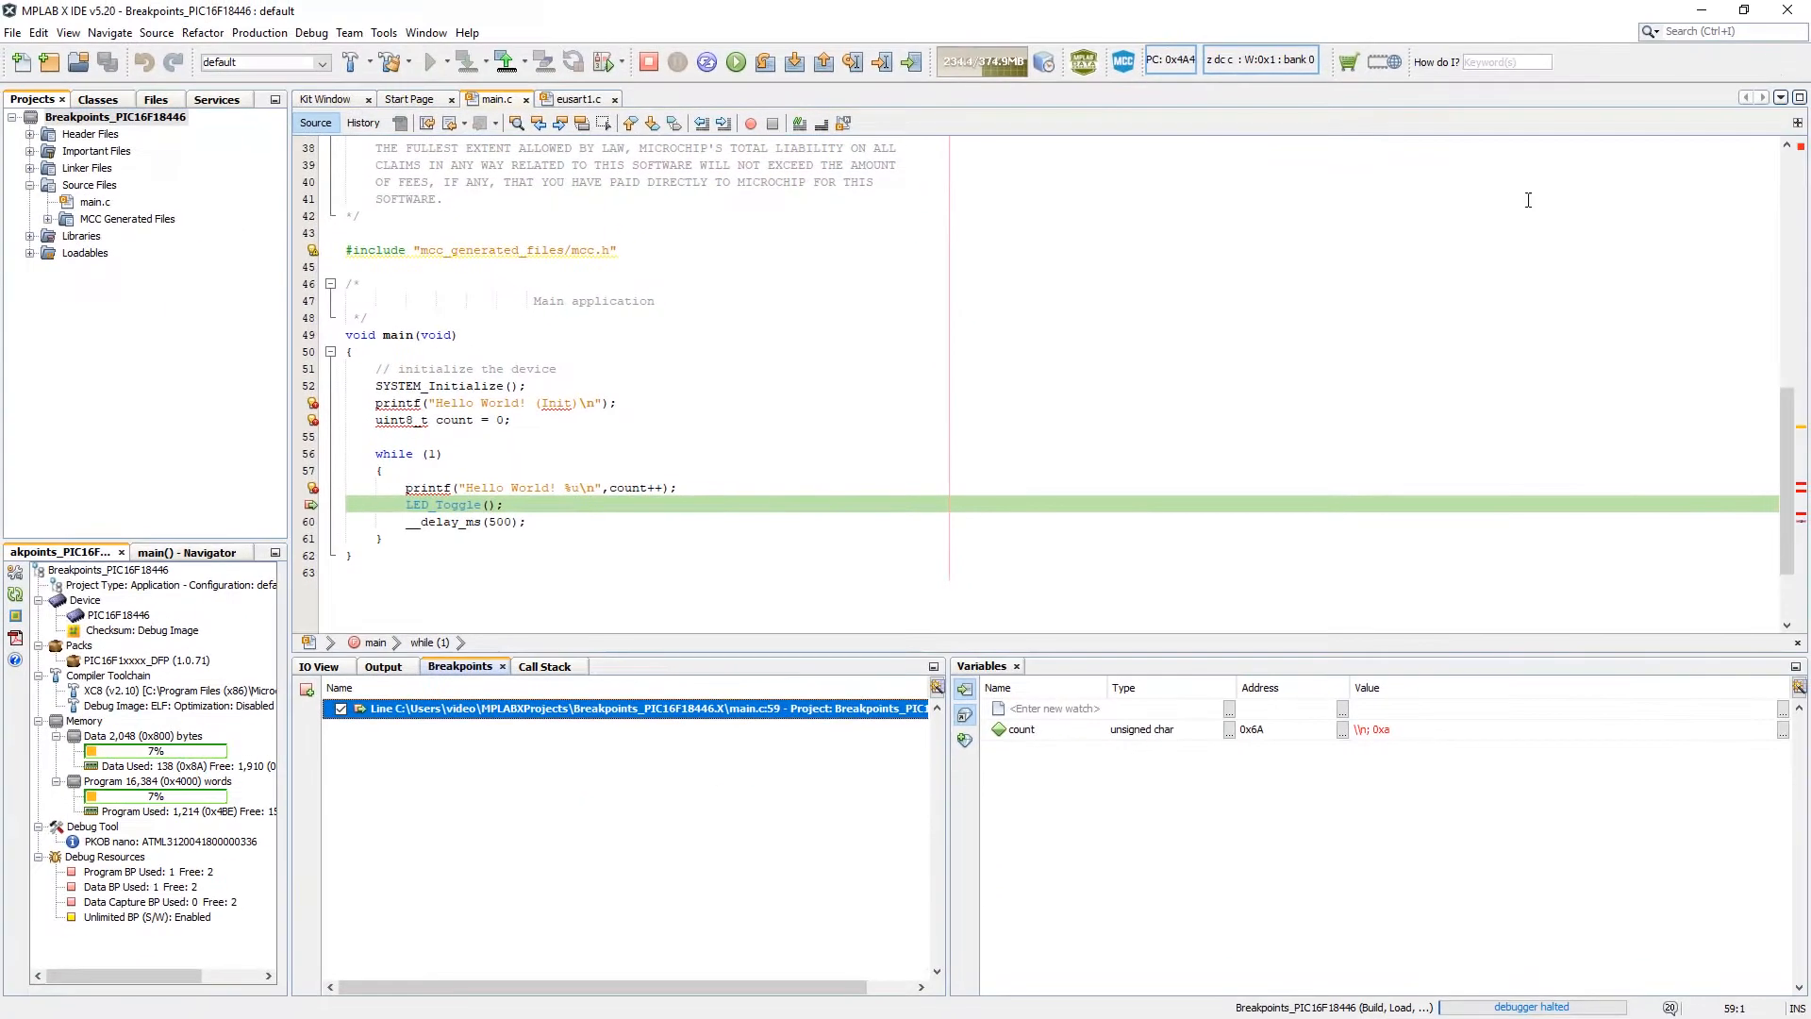
left_click(1720, 33)
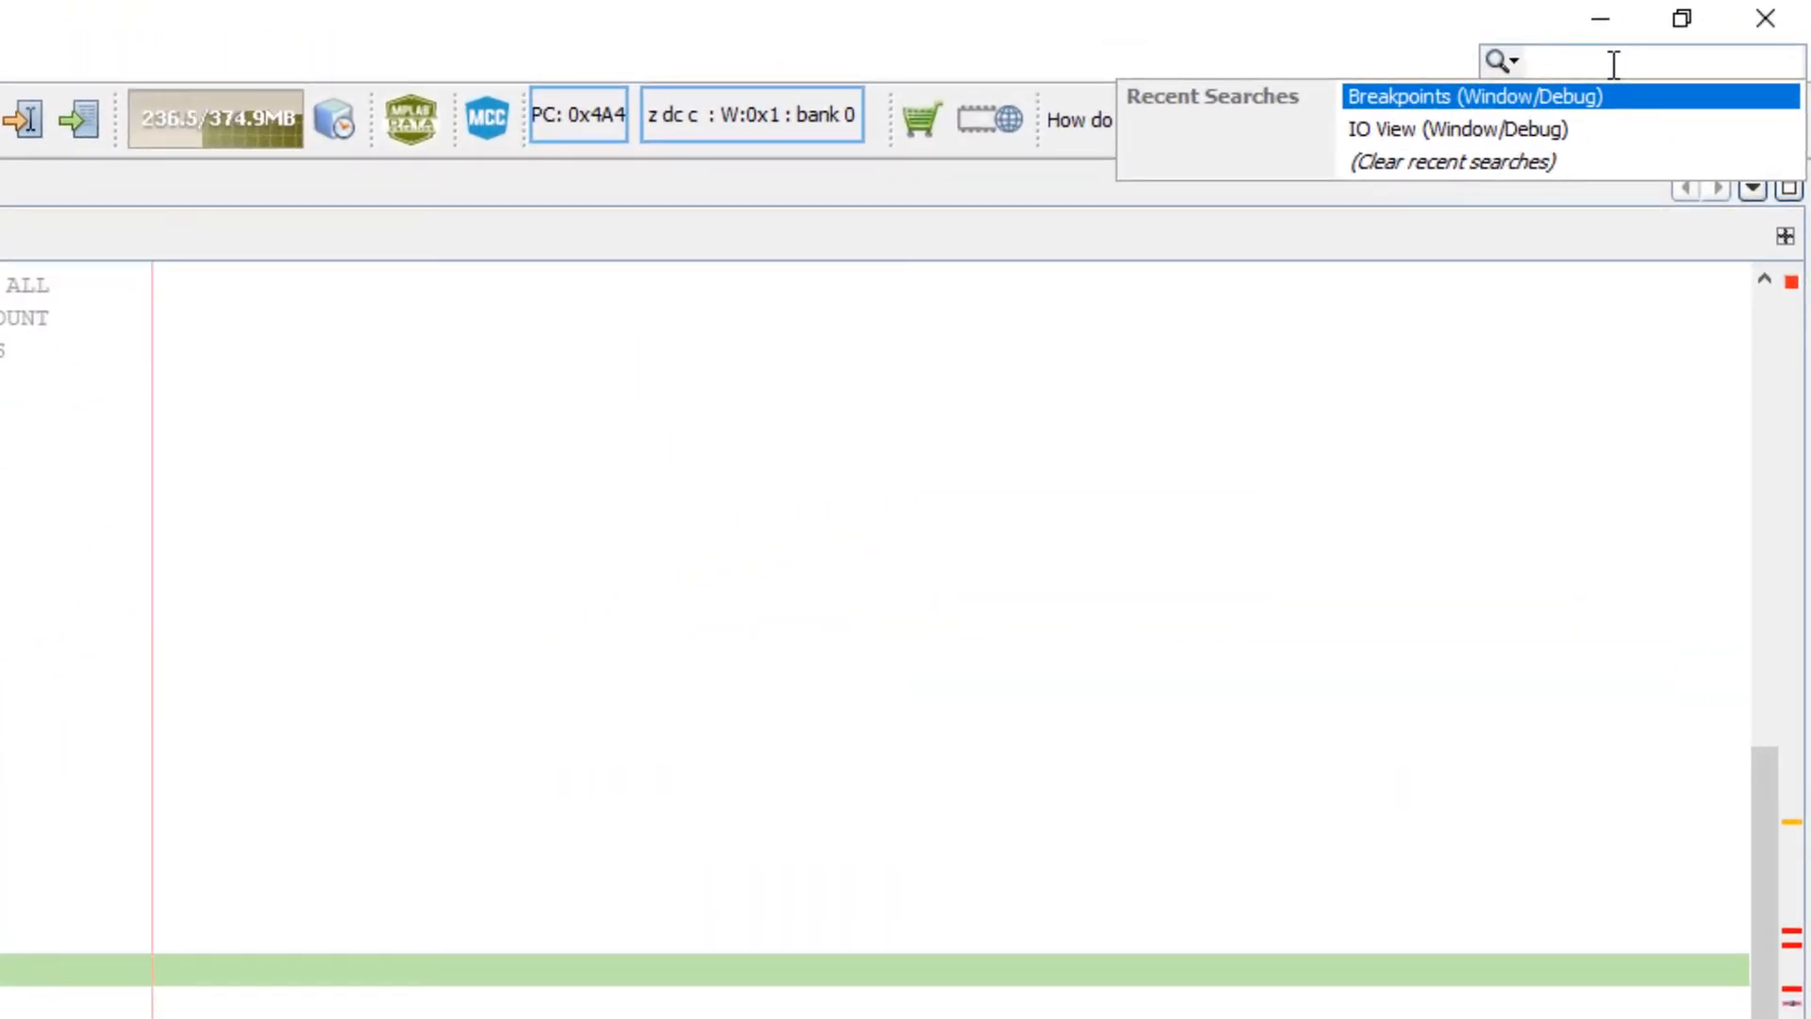
Show Disassembly(main) via search 'dis' and scroll to the LED_Toggle instructions at 0x4A4.
type("dis")
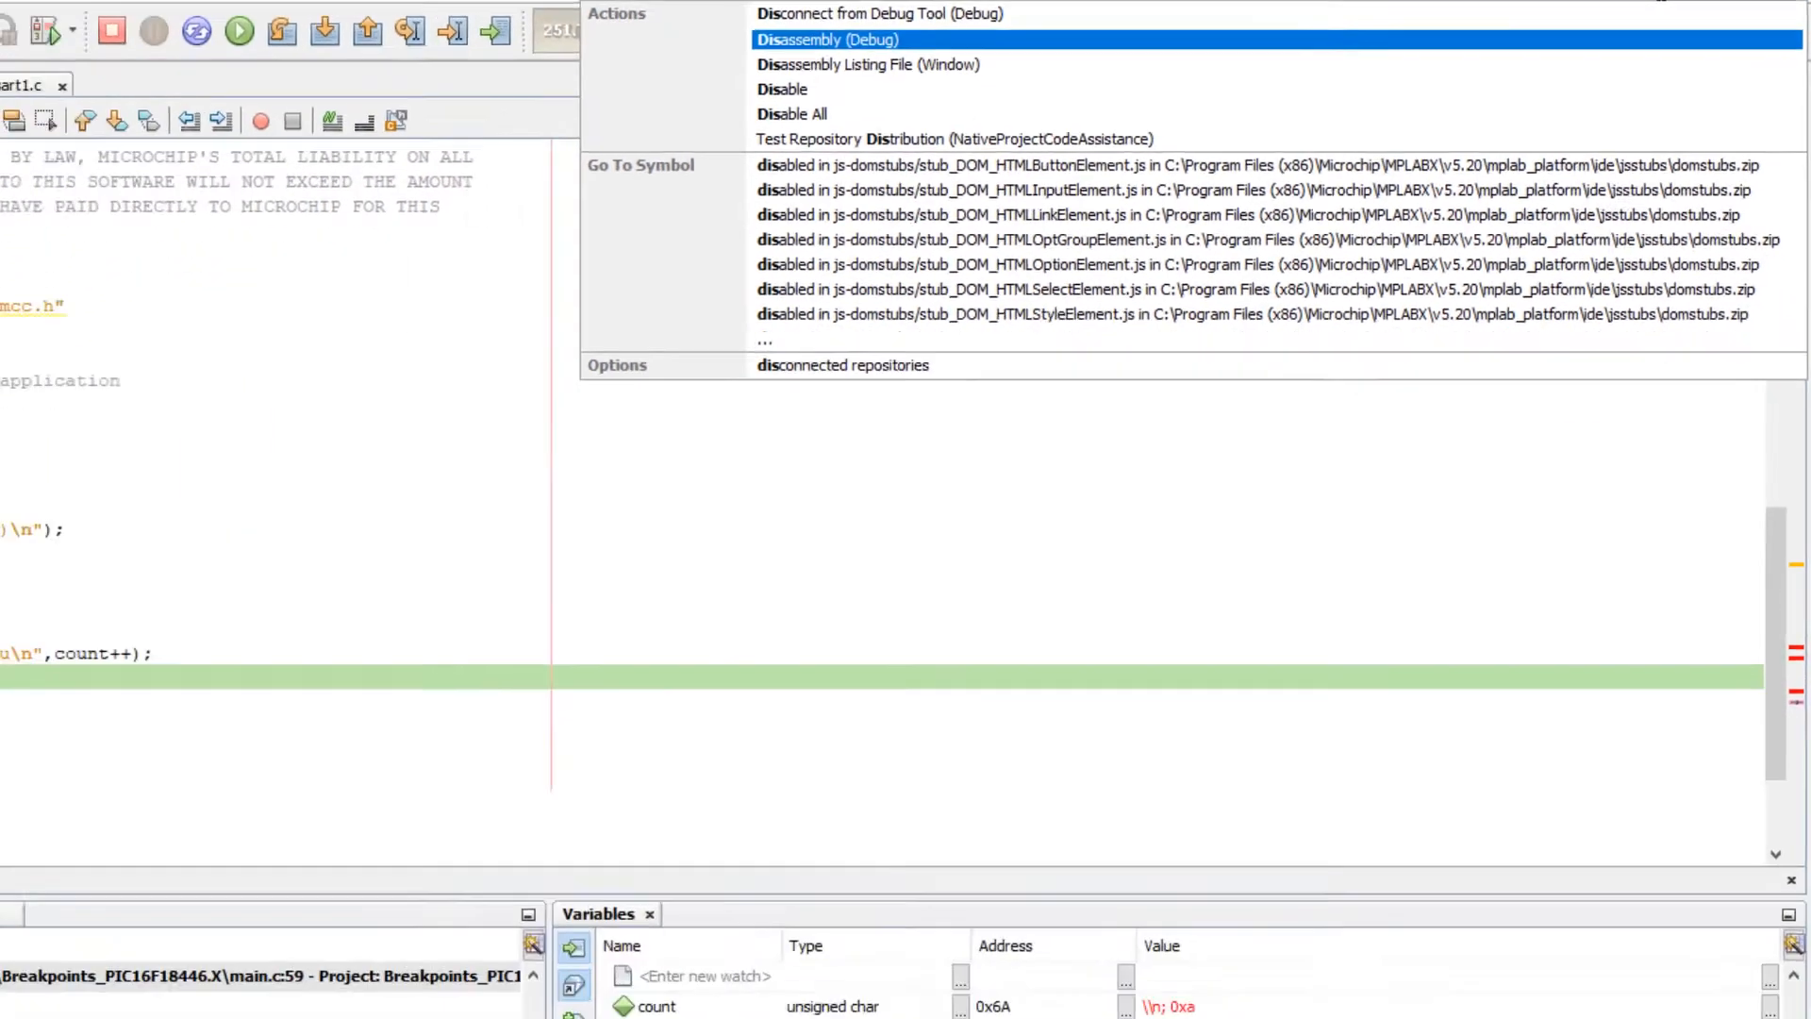
left_click(832, 40)
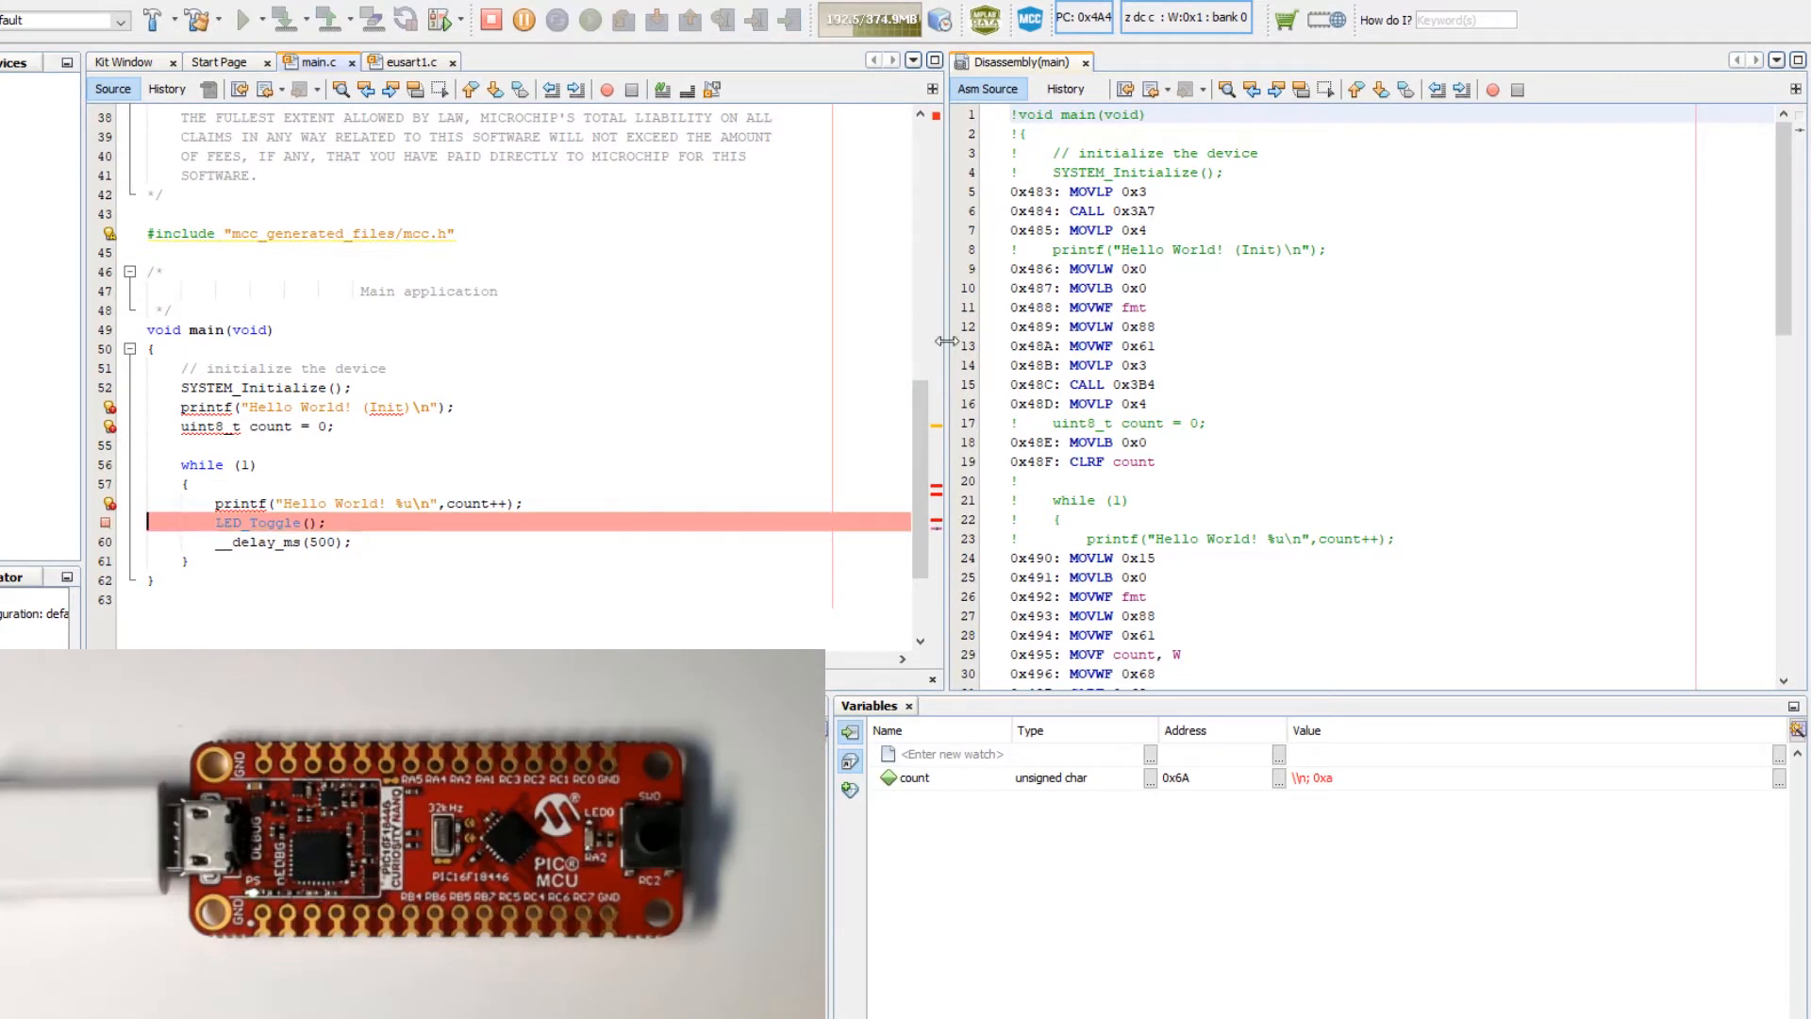
scroll("down", 3)
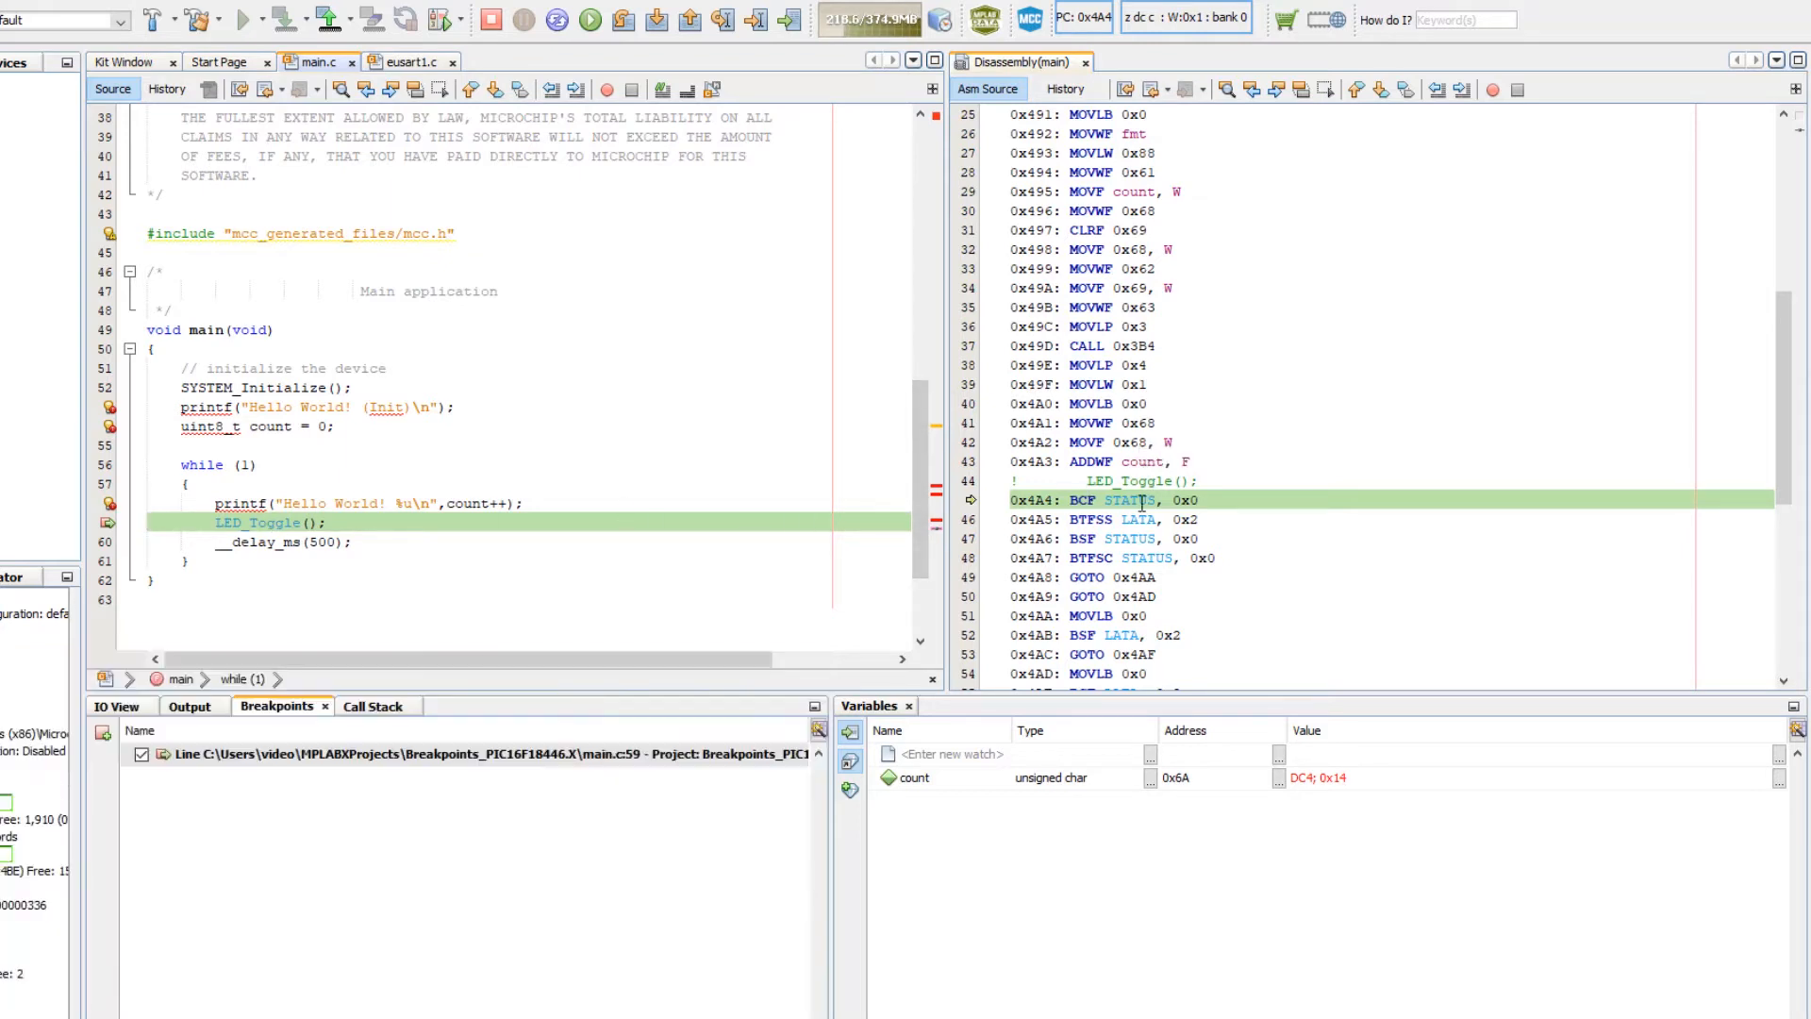
mouse_move(1083, 498)
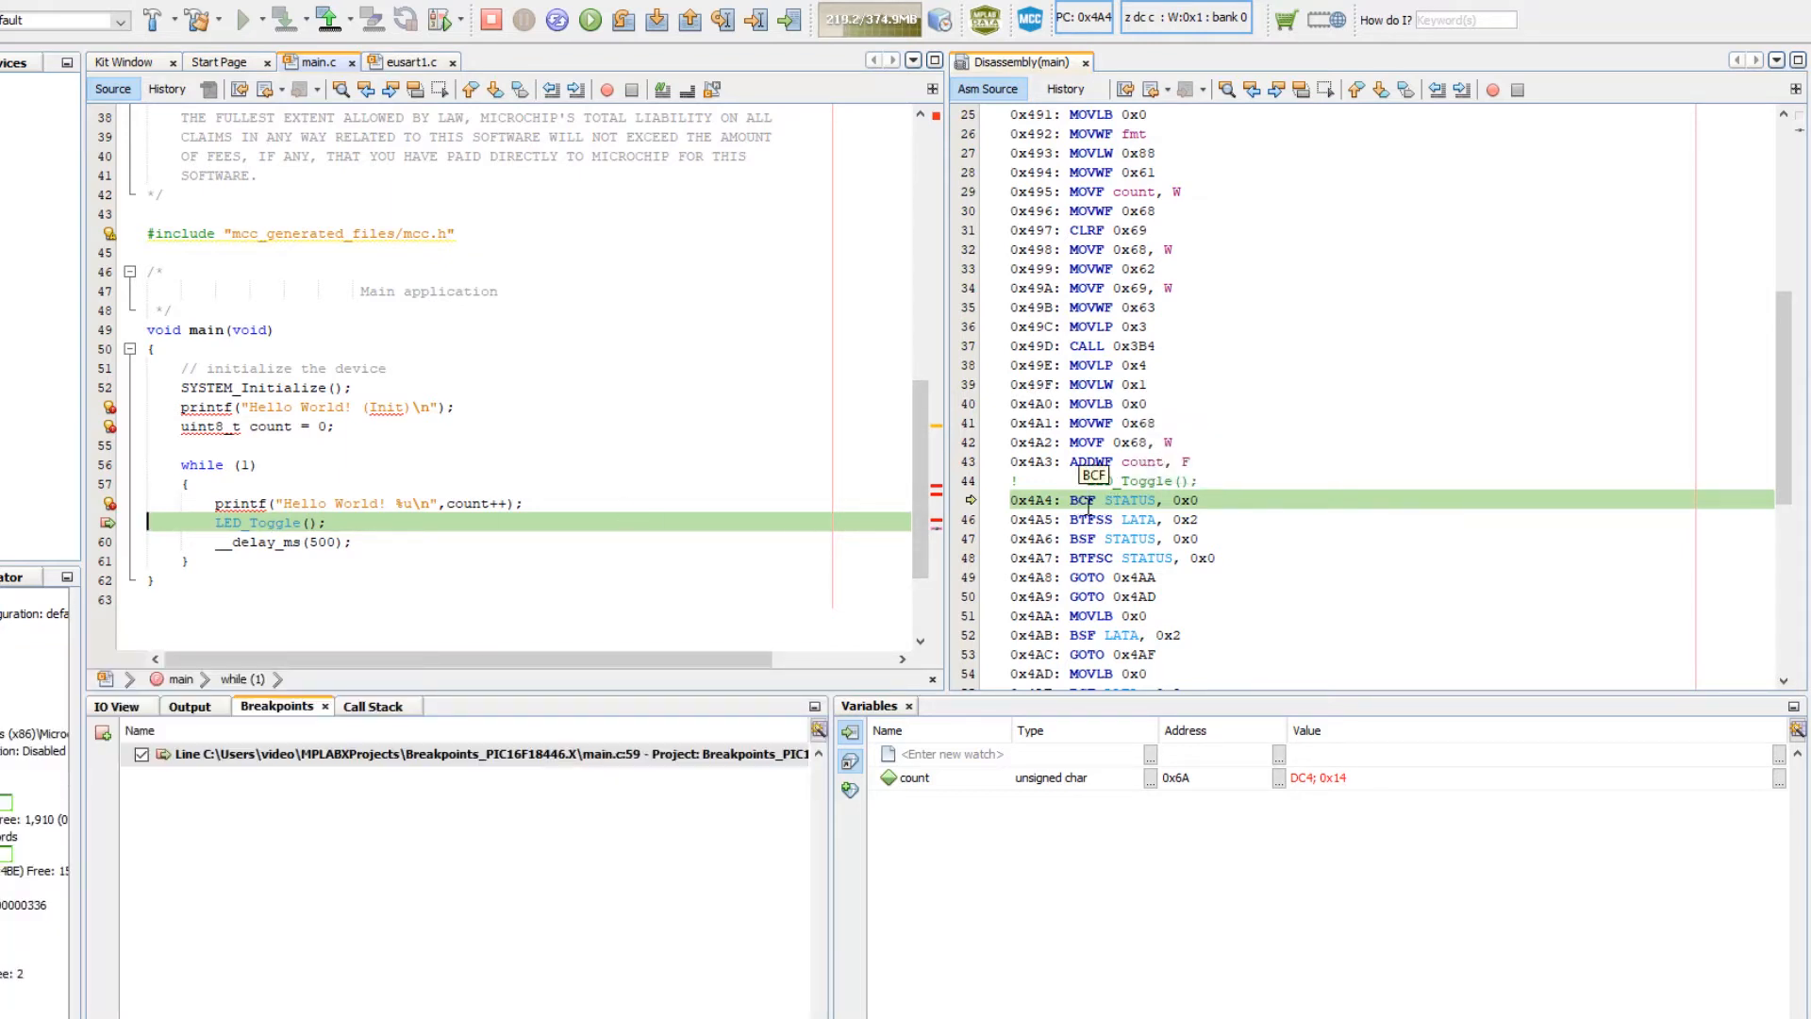
mouse_move(251, 519)
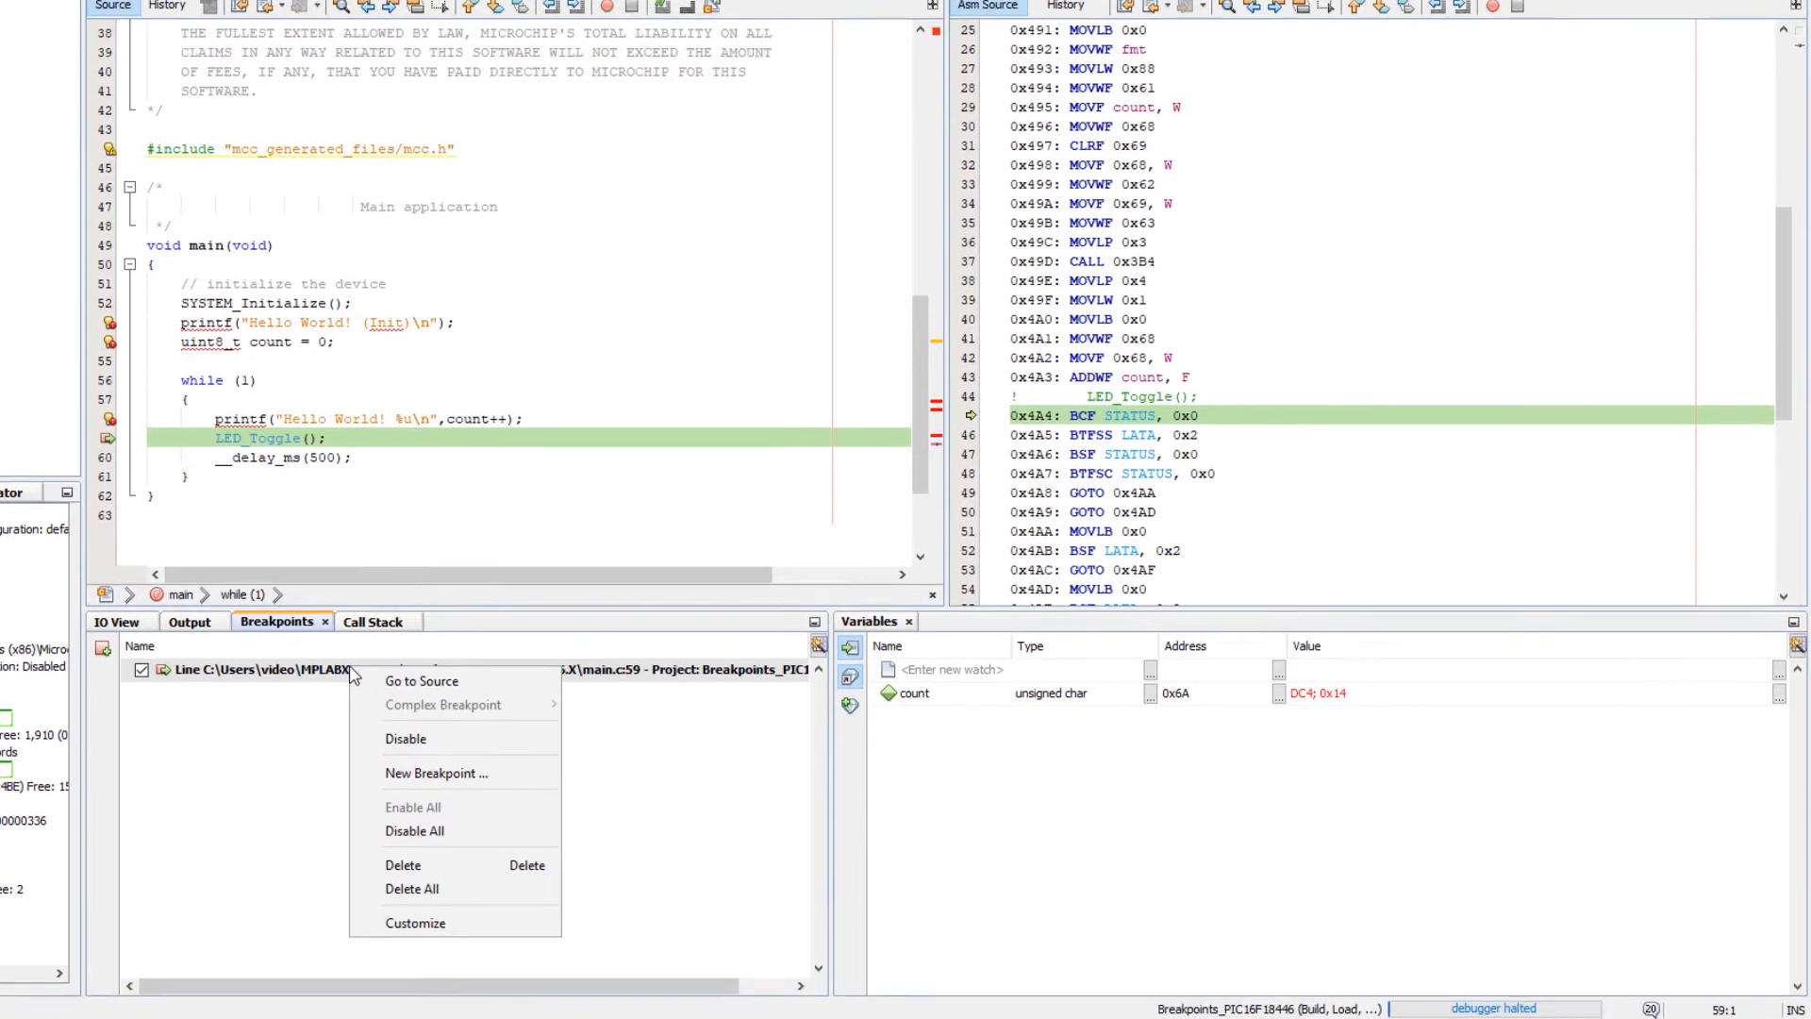
Restore the breakpoint to always break, then Step Into the LED_Toggle machine instructions.
left_click(415, 922)
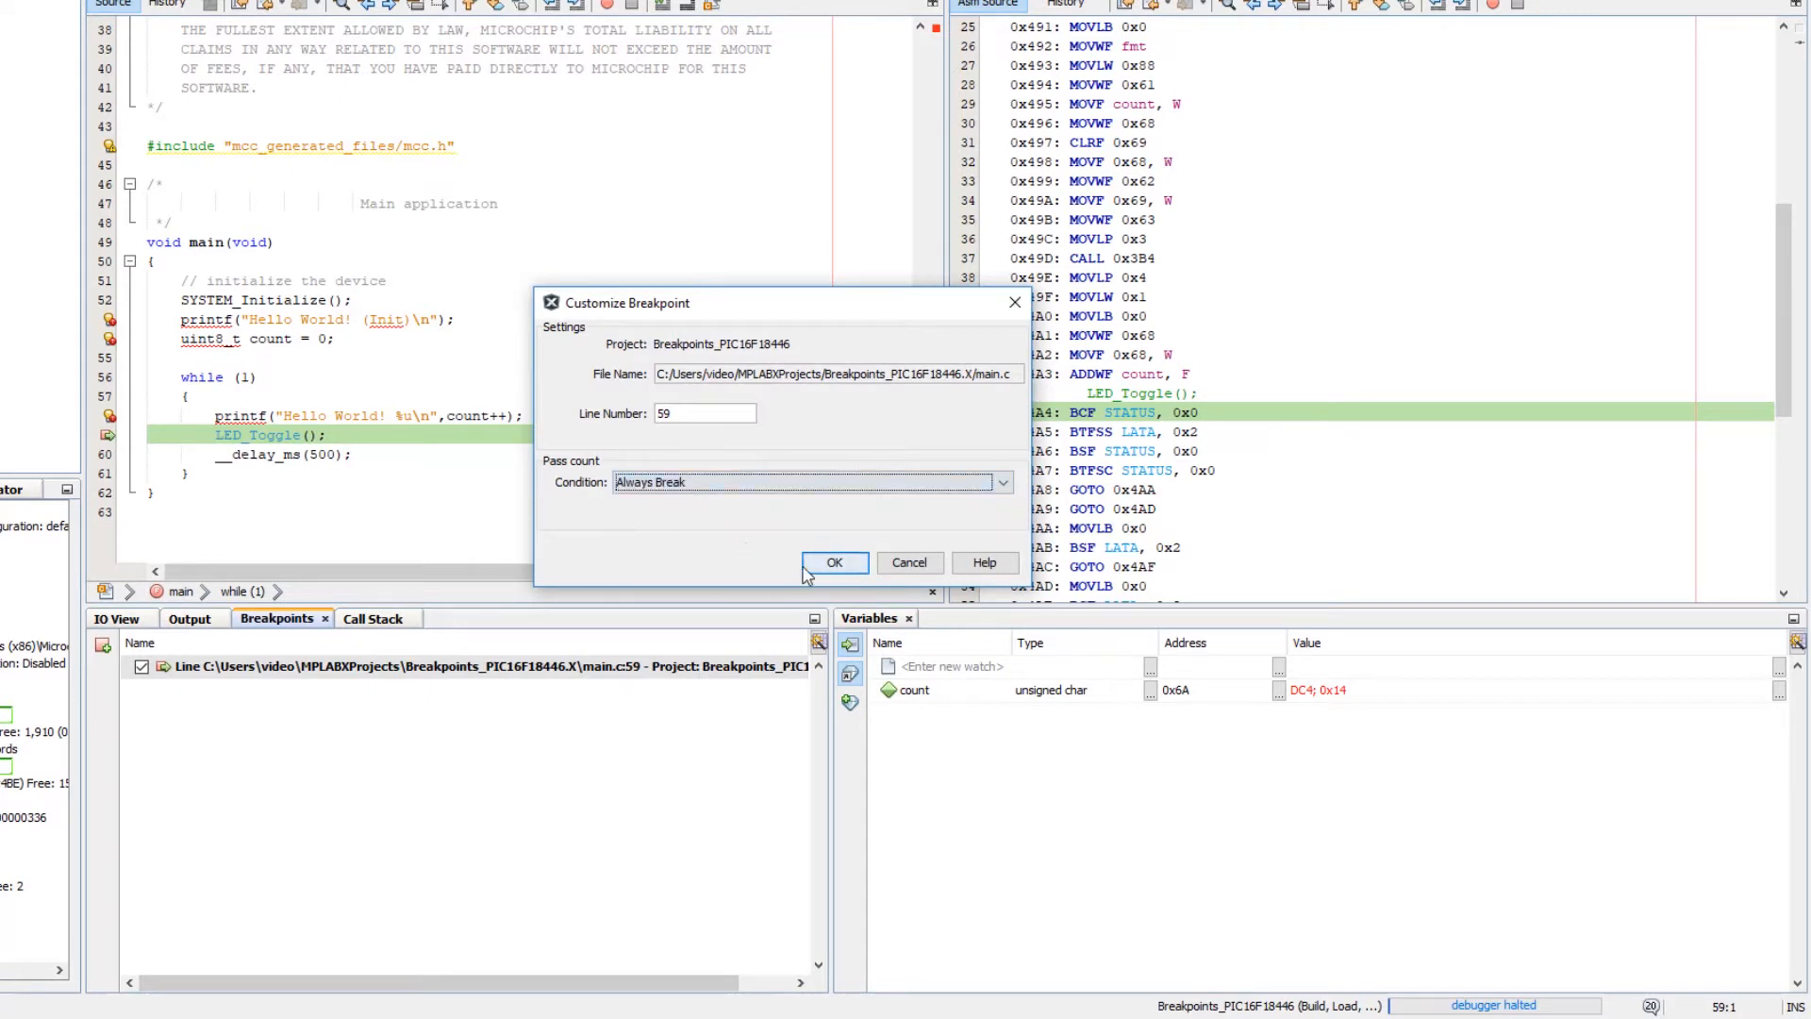
left_click(834, 562)
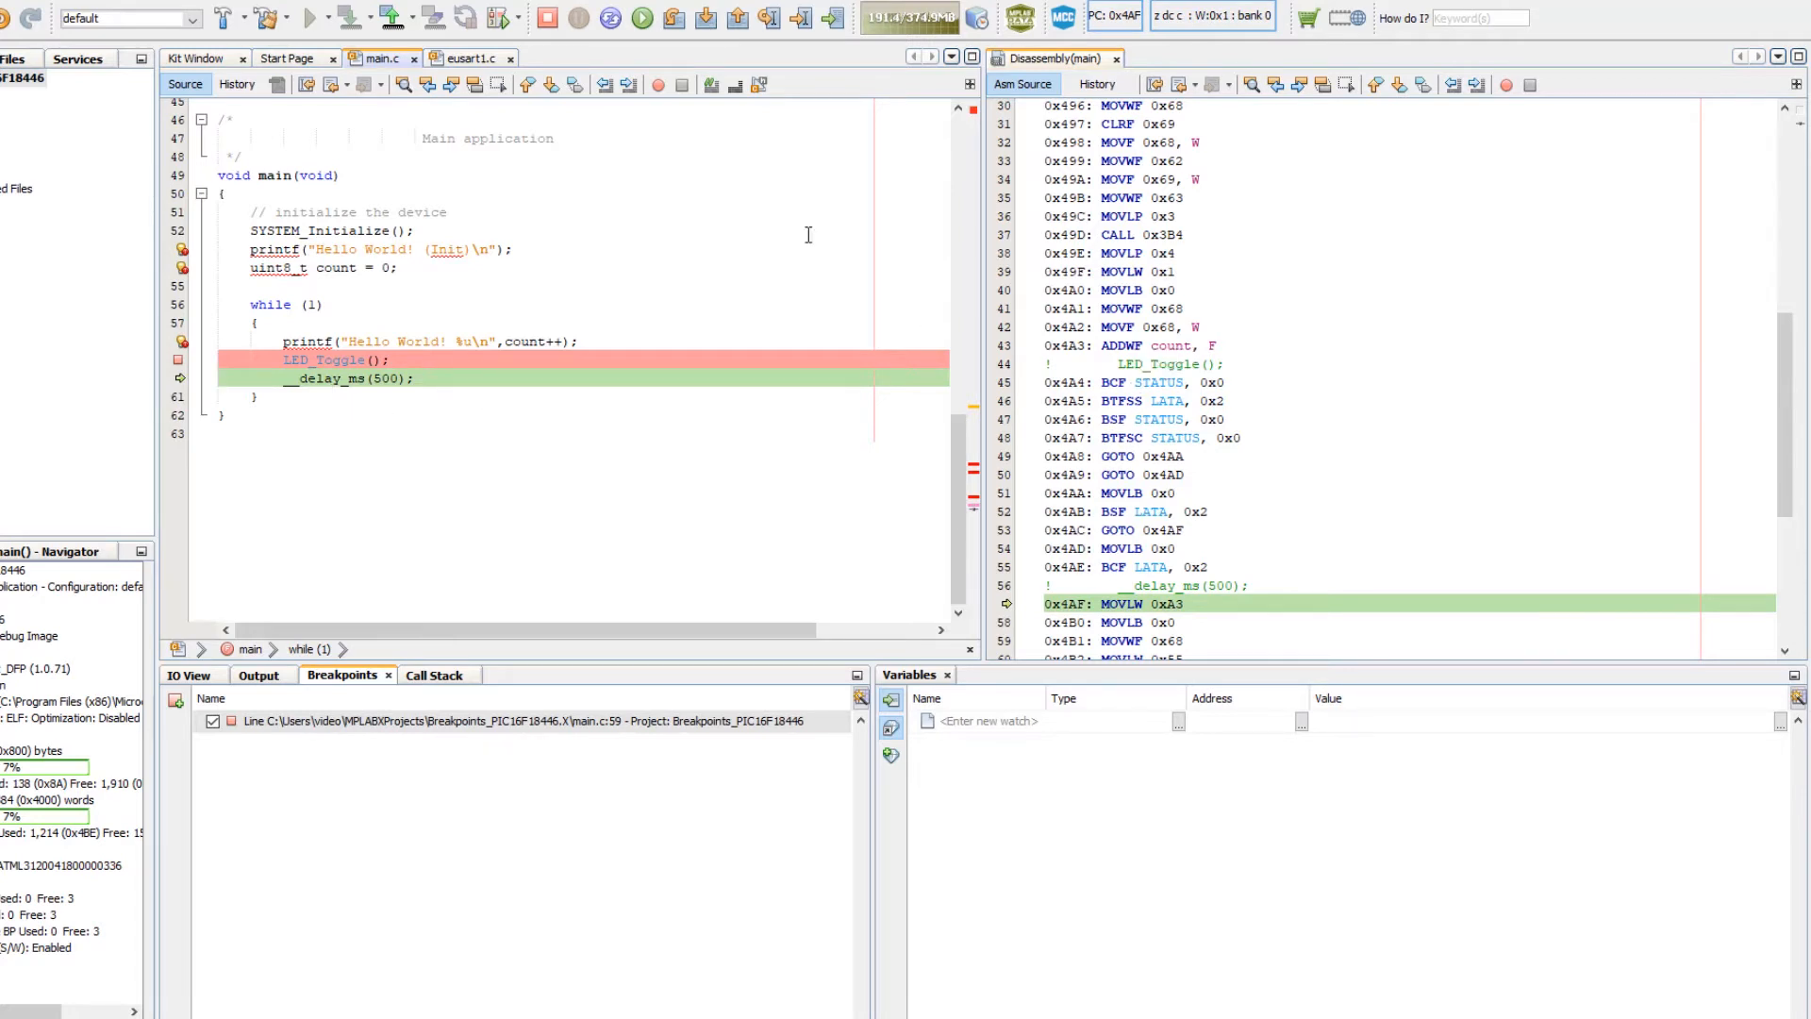
left_click(353, 17)
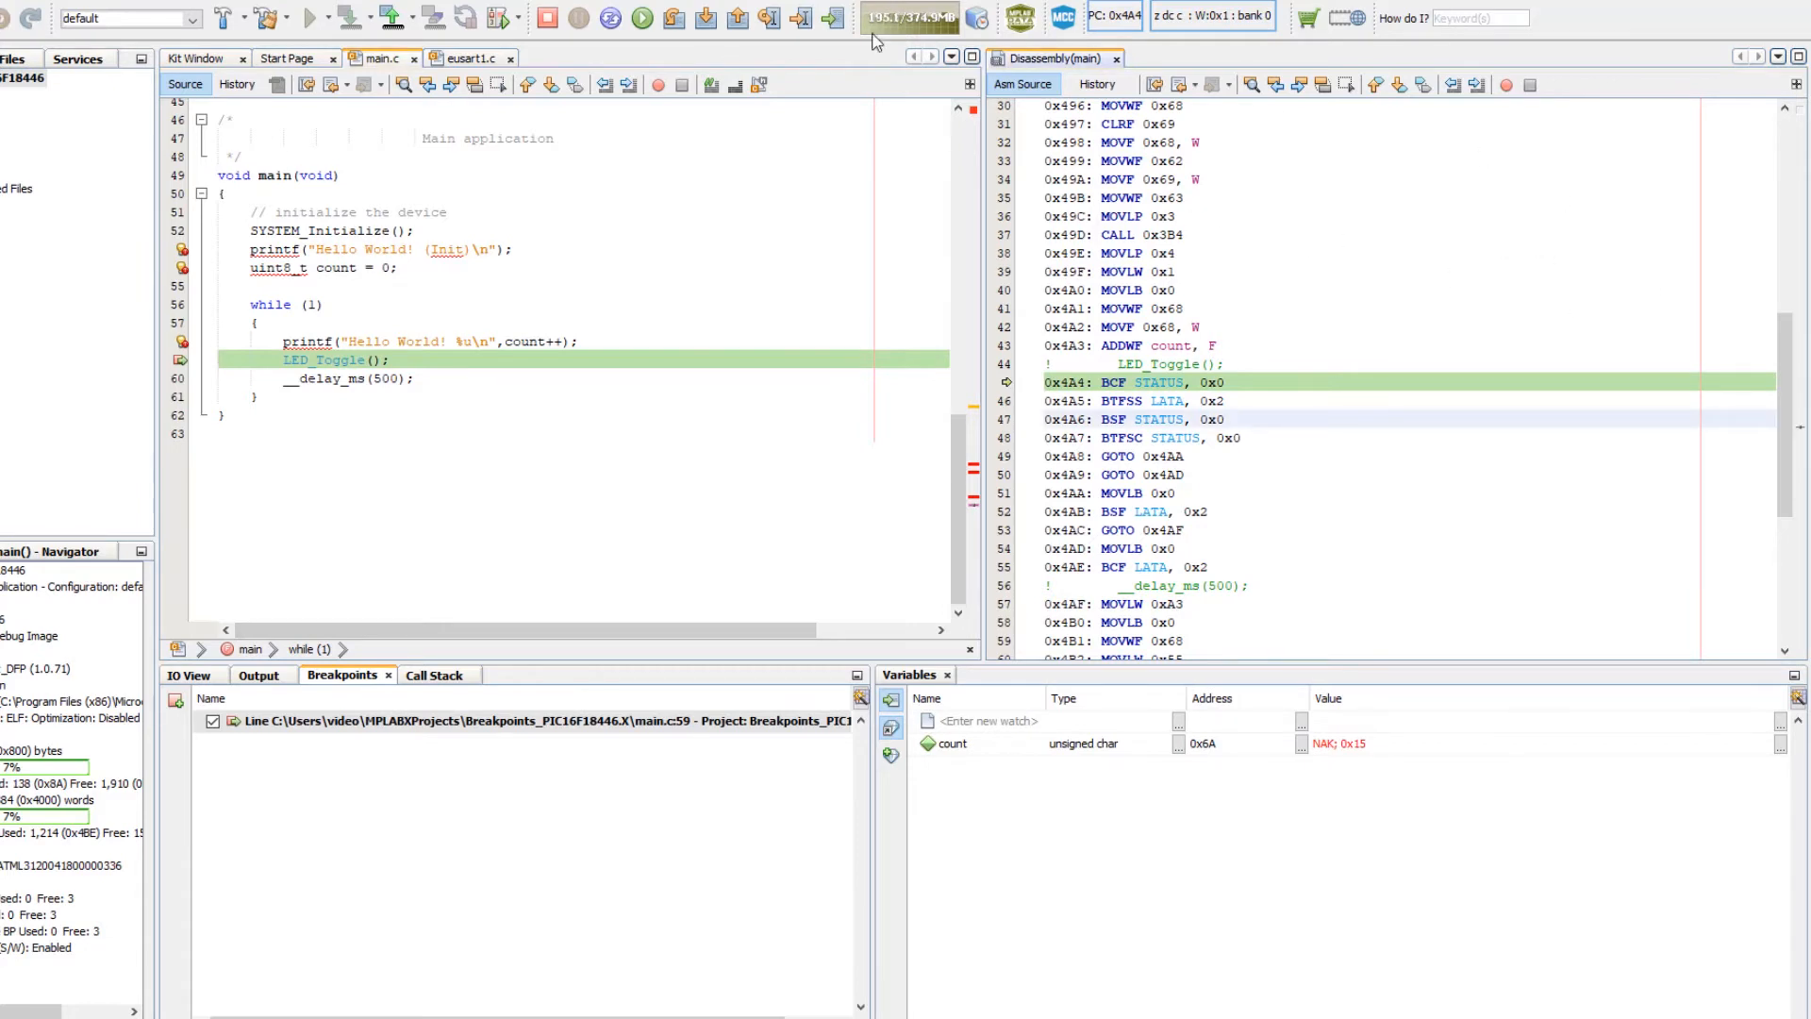
mouse_move(704, 17)
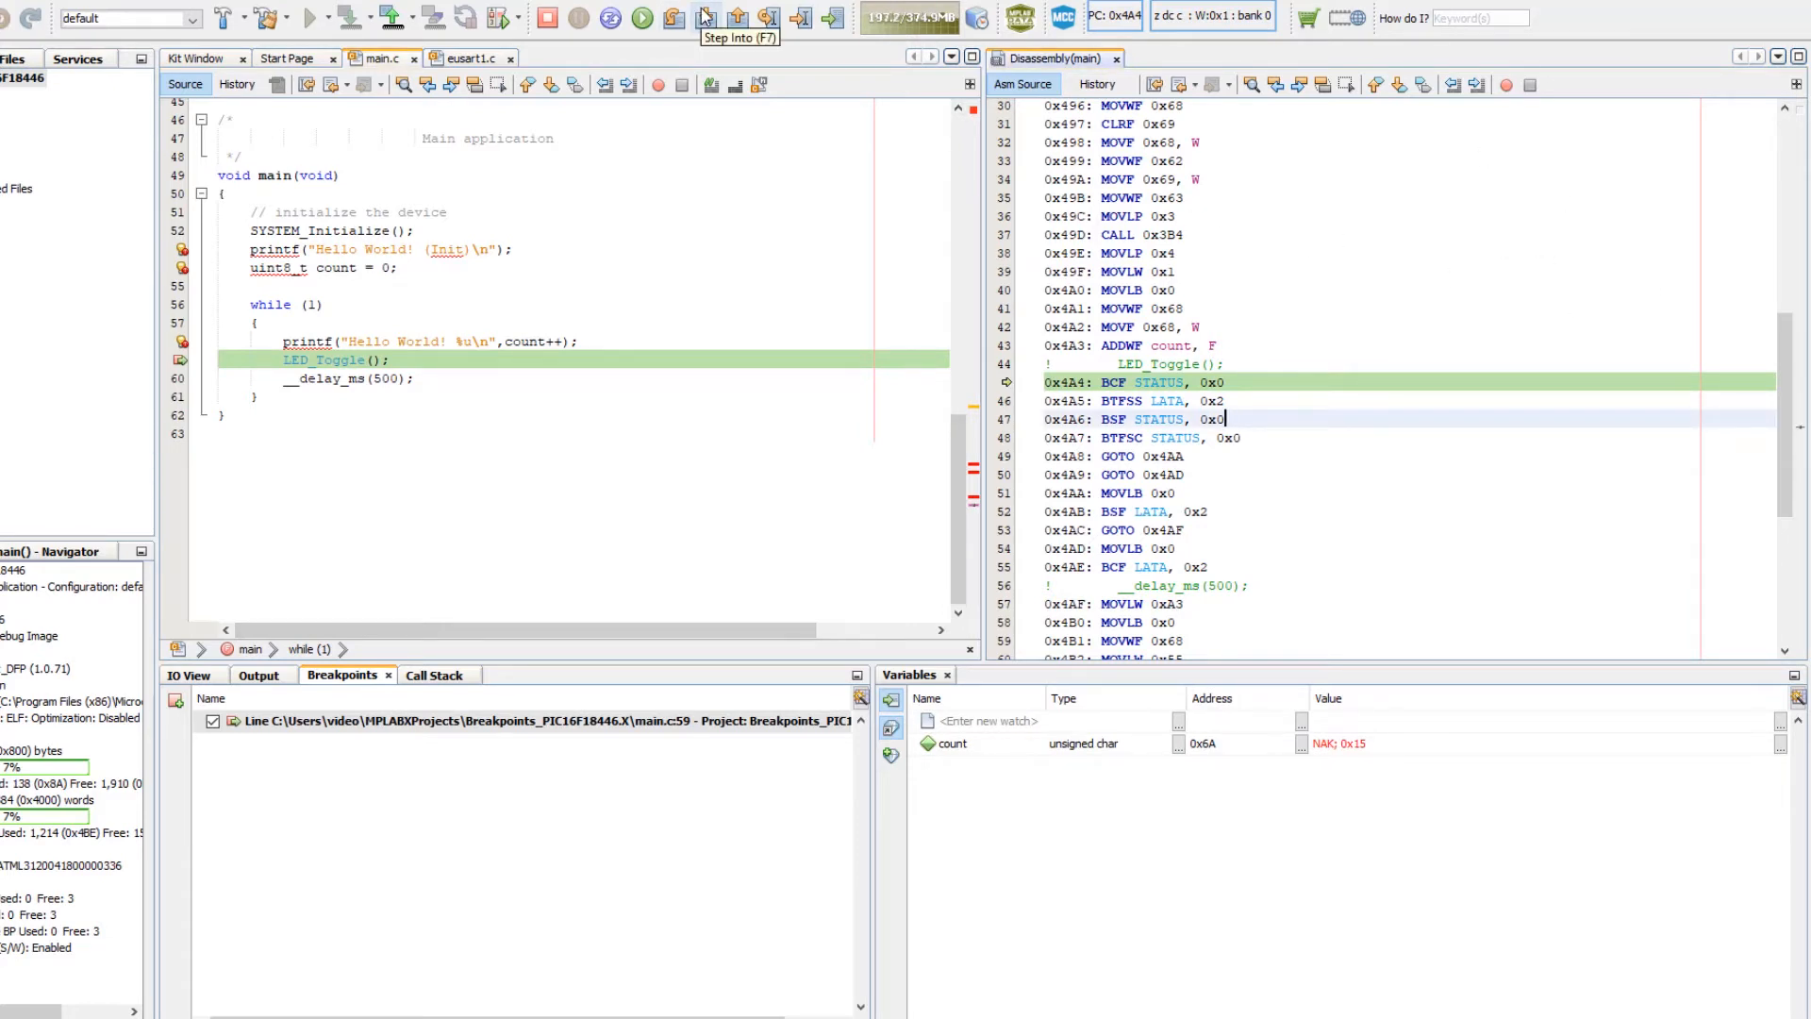
left_click(705, 17)
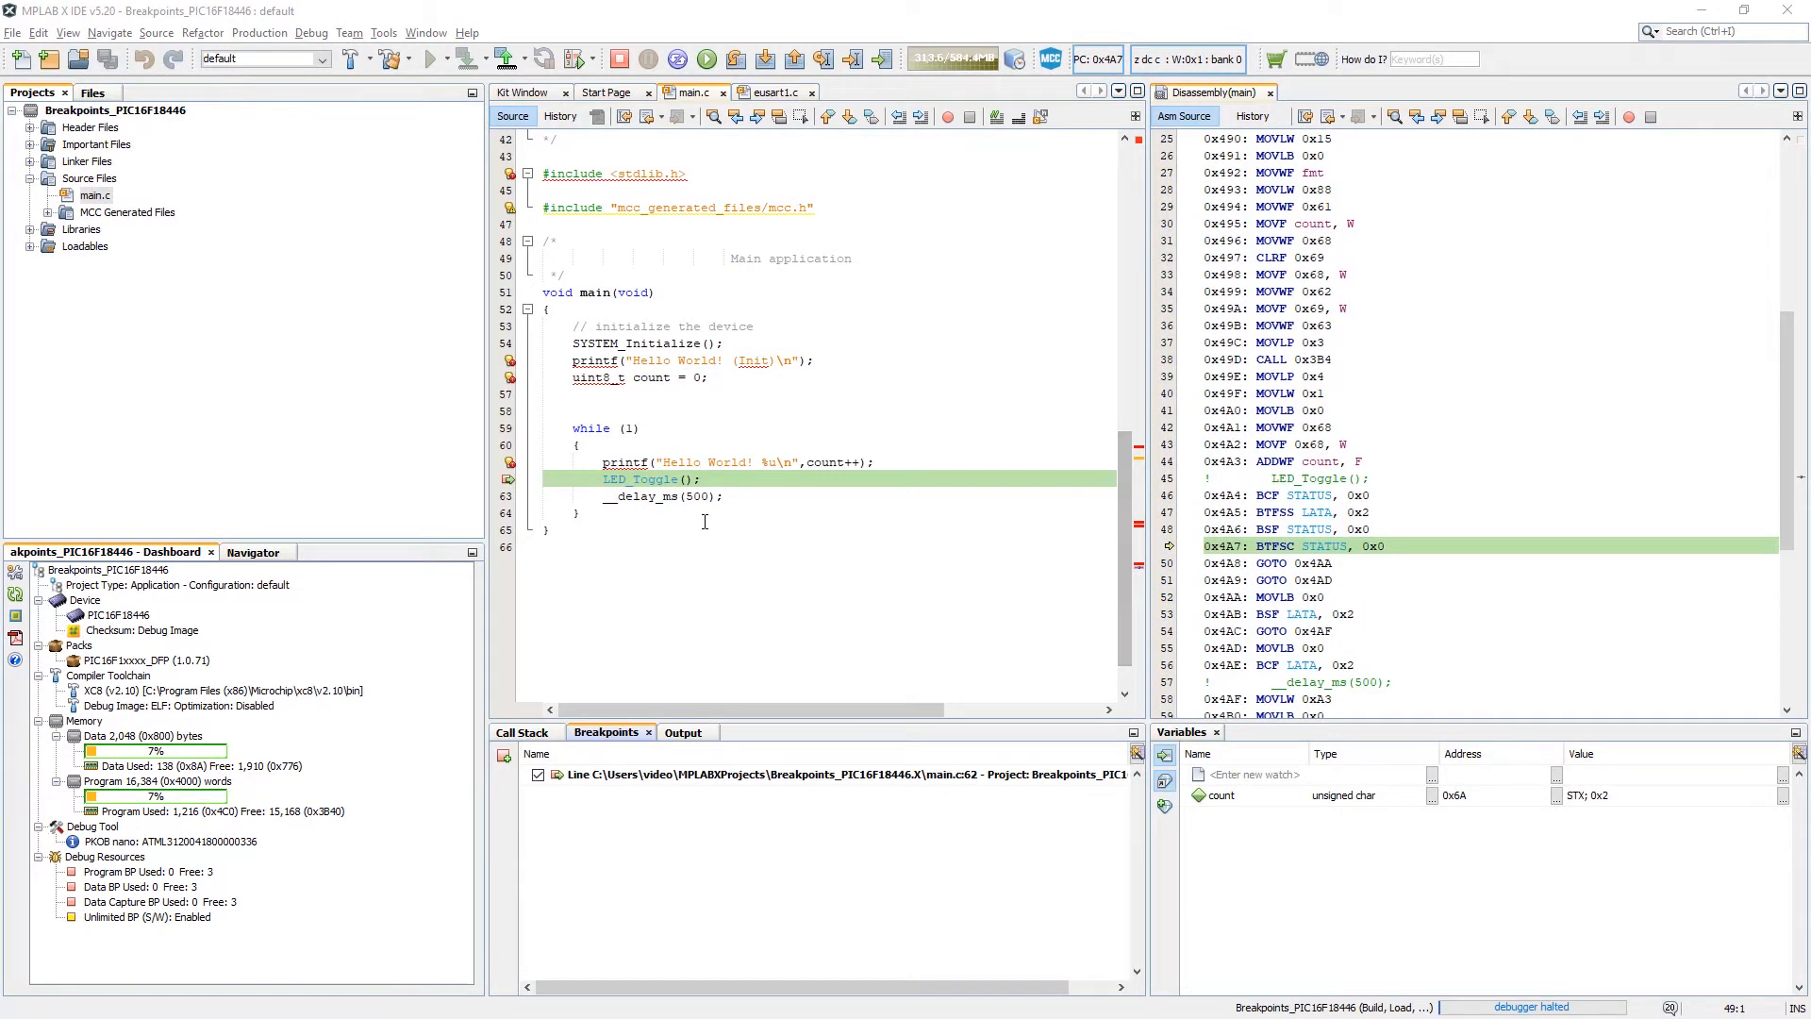
View the macro expansion of LED_Toggle(), showing it inverts LATAbits.LATA2.
right_click(669, 480)
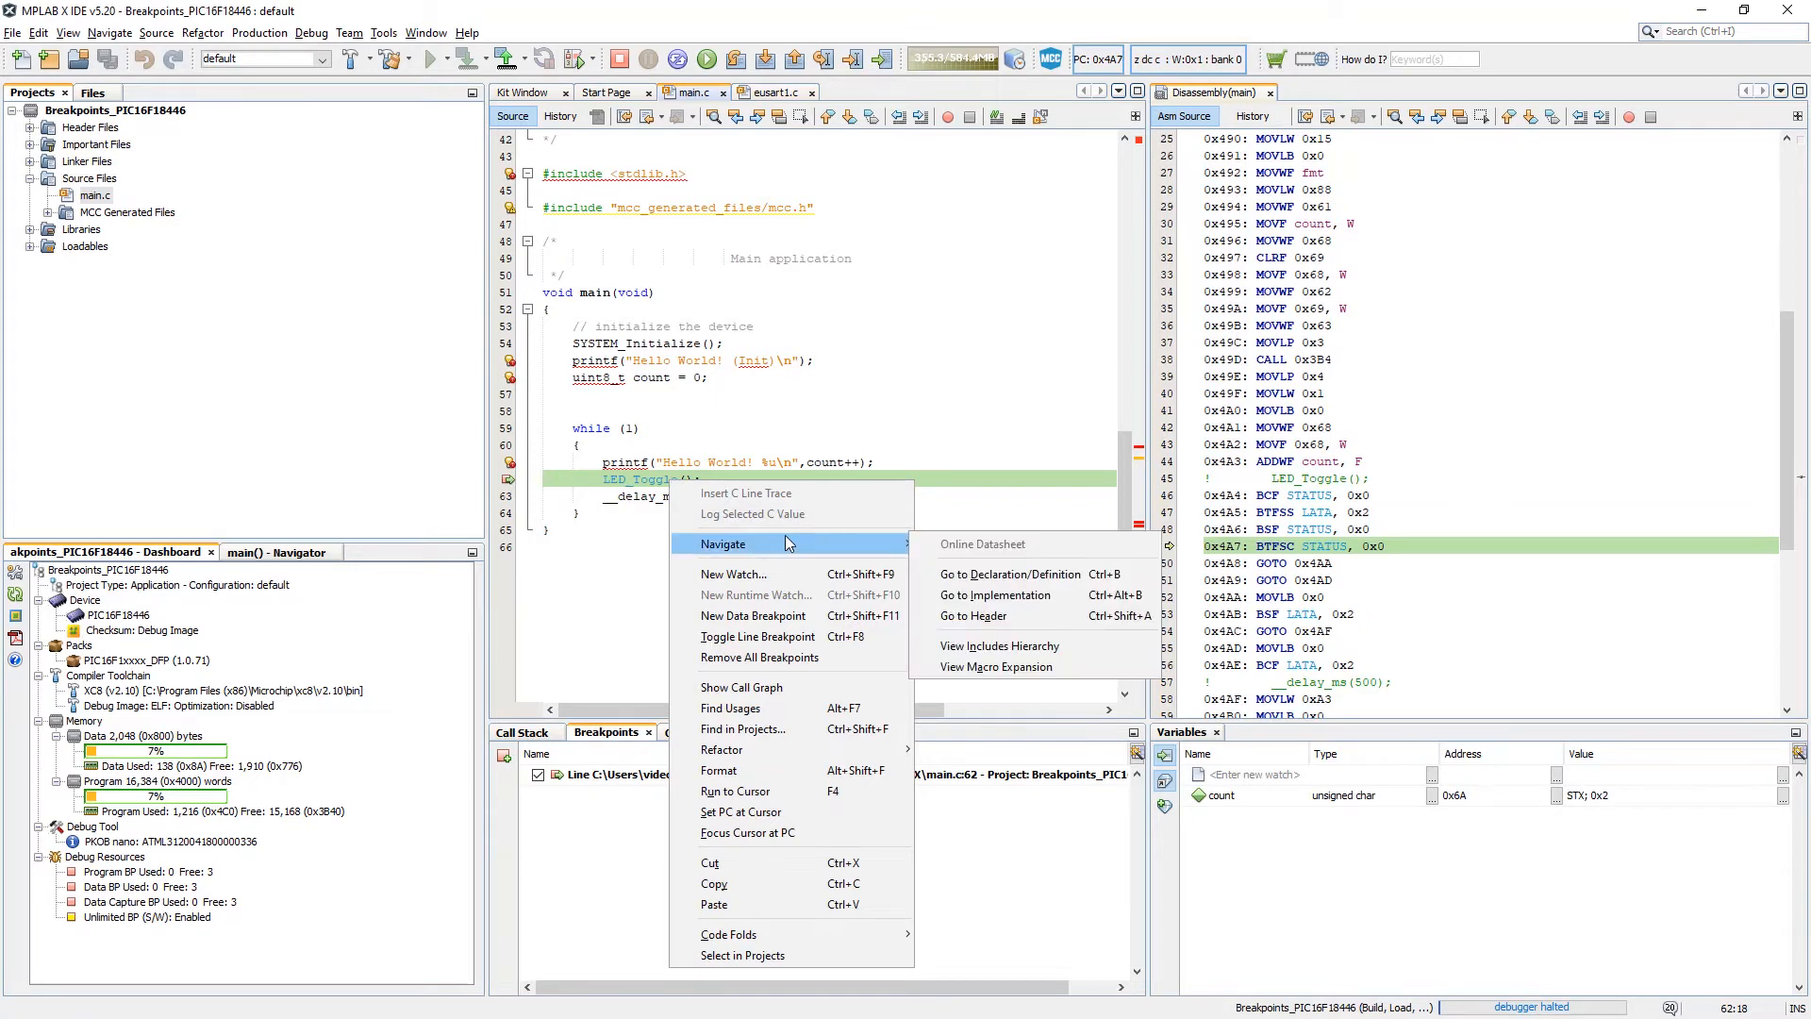
mouse_move(996, 666)
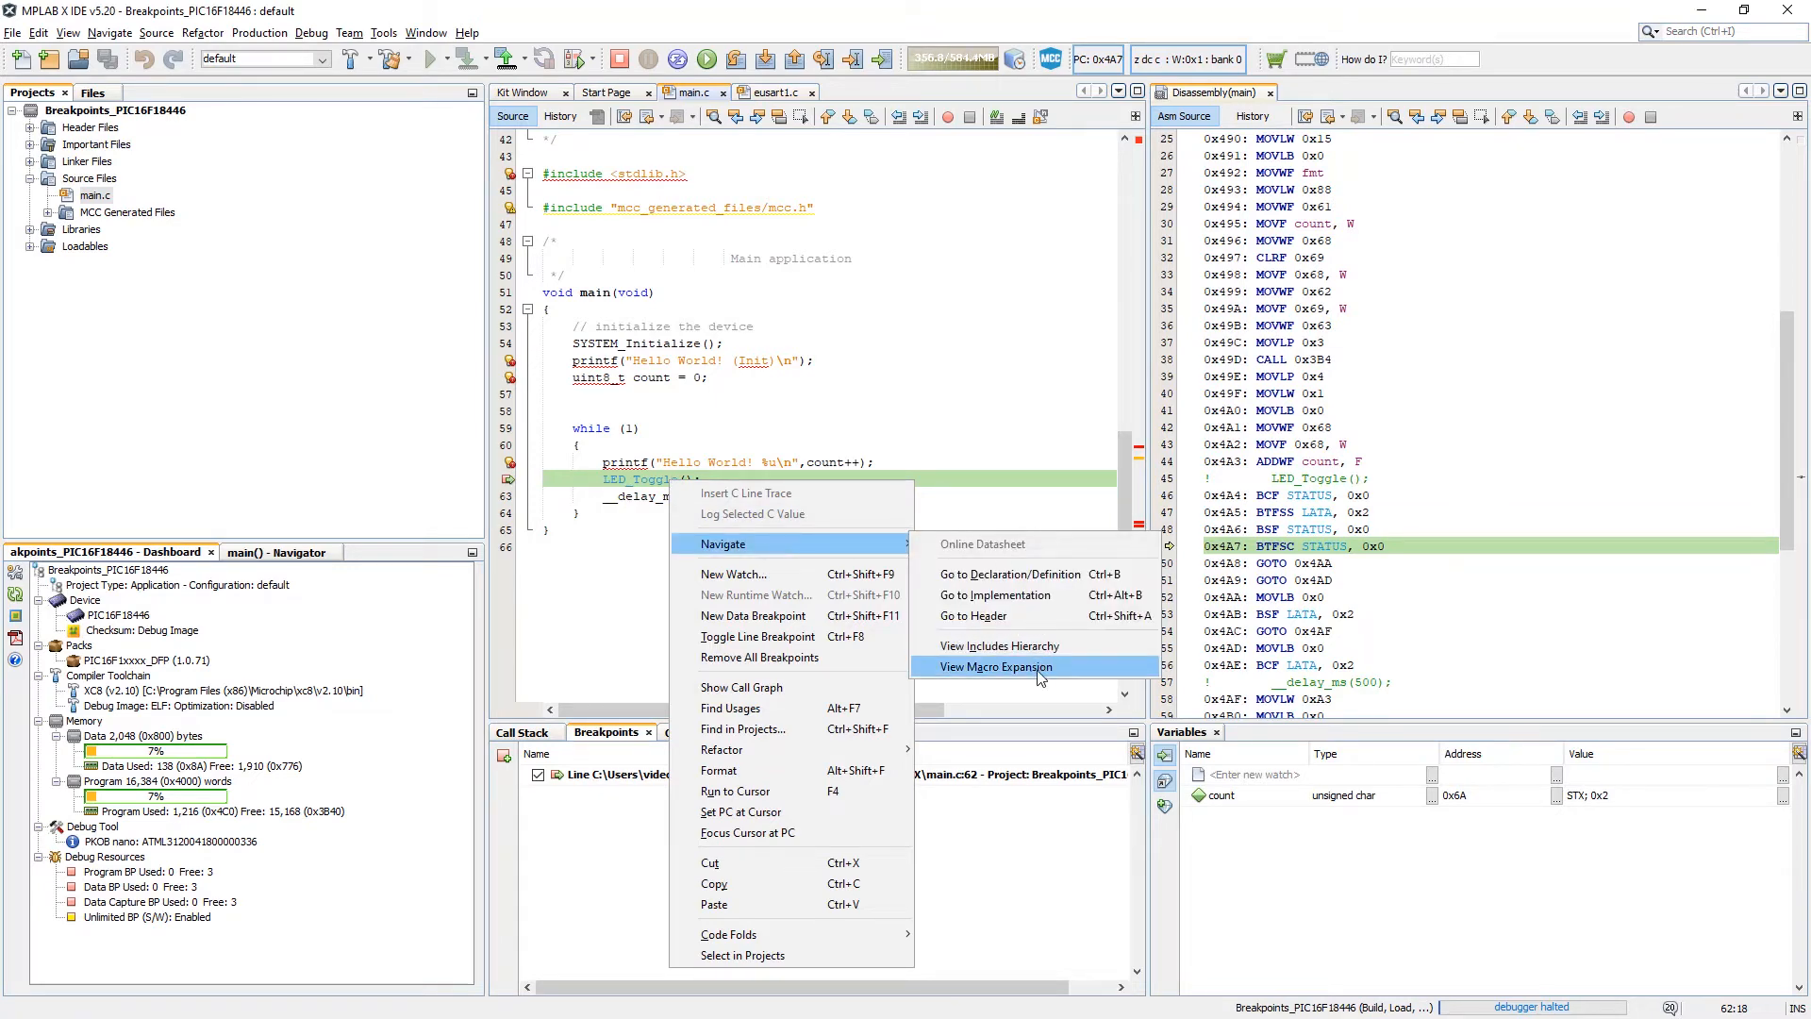
left_click(996, 666)
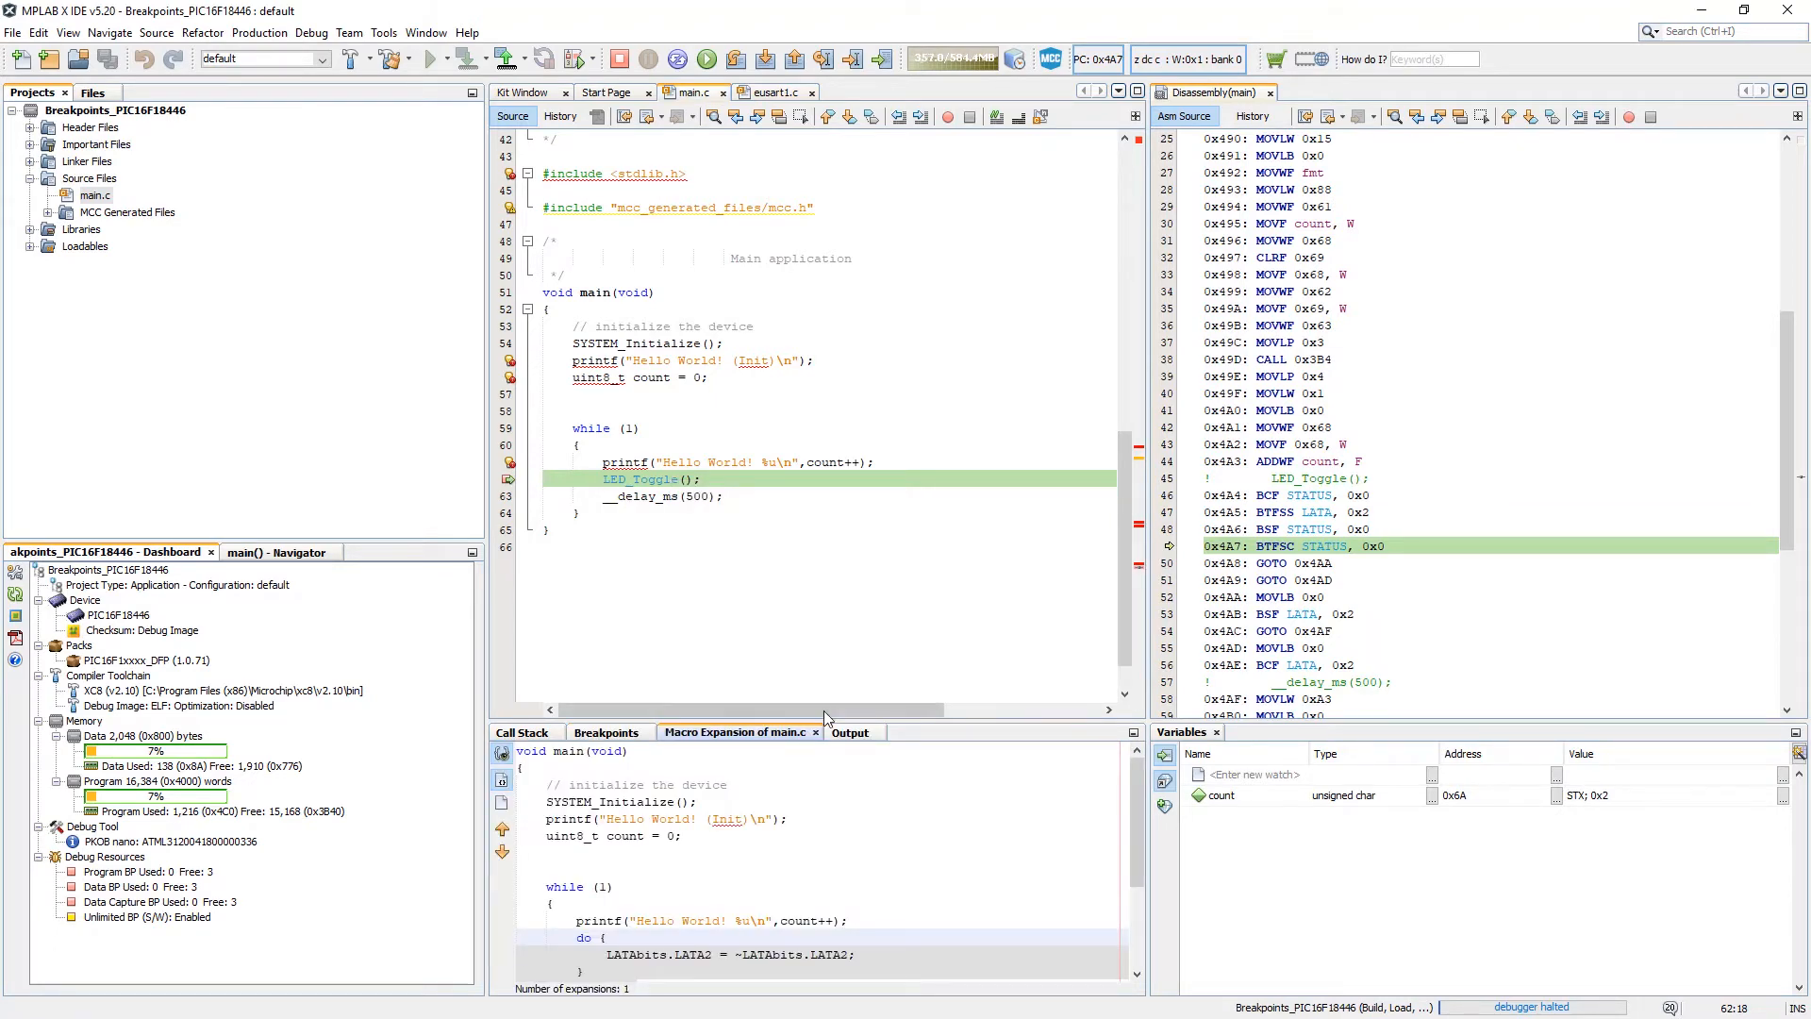
scroll("down", 3)
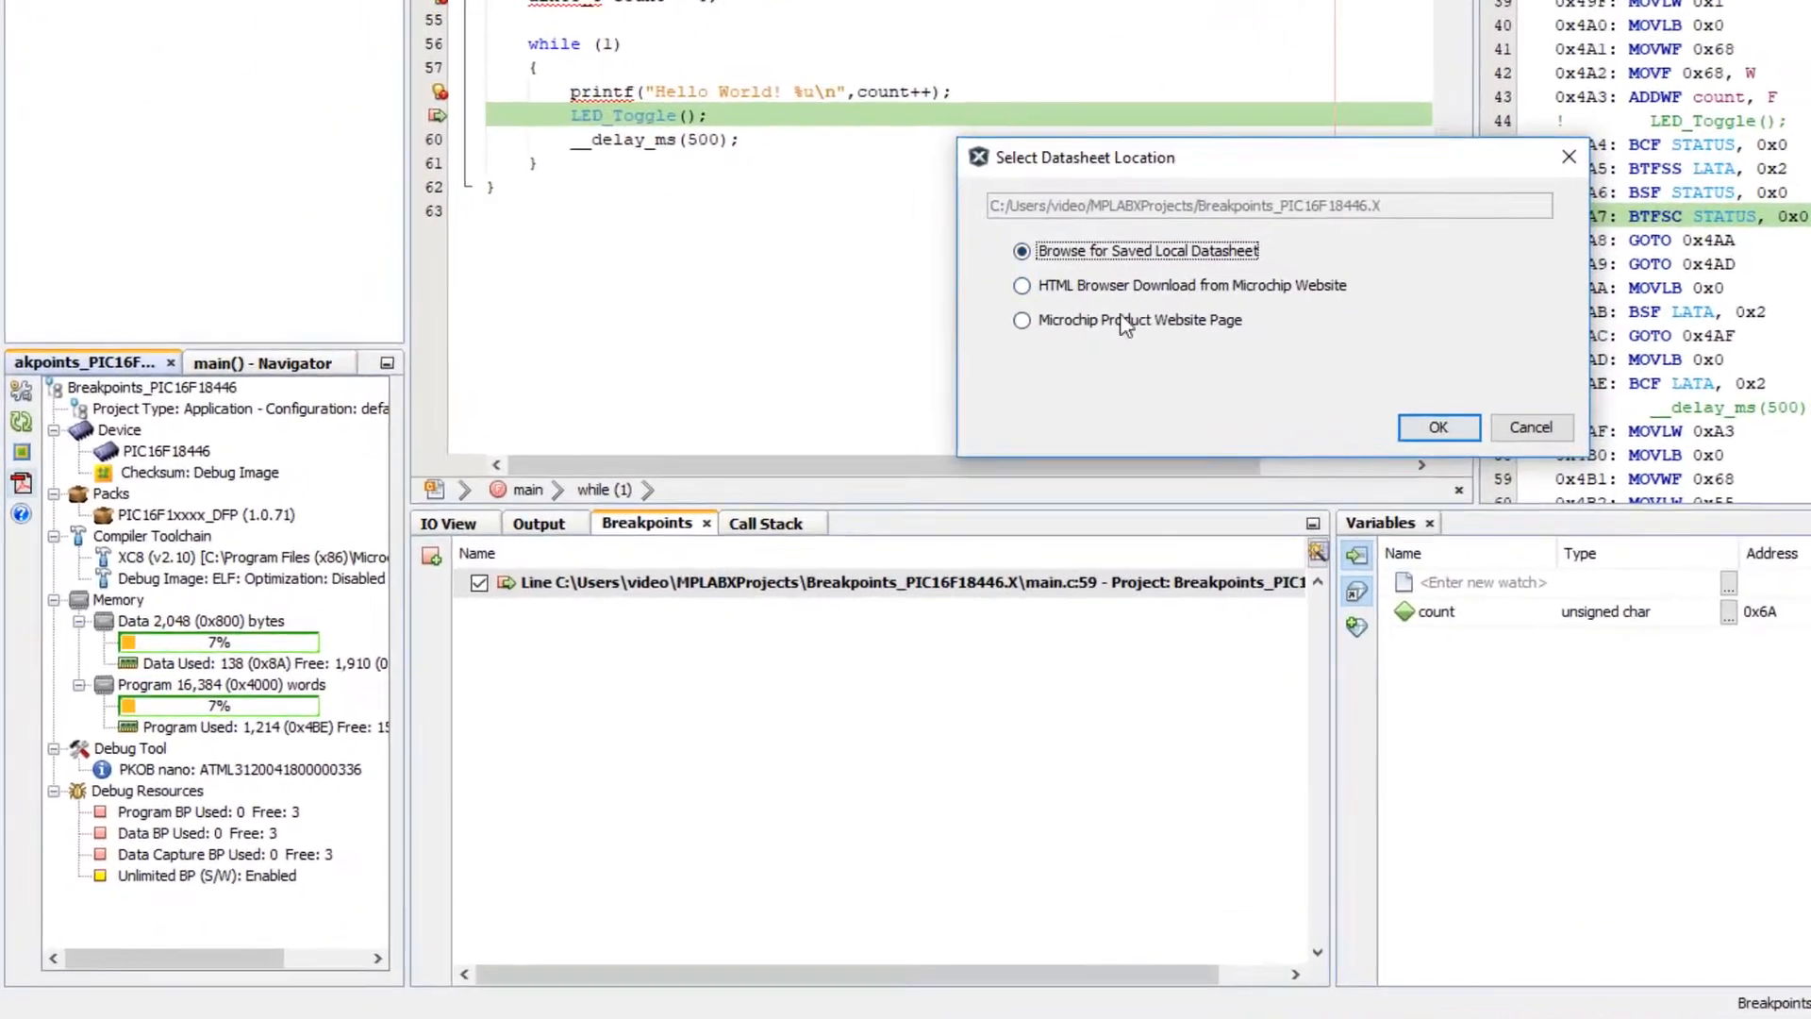
Browse for the saved local datasheet and load the PIC16F18426/46 PDF.
left_click(1437, 428)
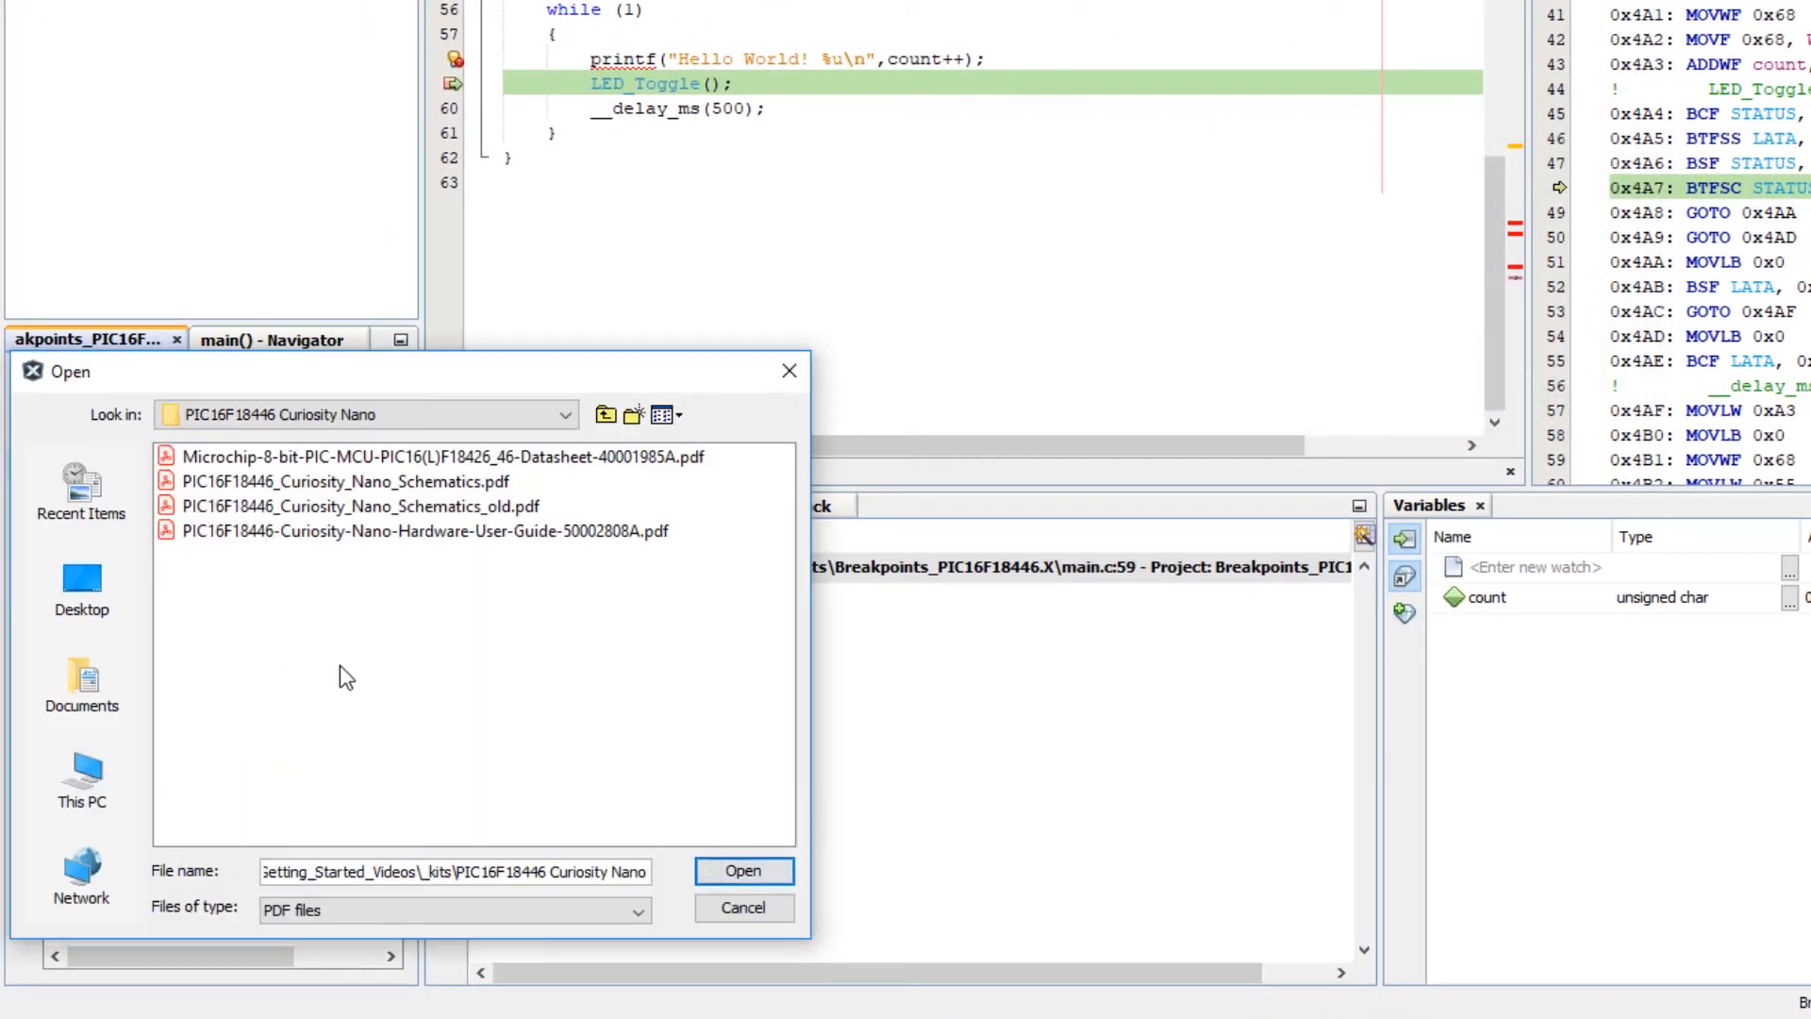
left_click(439, 457)
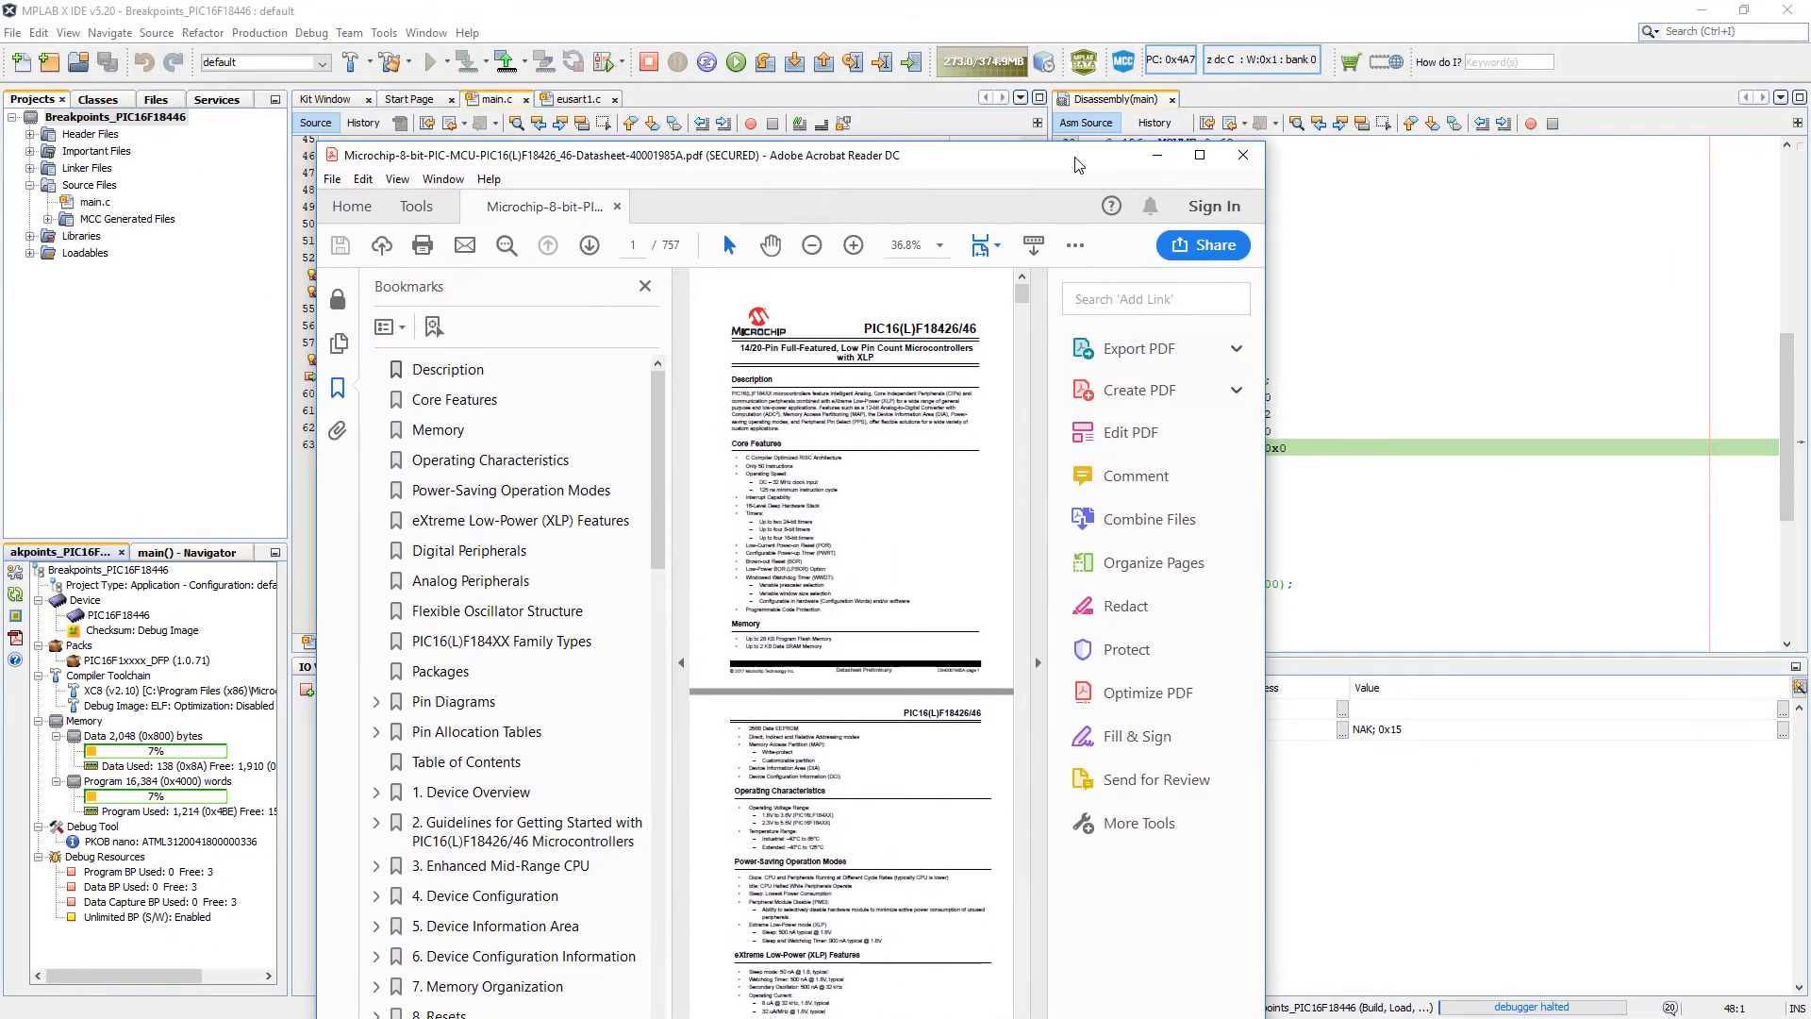
Maximize Reader, jump to the Instruction Set Summary, then pan the schematic to the USER LED on RA2.
left_click(1198, 155)
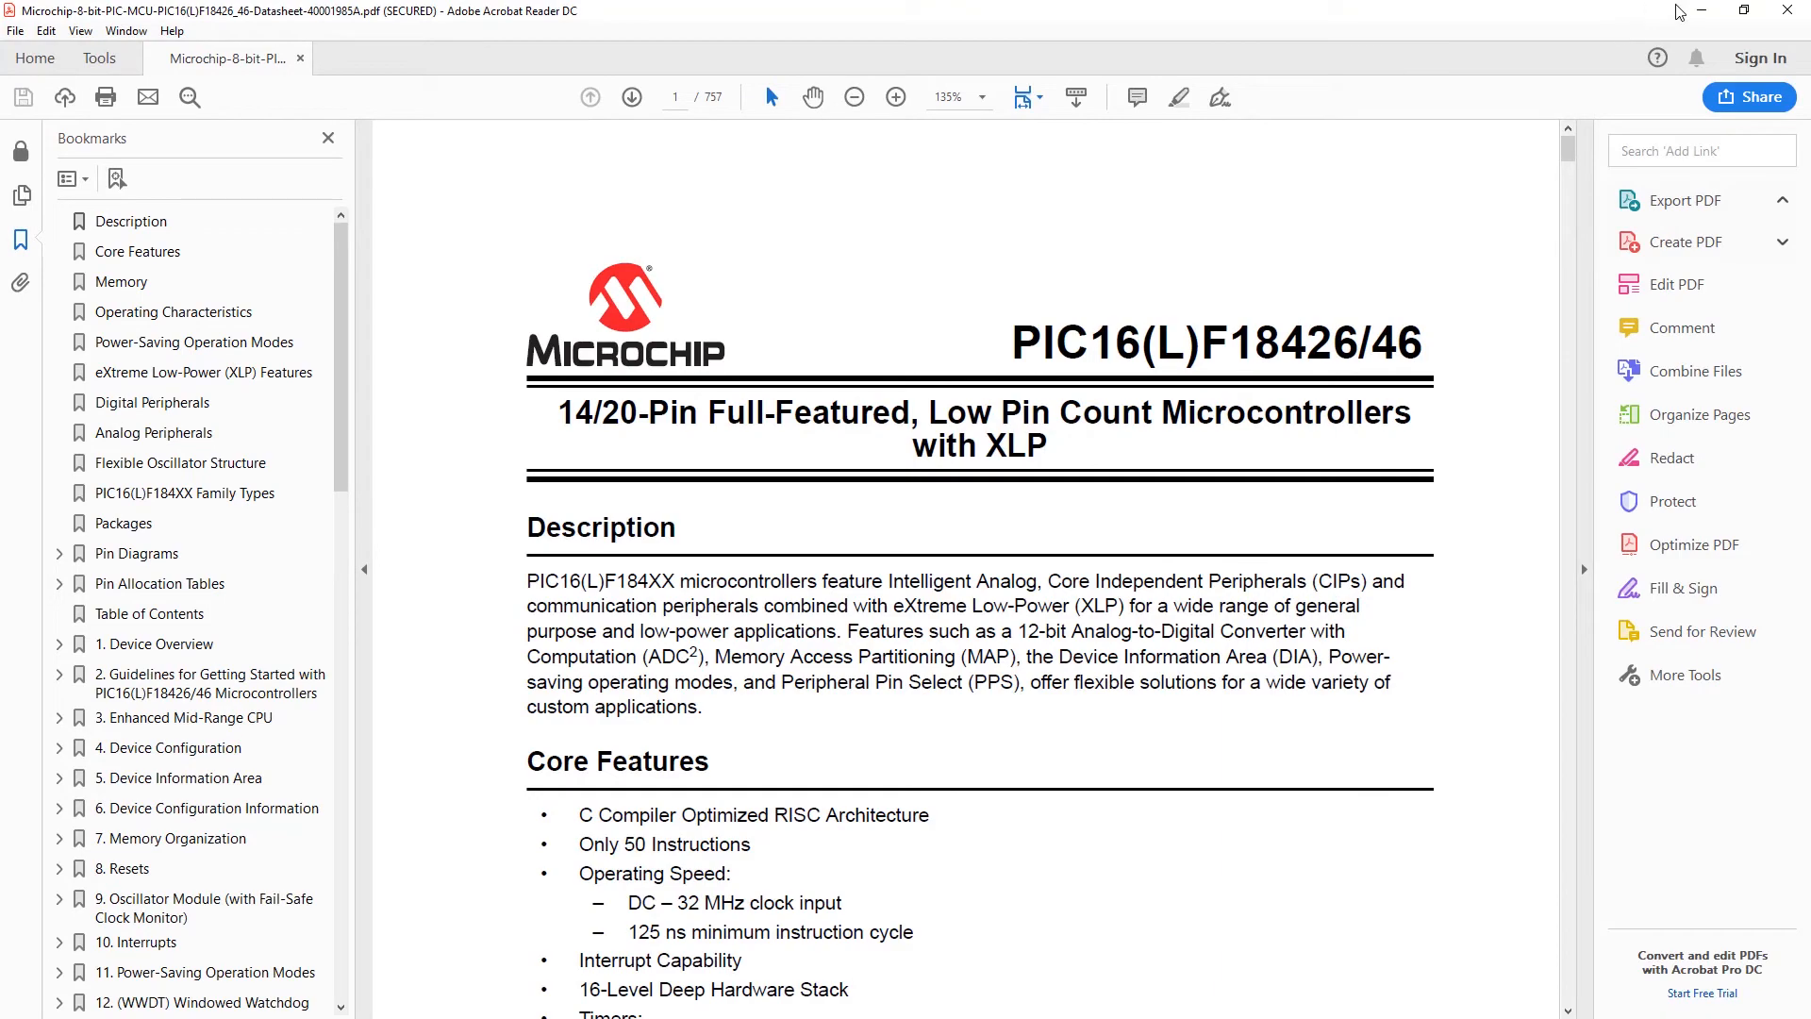
scroll("down", 3)
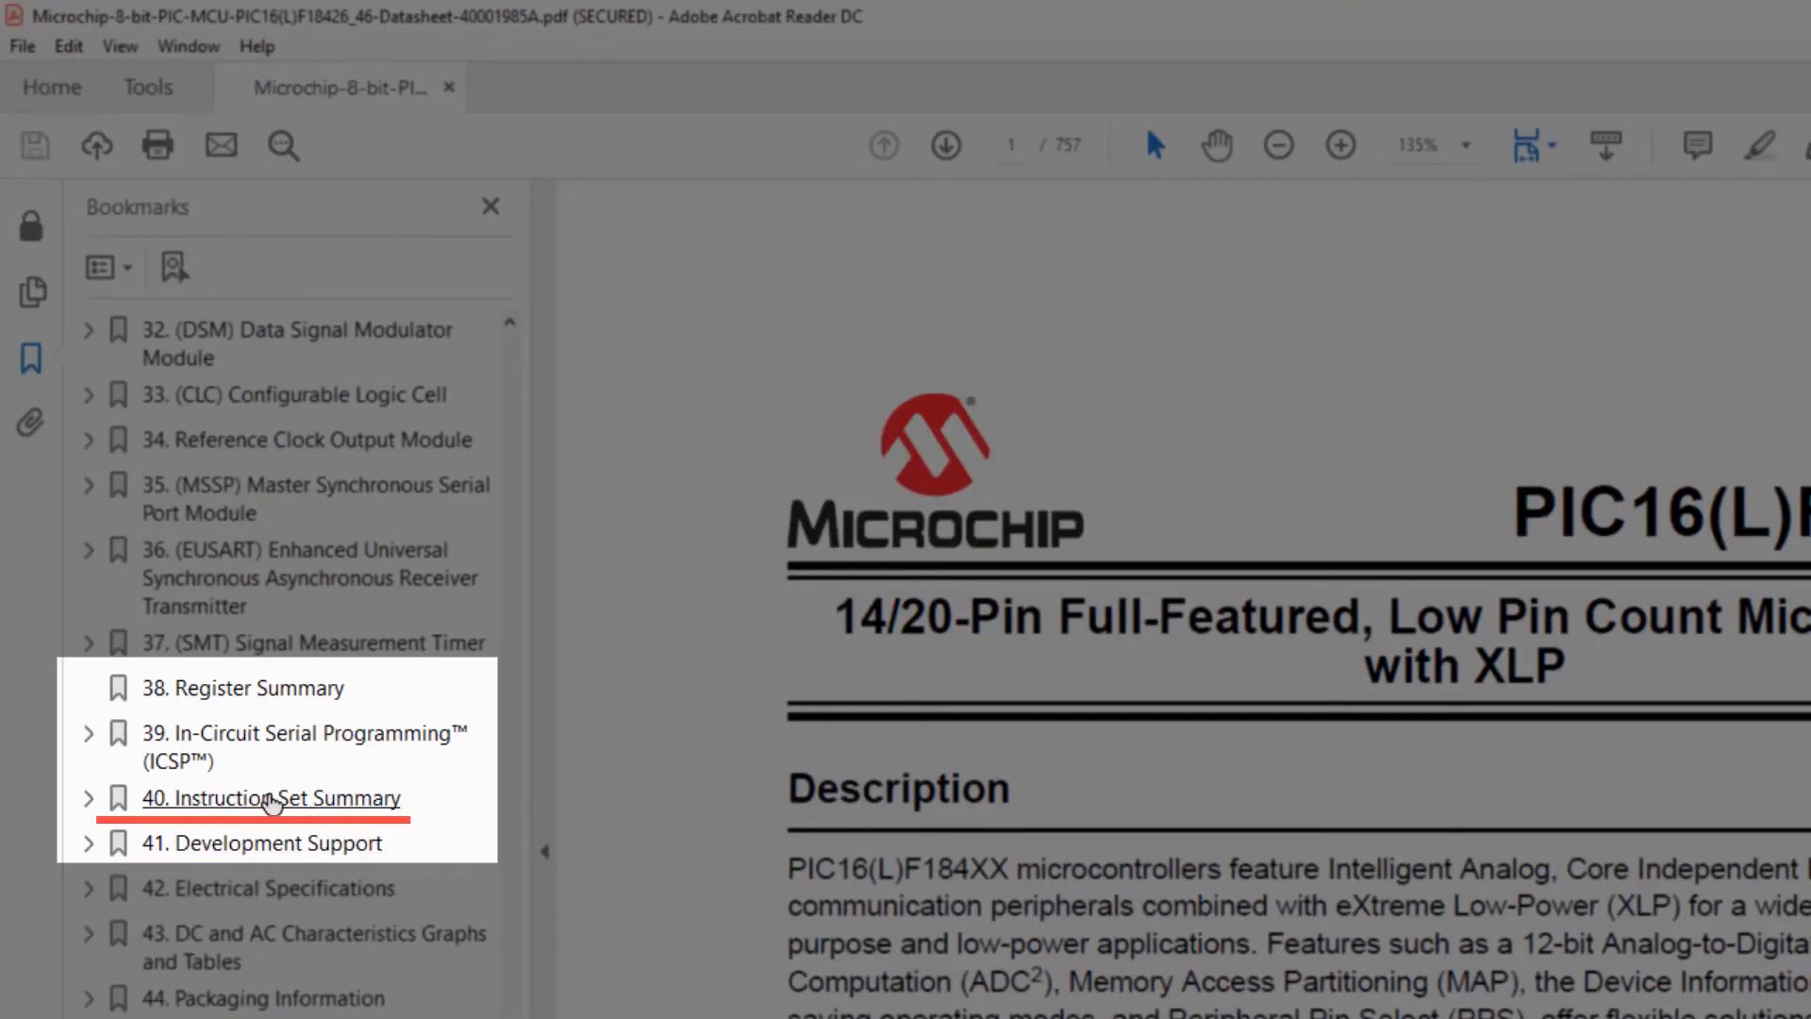
left_click(287, 796)
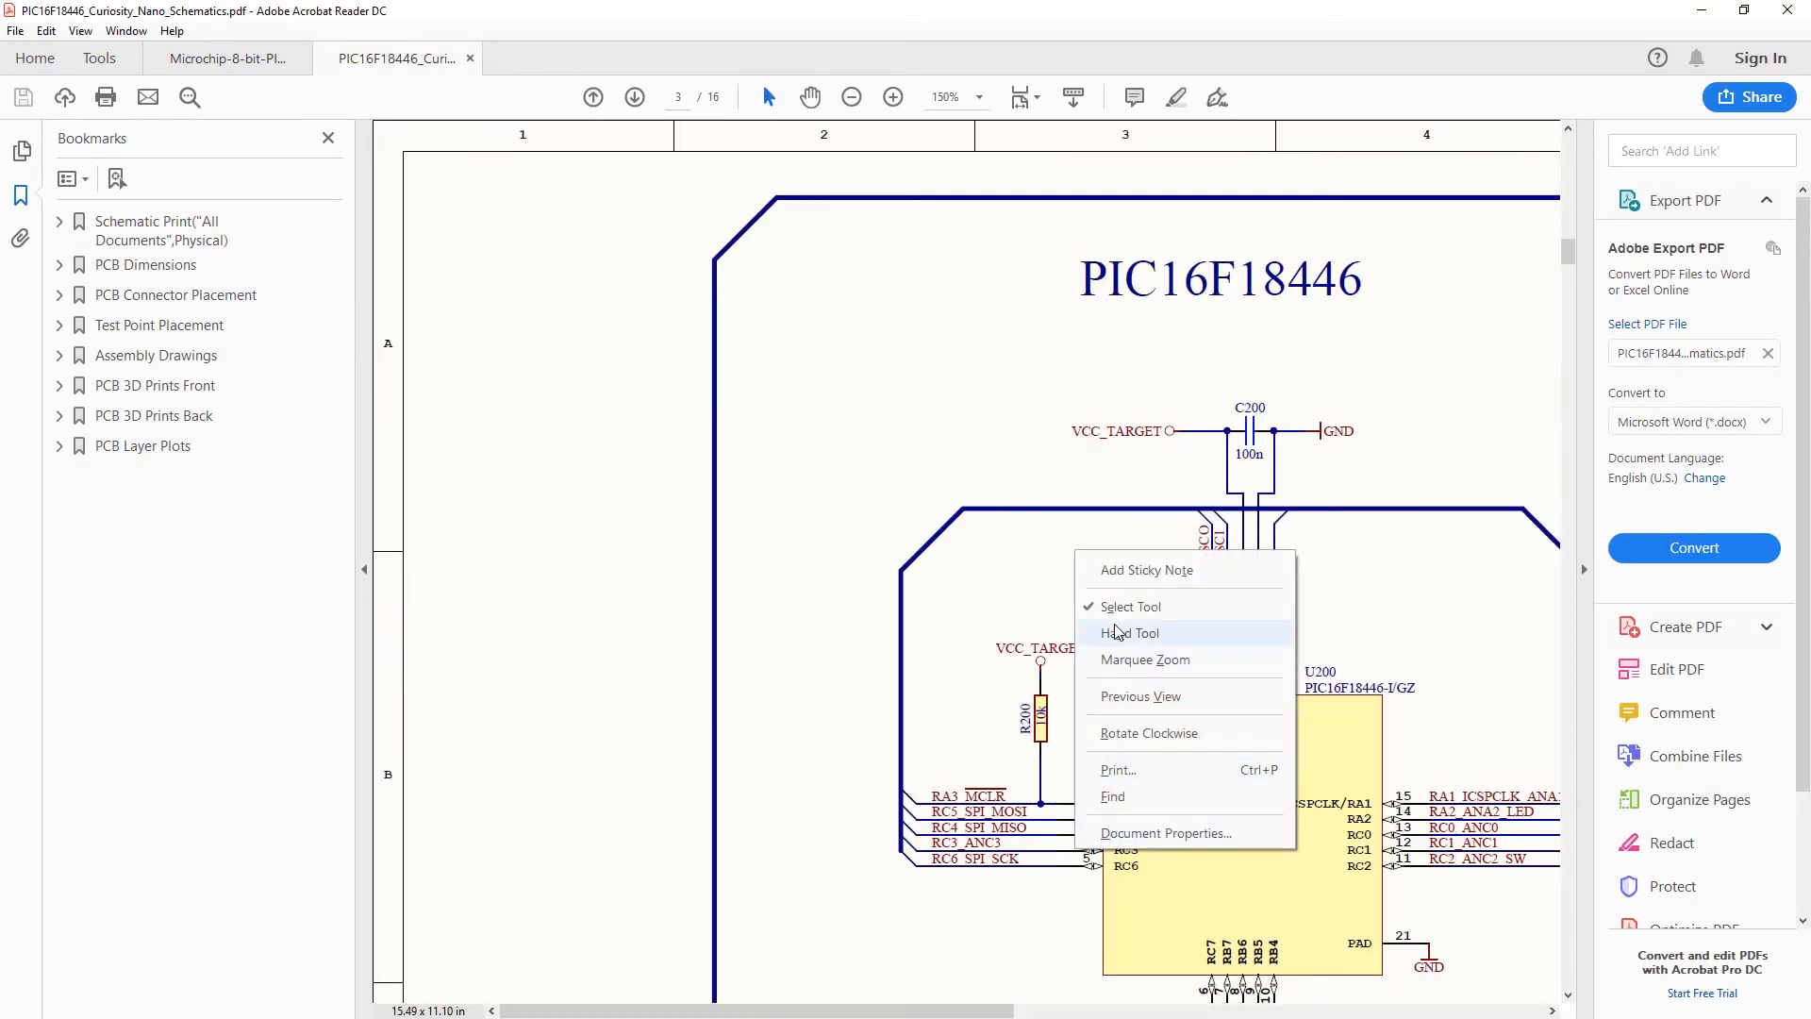
left_click(1128, 632)
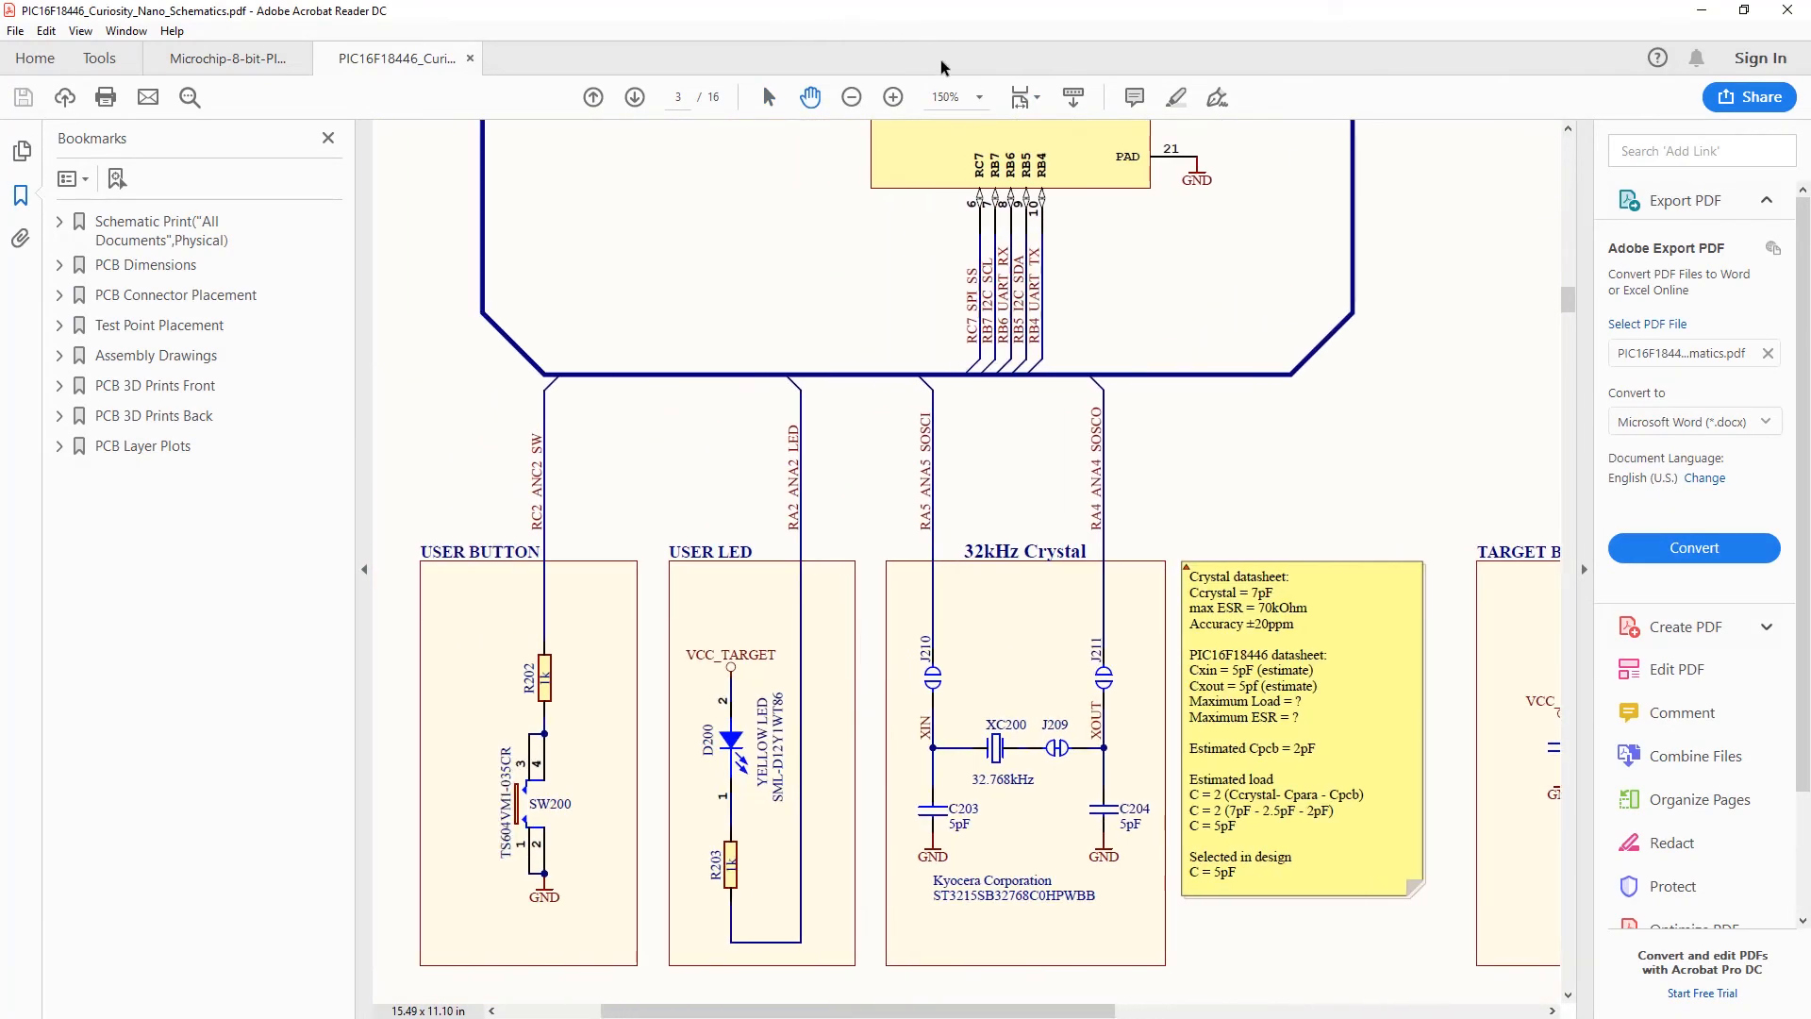
mouse_move(1684, 13)
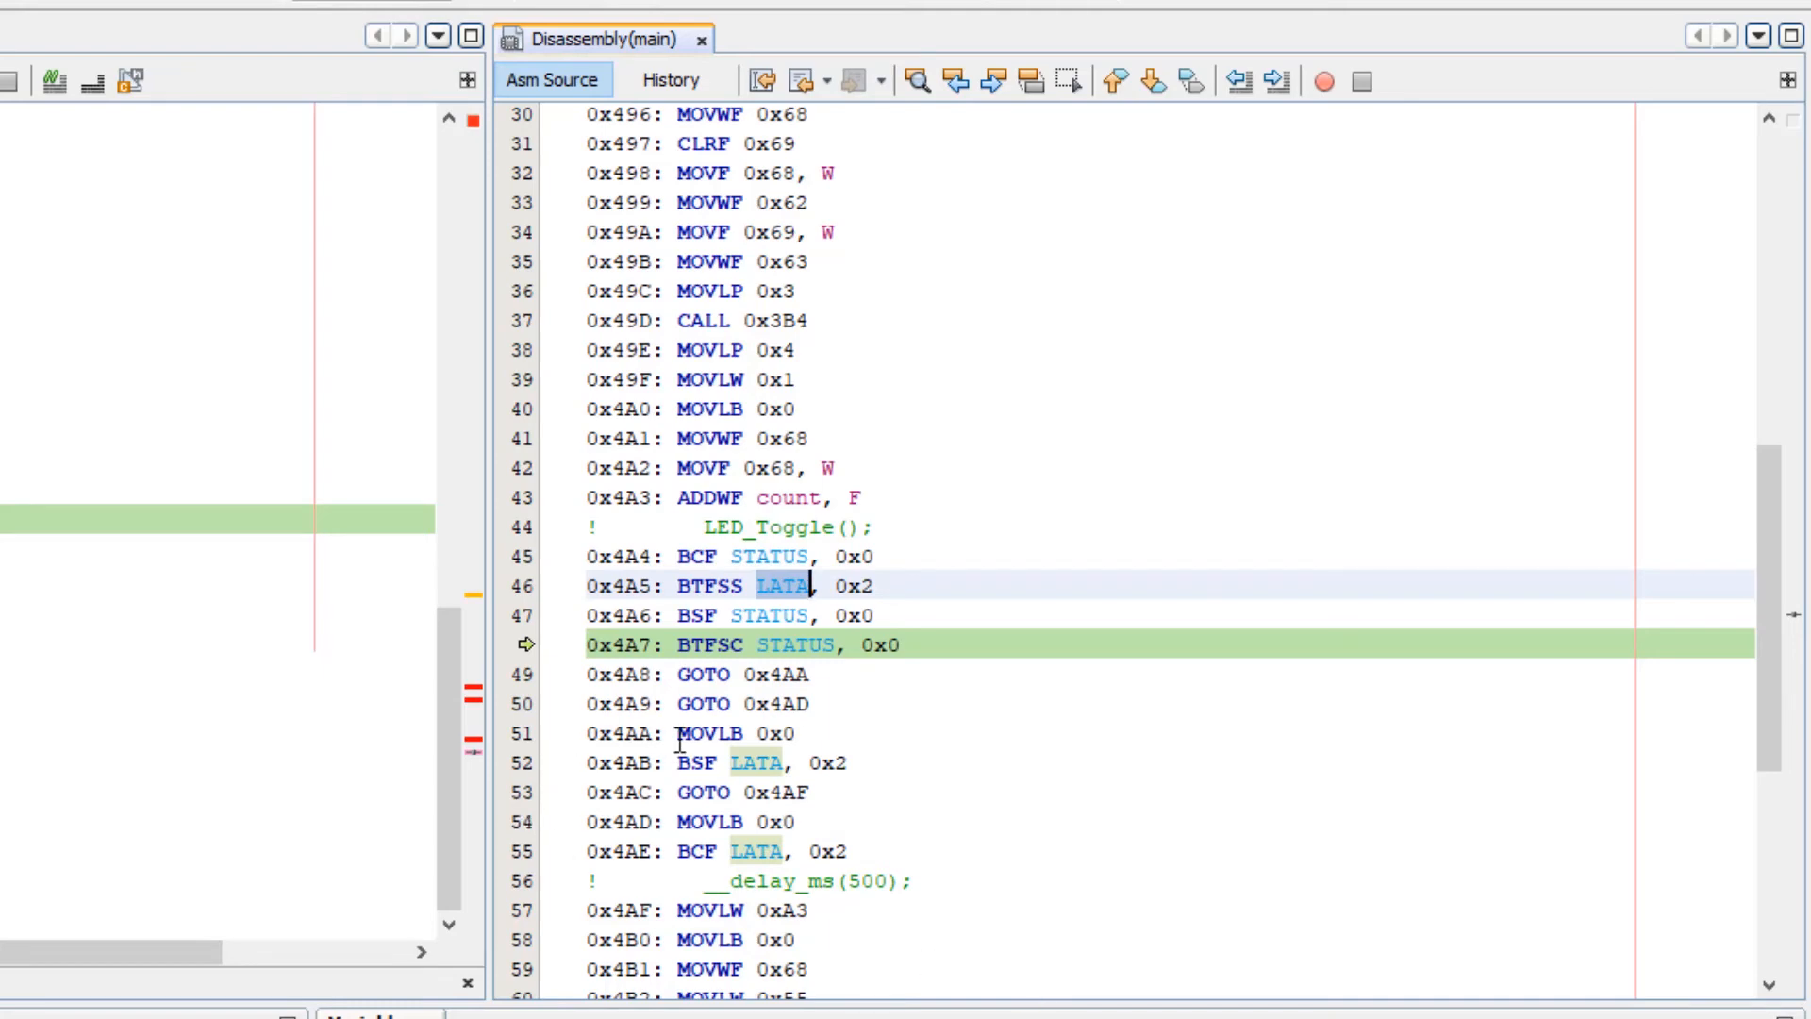
double_click(702, 646)
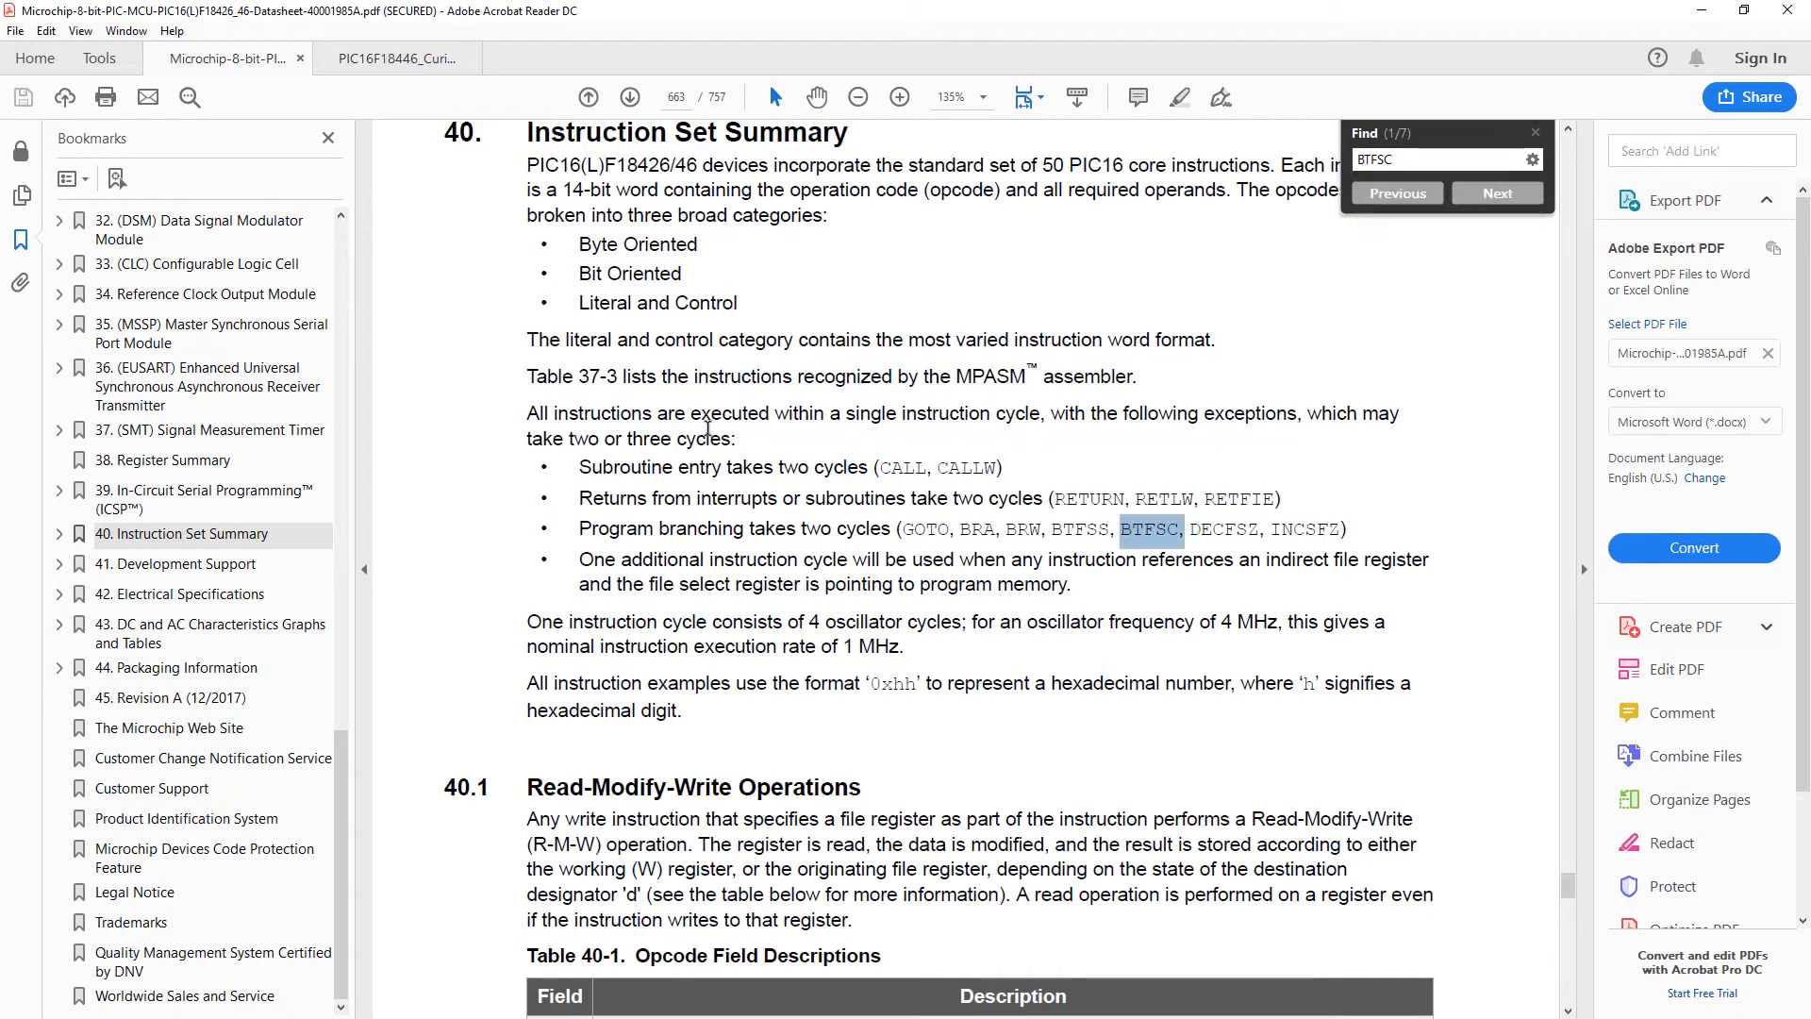
Find the BTFSC table entry, then set a disassembly breakpoint on BCF LATA.
left_click(1496, 192)
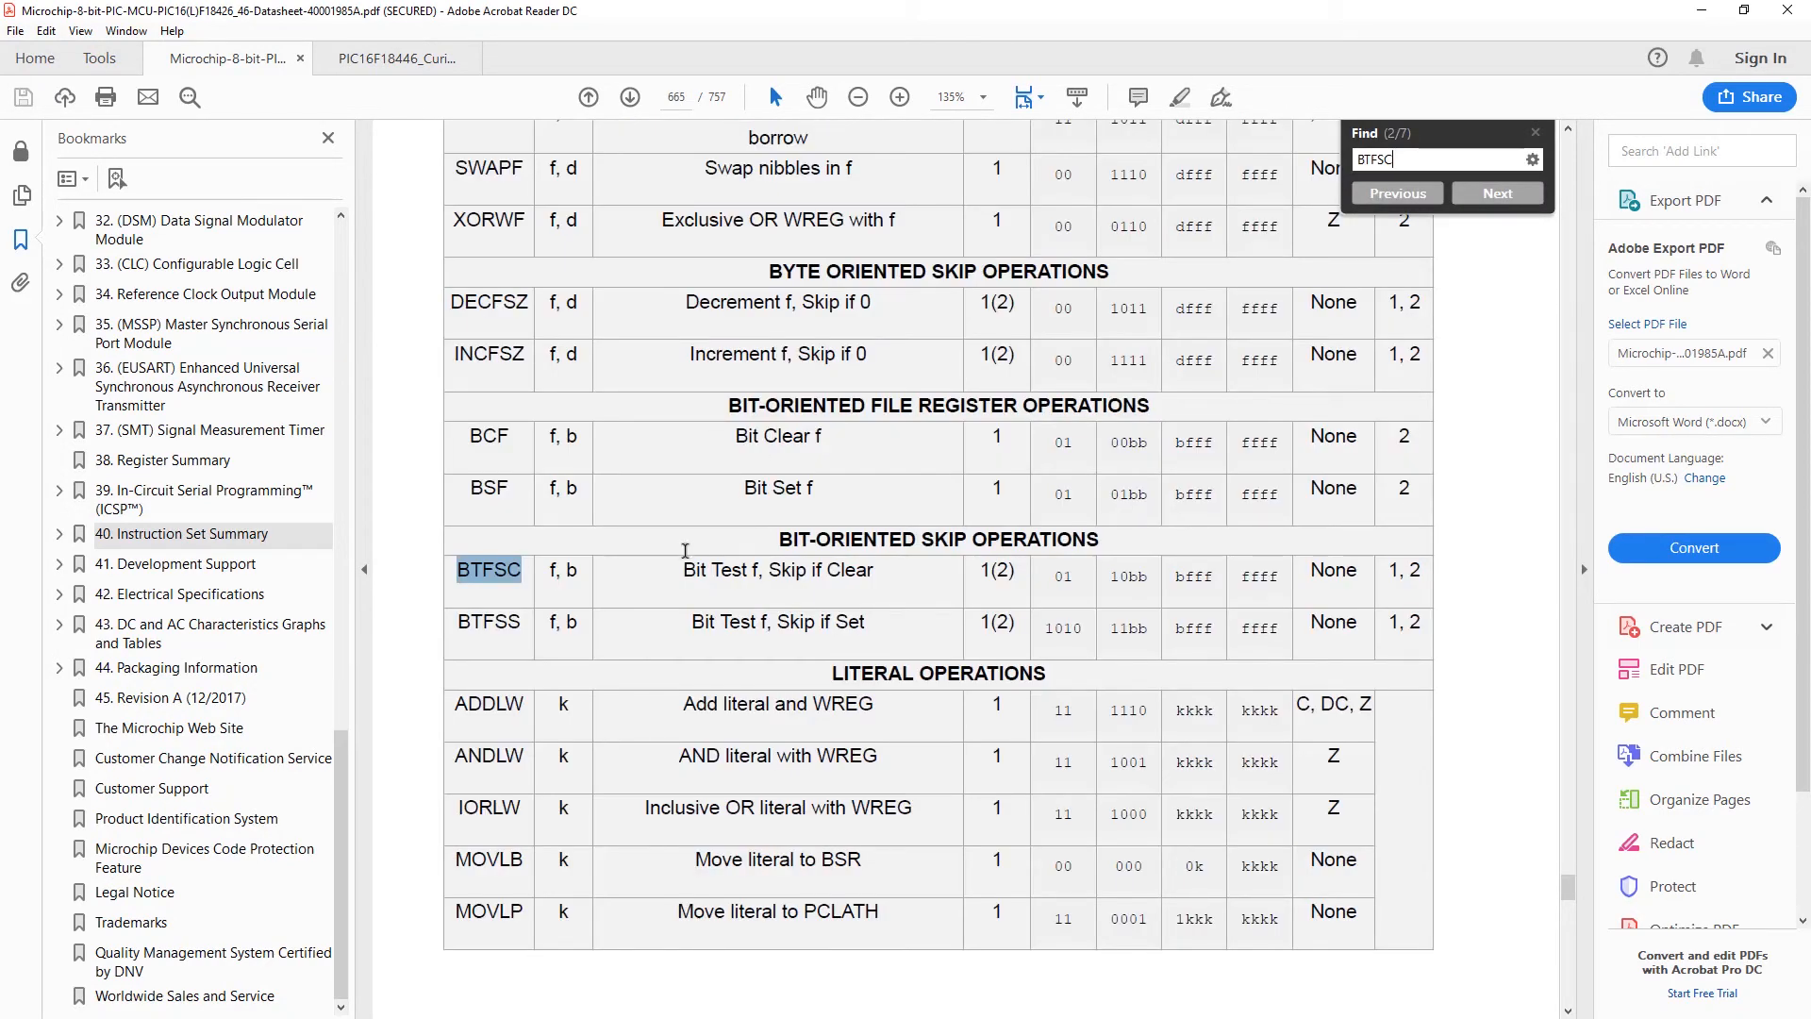
mouse_move(979, 540)
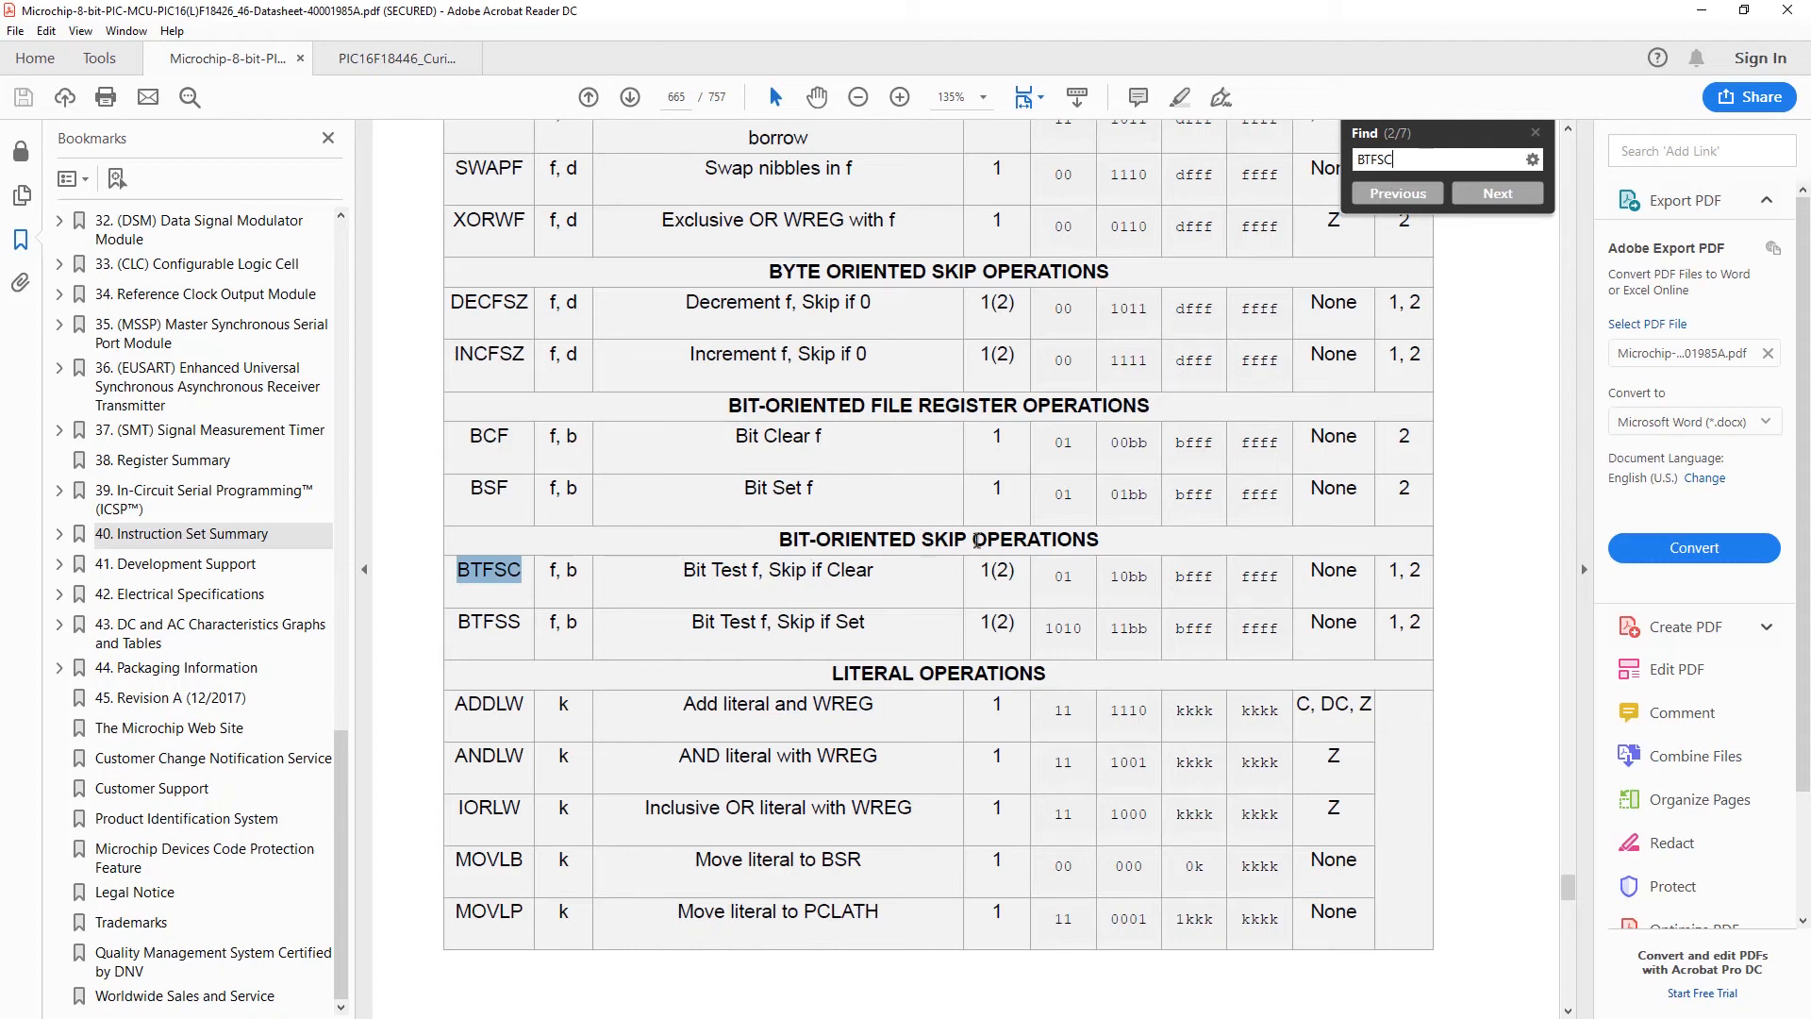
mouse_move(1060, 490)
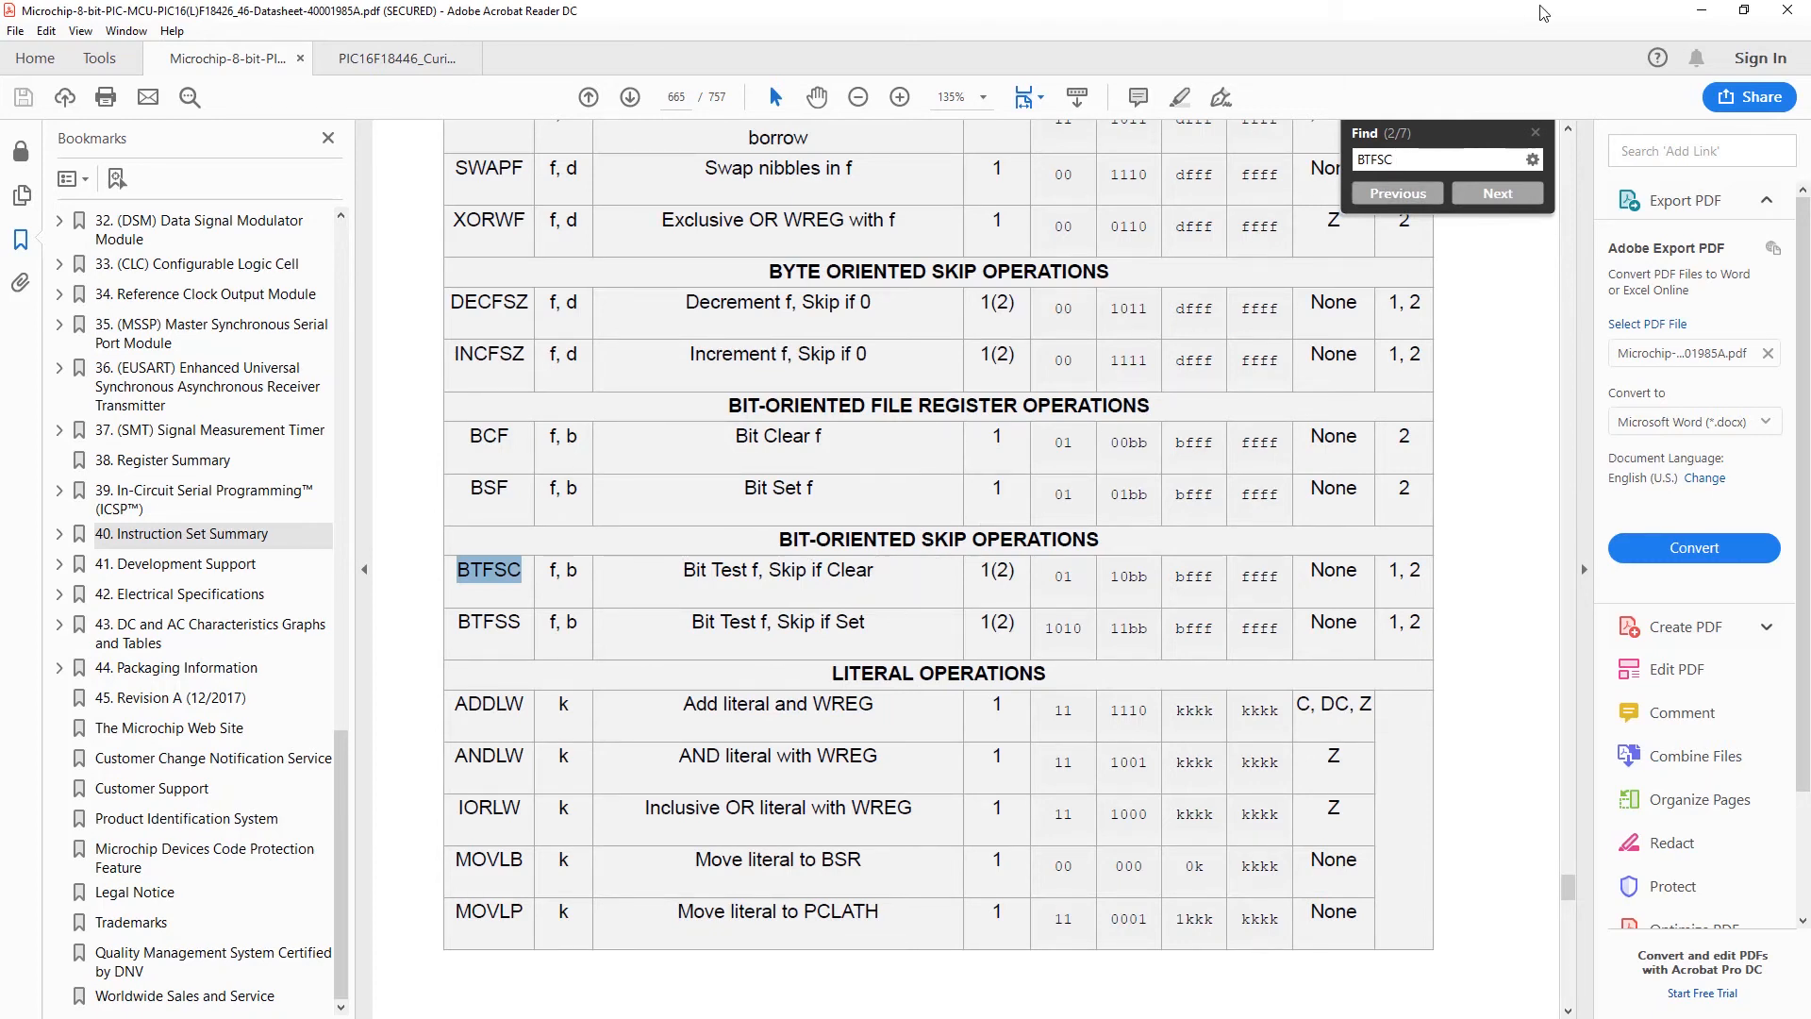
double_click(487, 436)
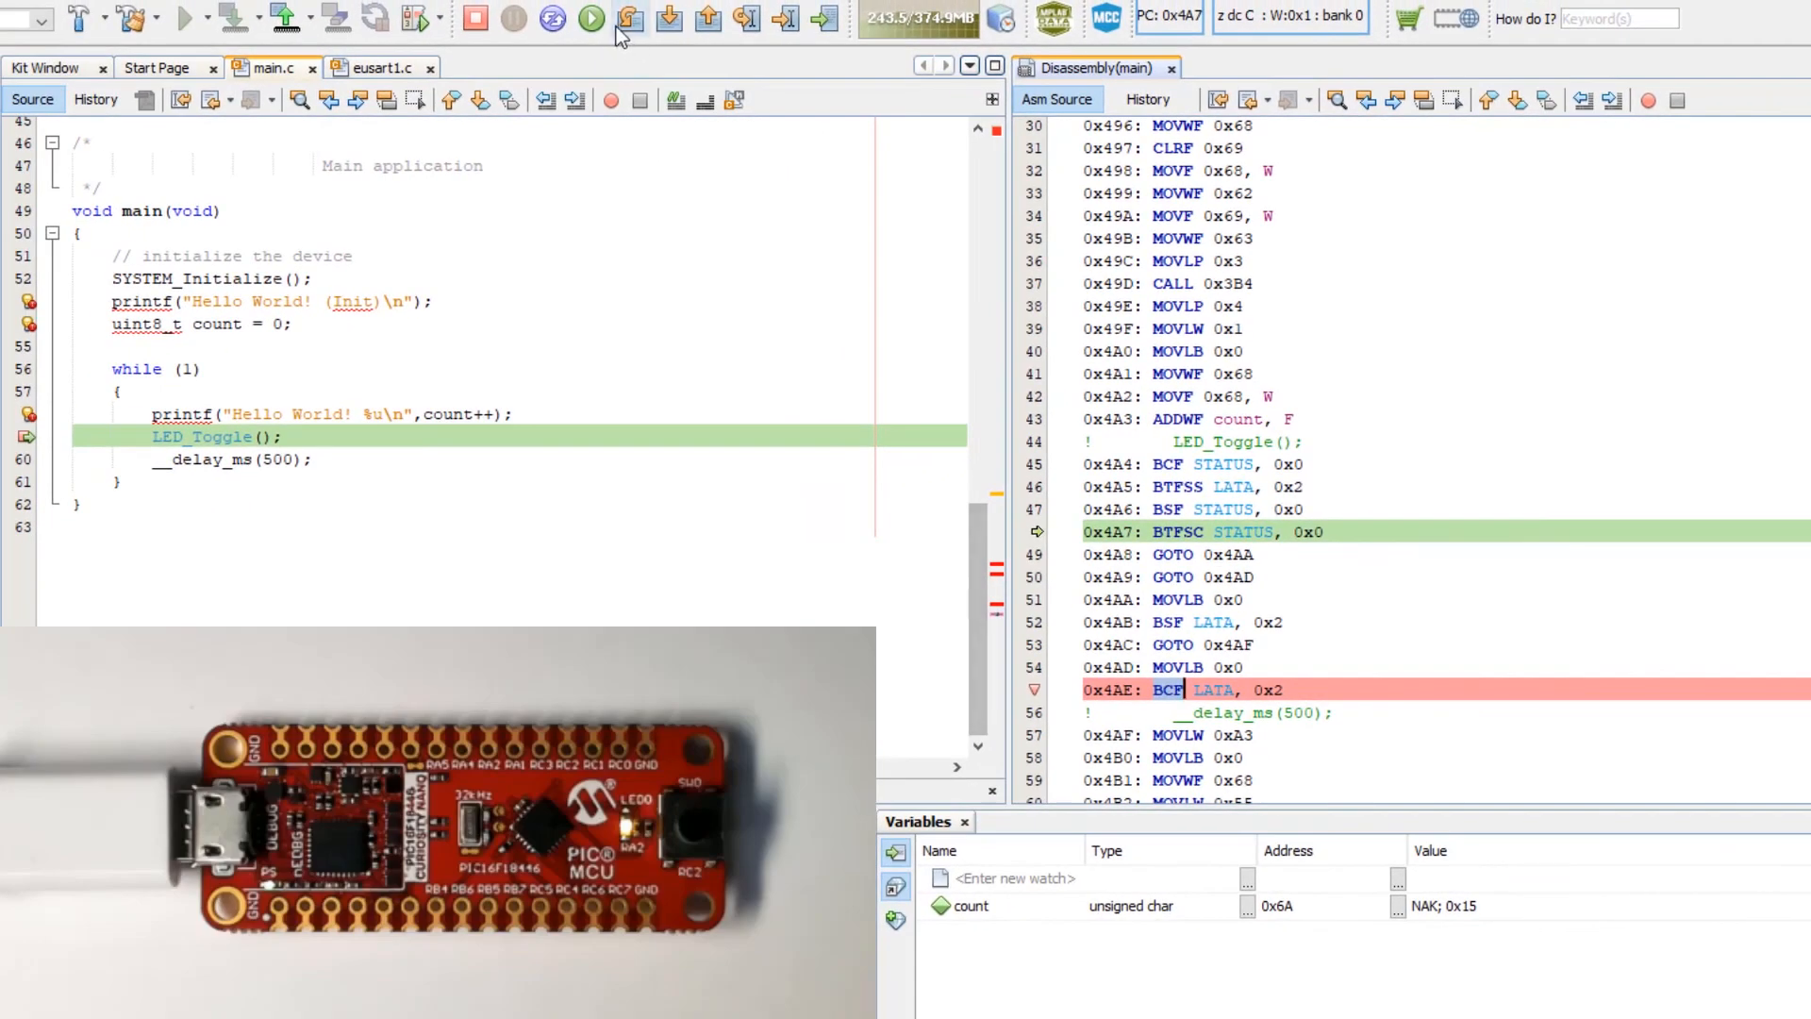
Continue to the address breakpoint on BCF LATA at 0x4AE, then Step Over onto the delay call.
left_click(590, 17)
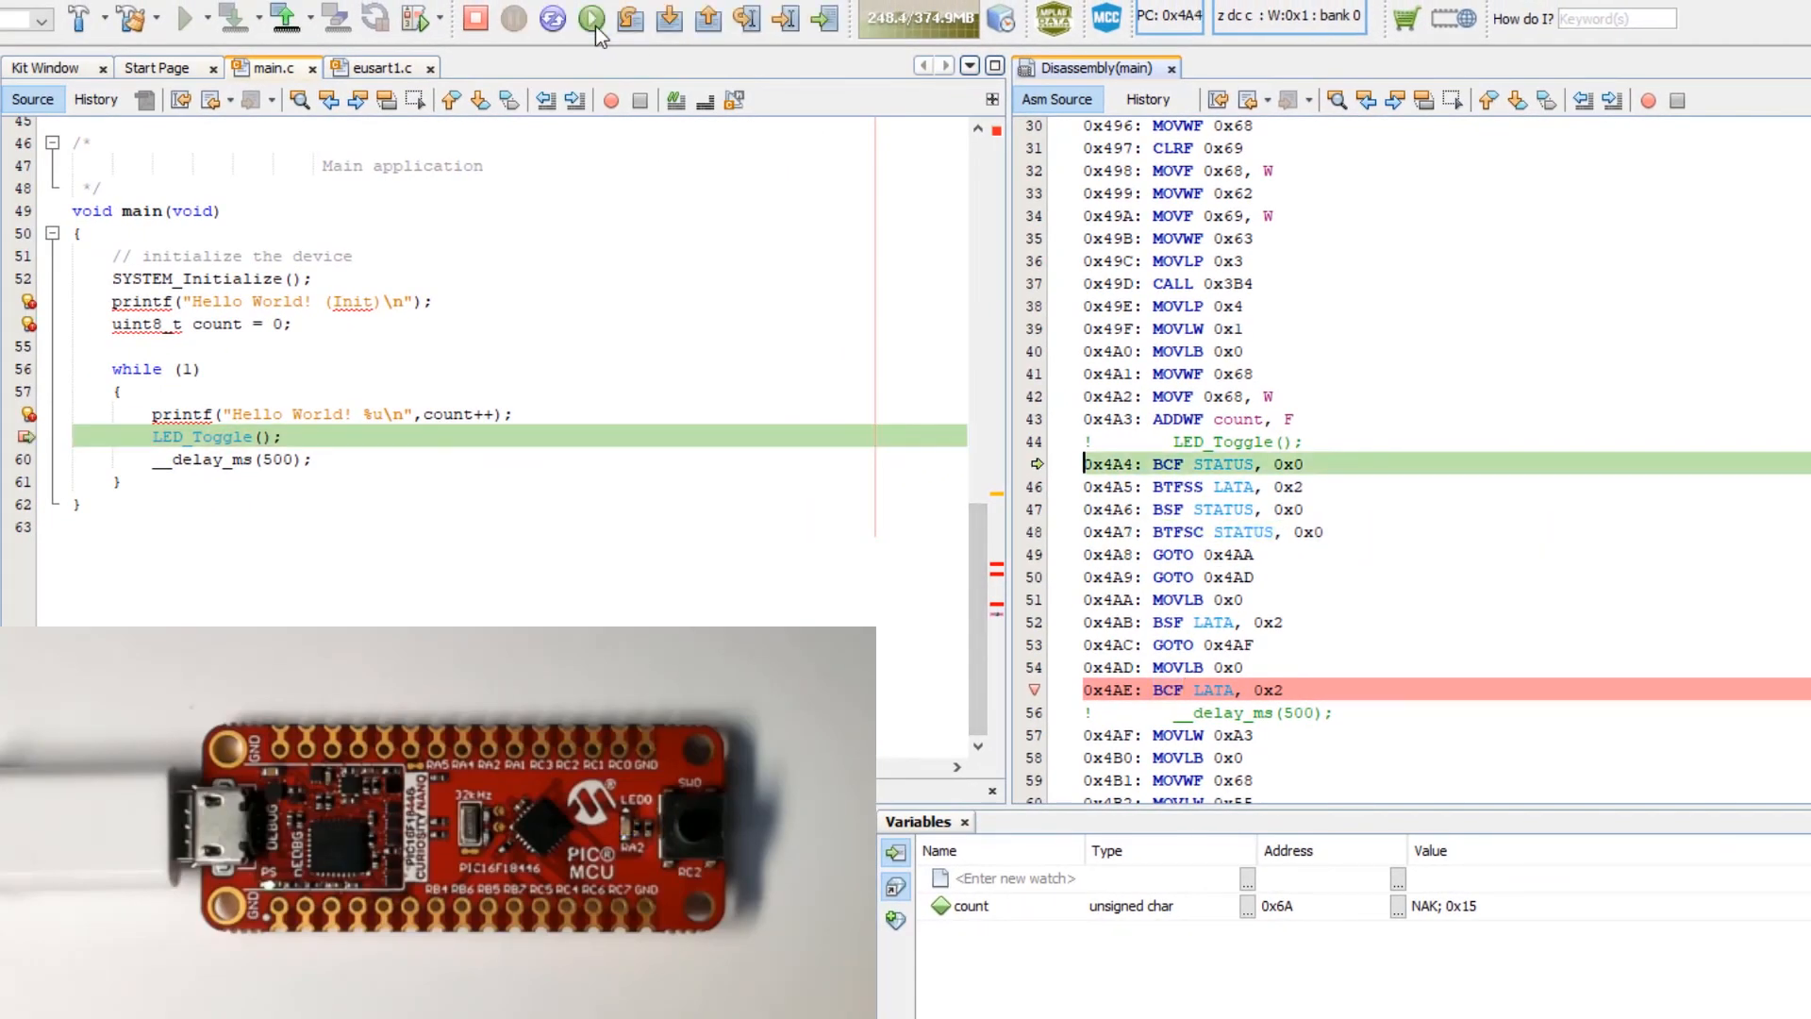
left_click(590, 17)
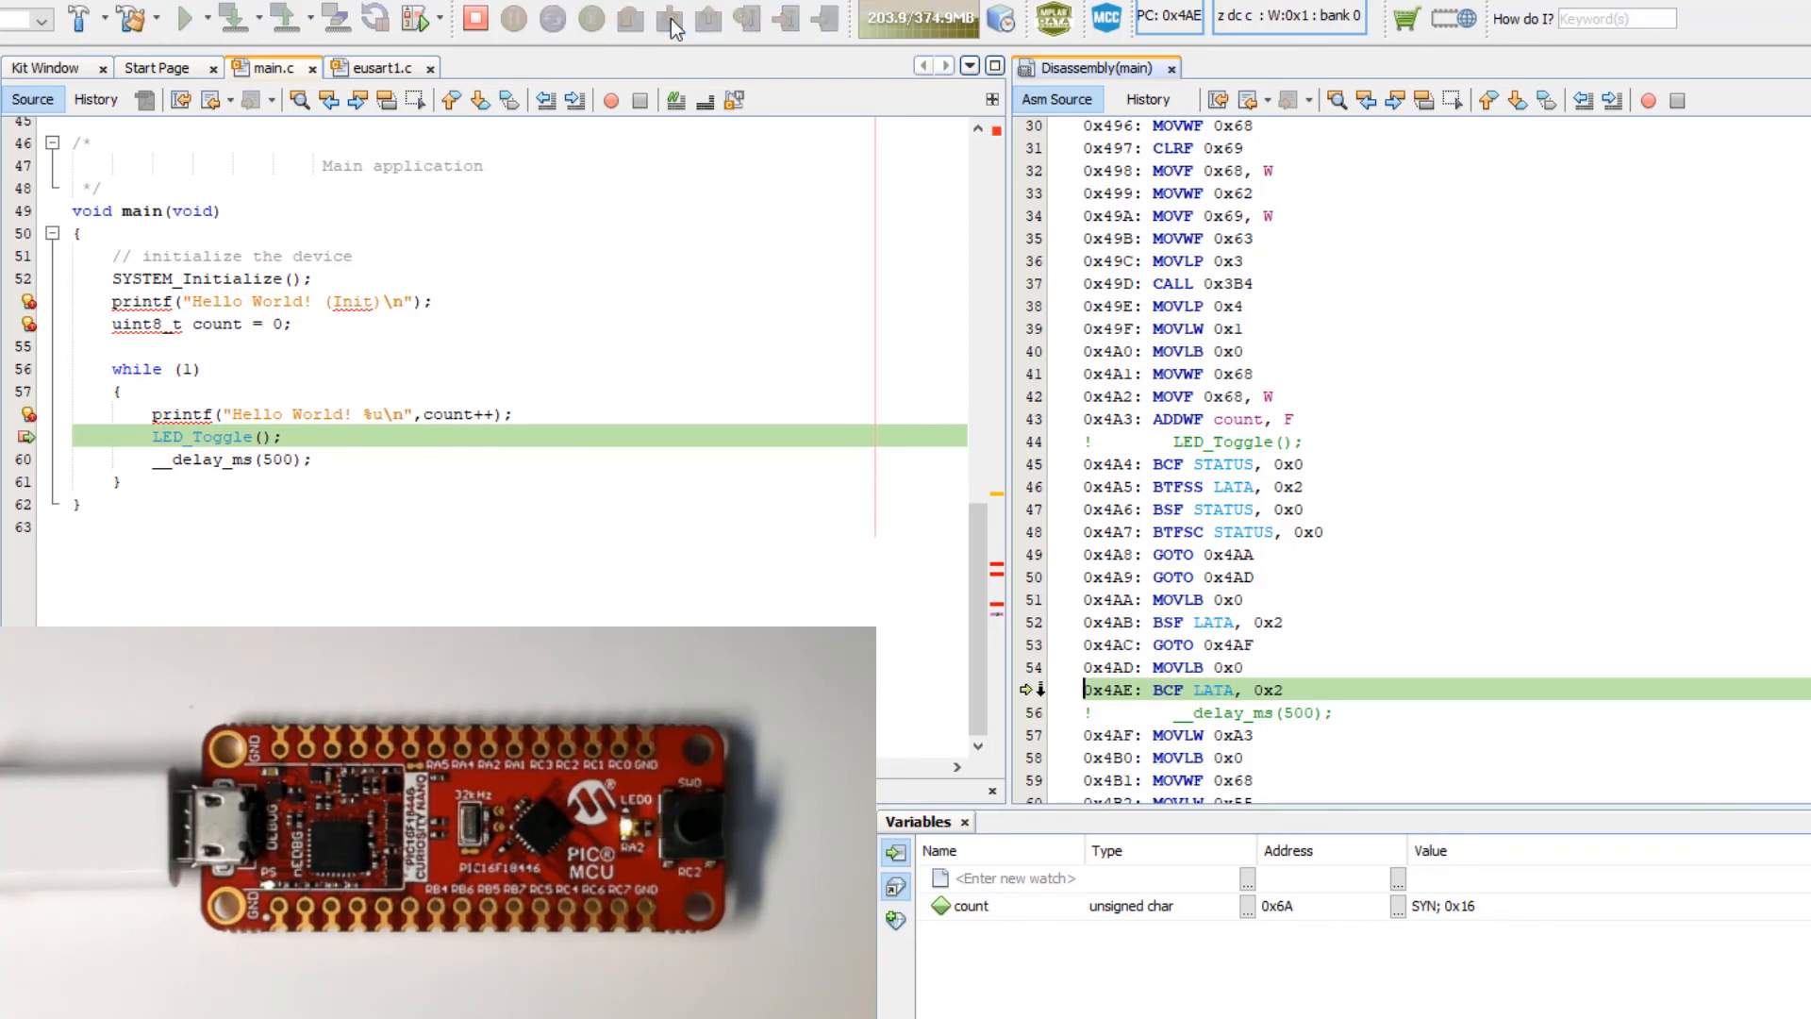
left_click(670, 17)
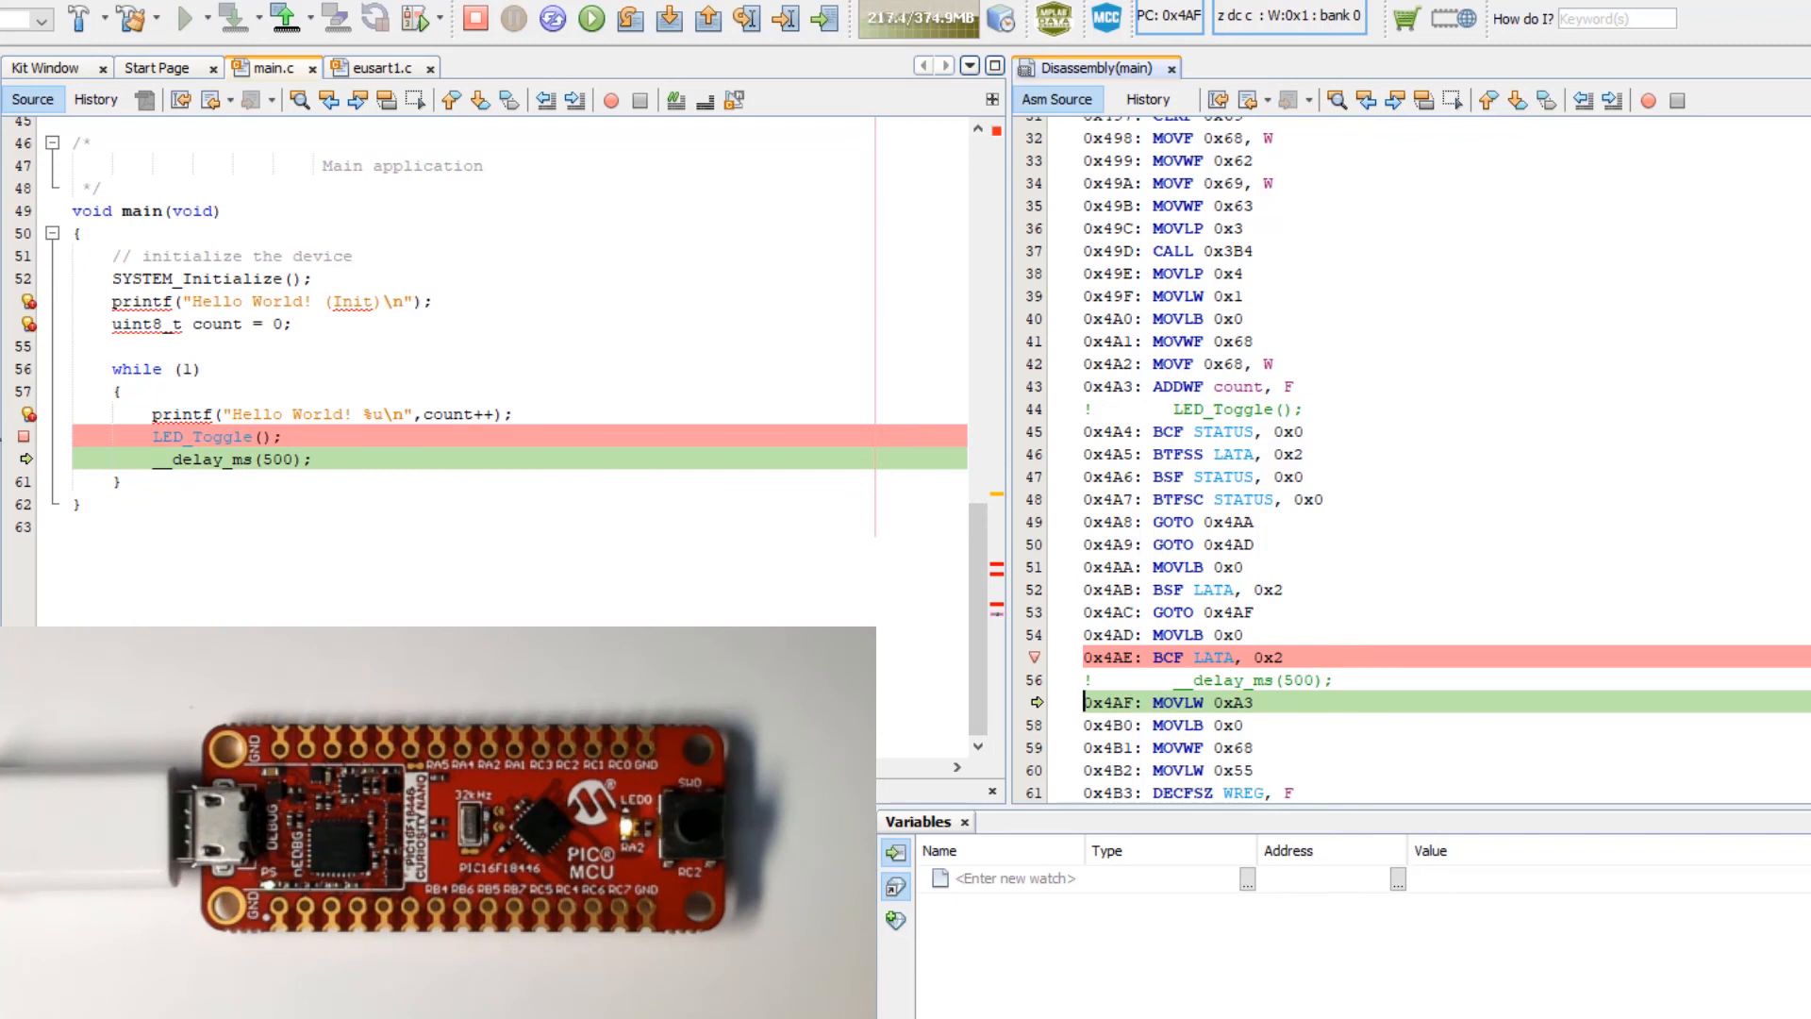
mouse_move(25, 436)
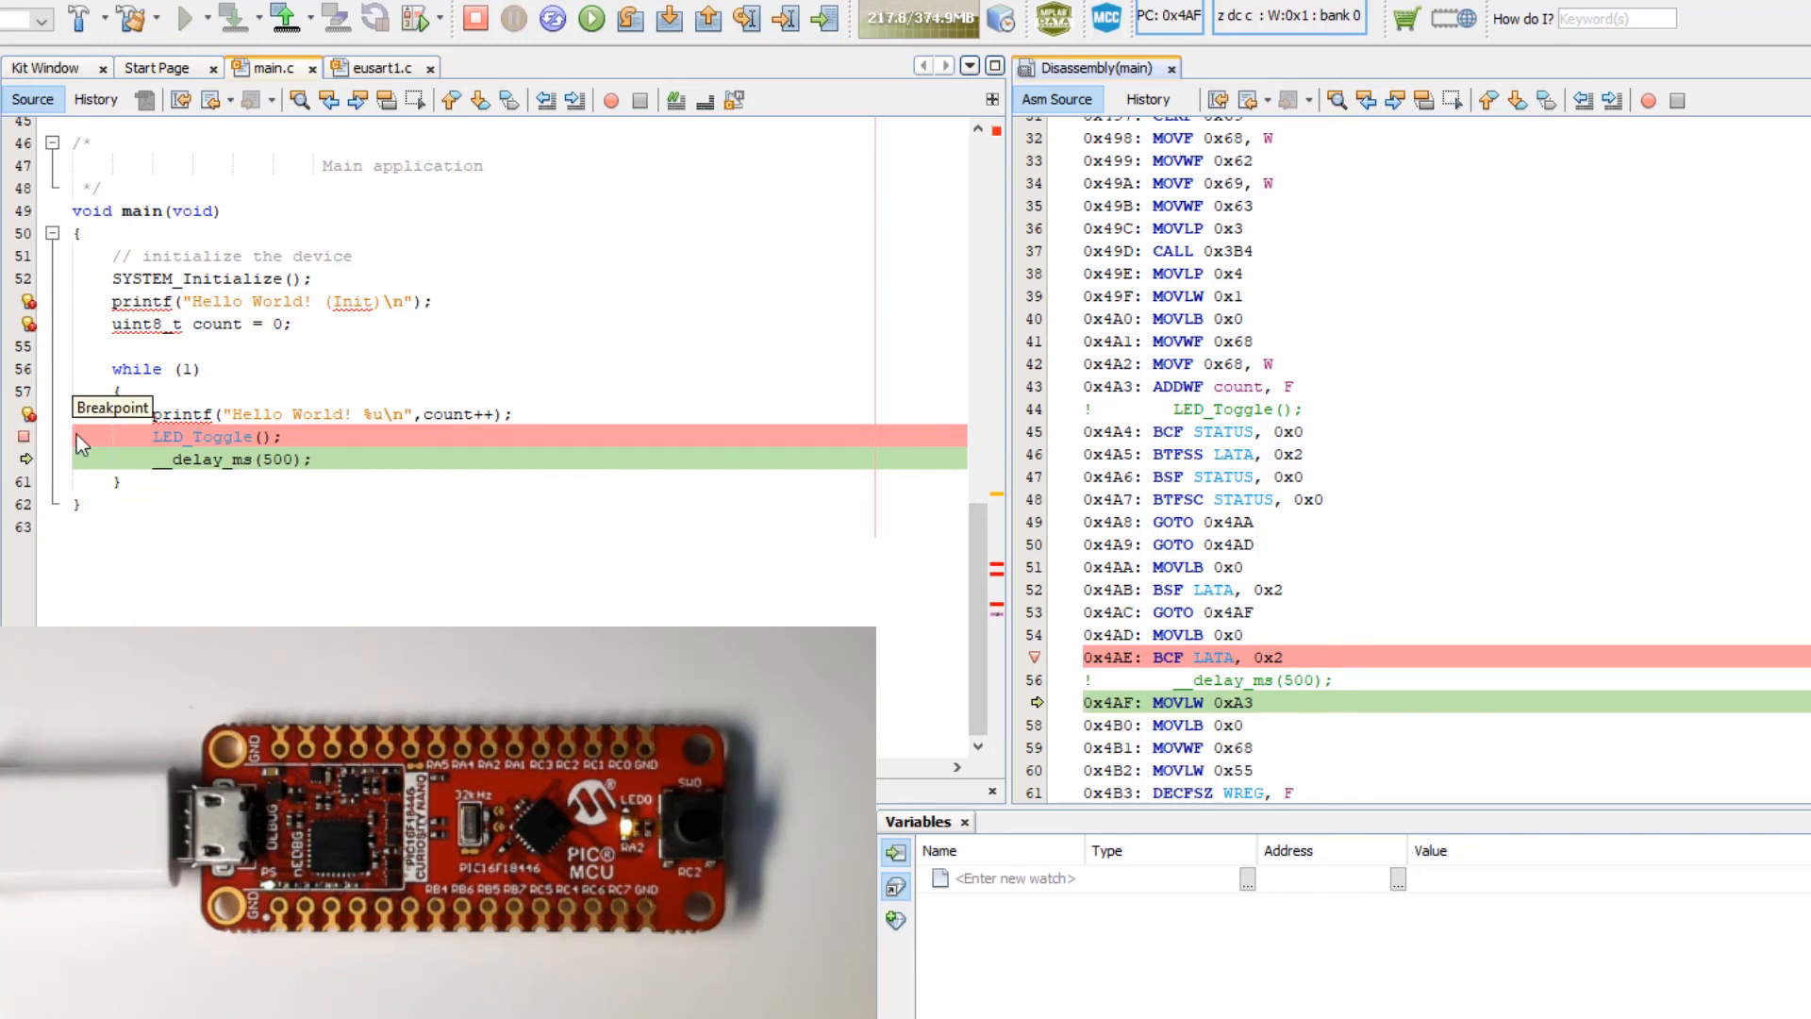
mouse_move(1036, 658)
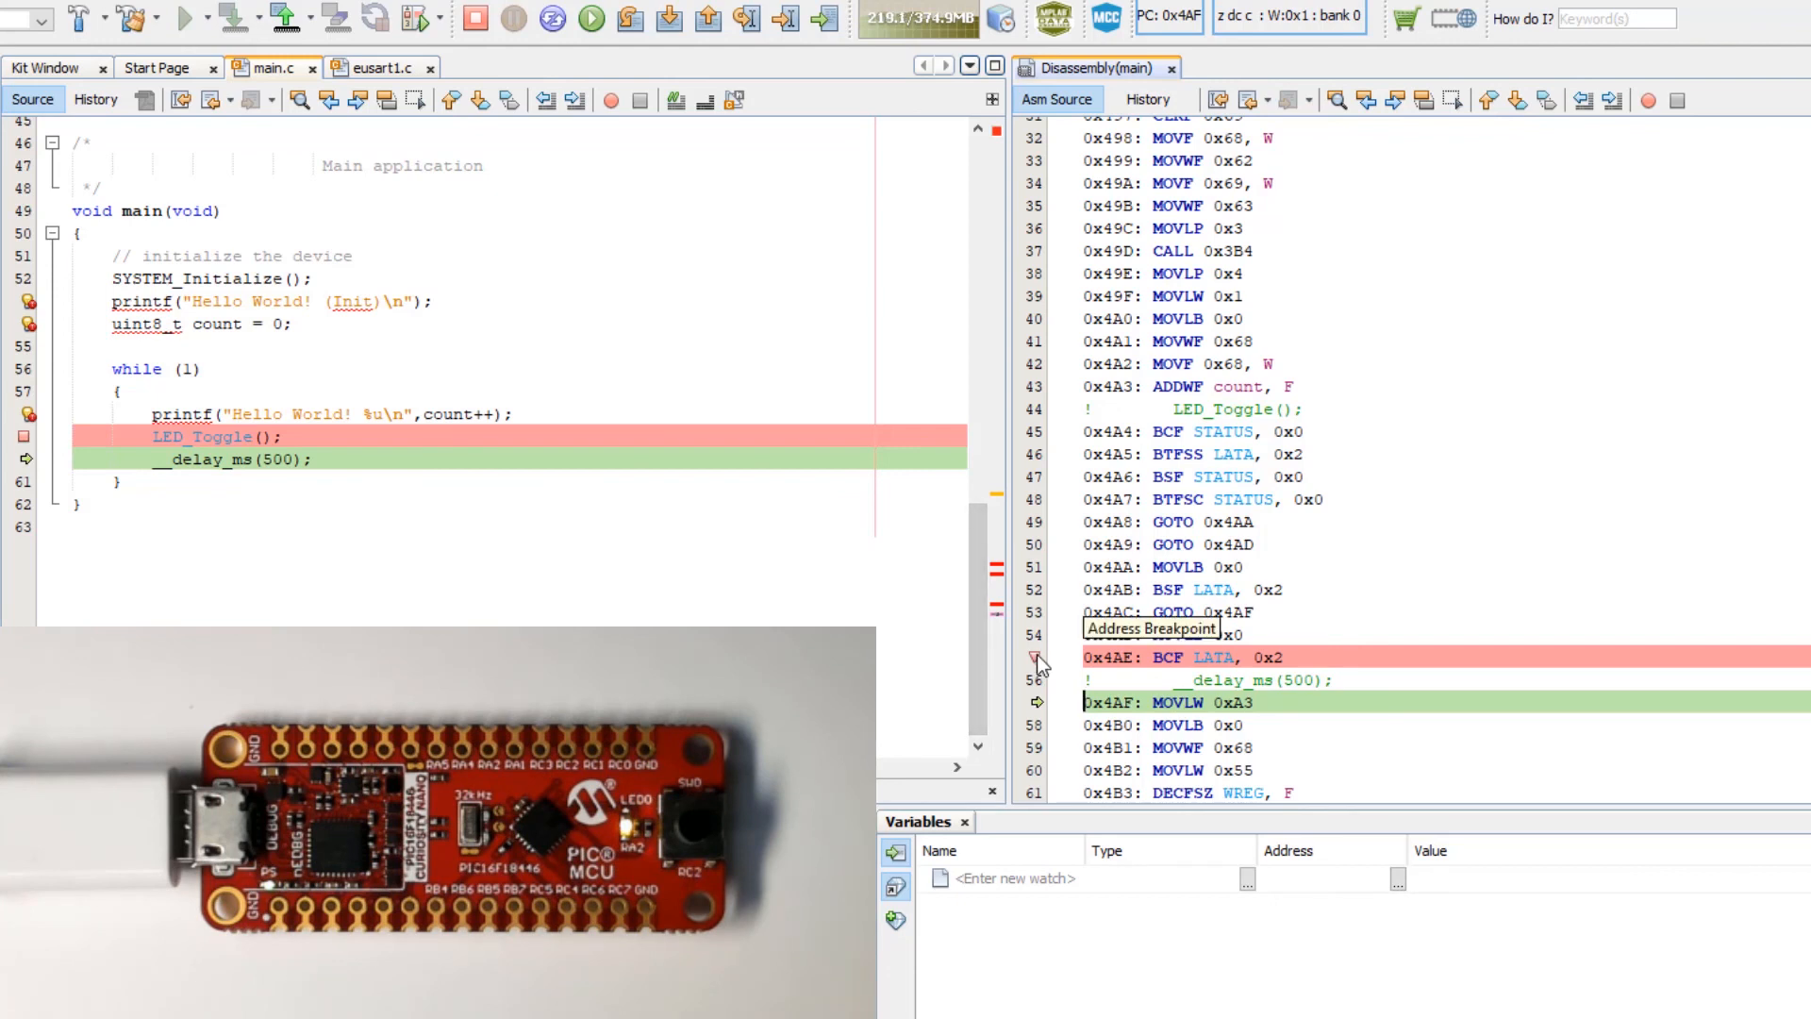